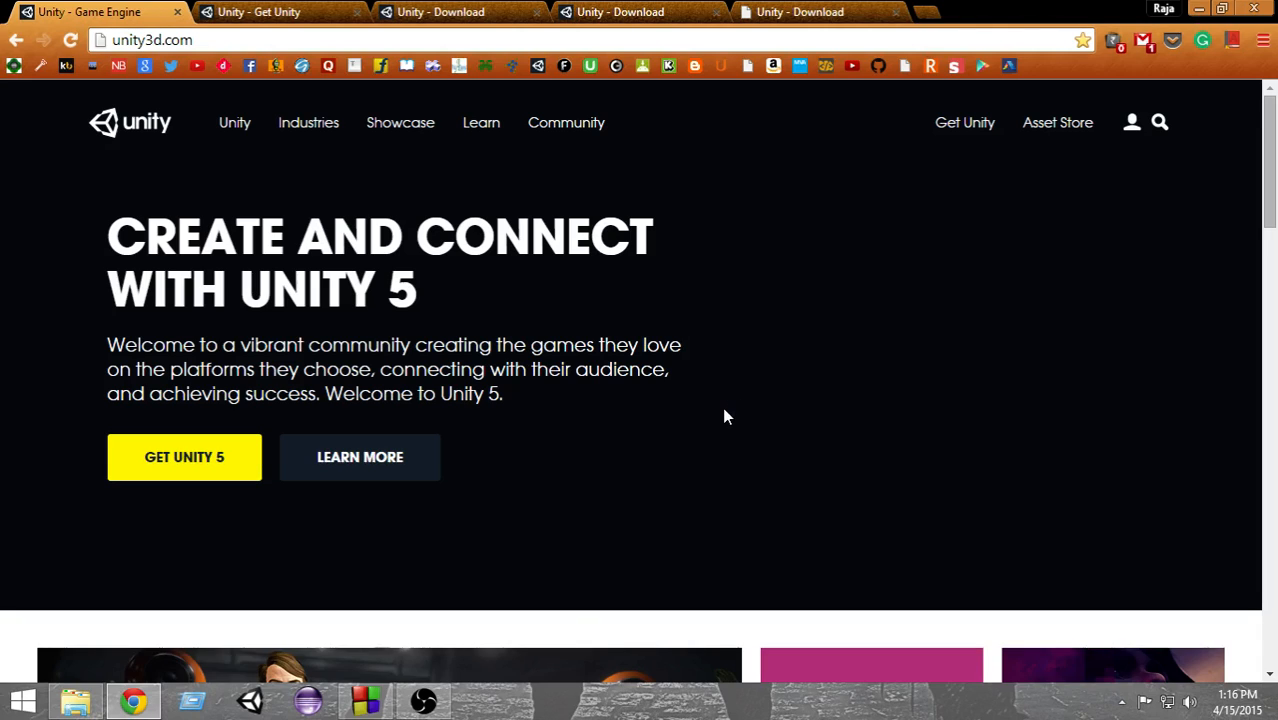
Reach the Get Unity page and review the Personal vs Professional comparison down to Free Download.
left_click(160, 40)
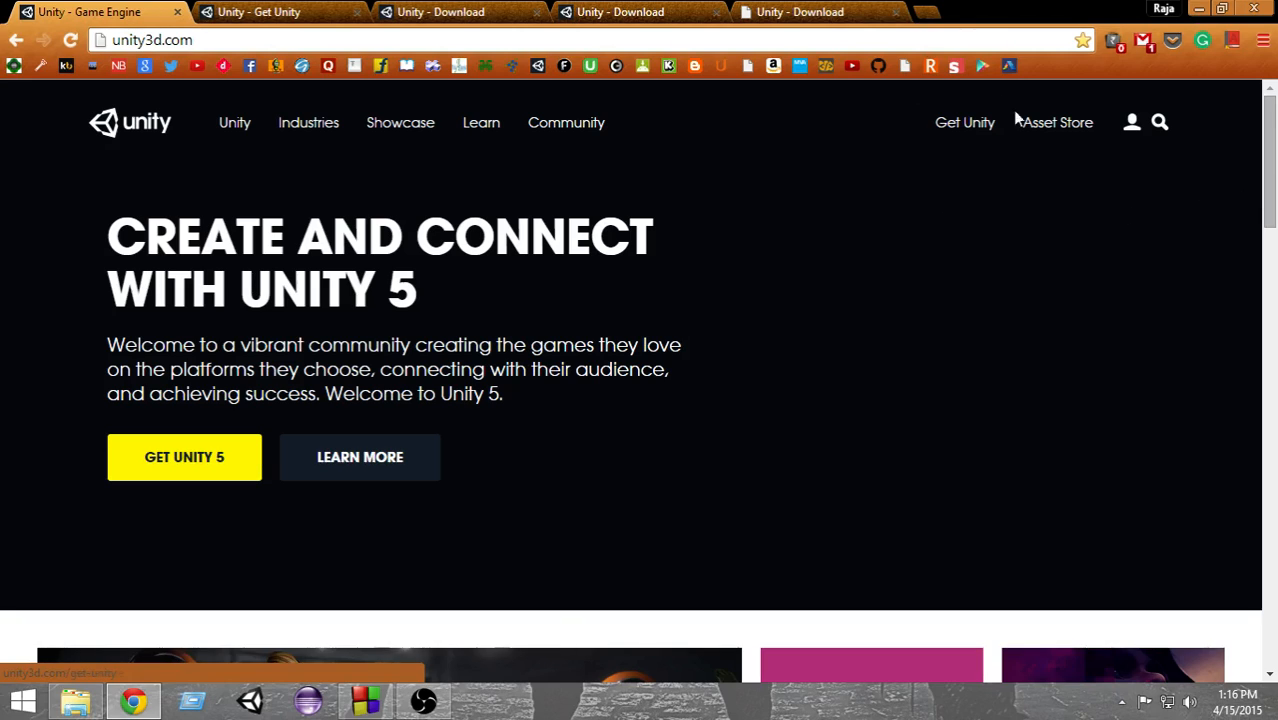
mouse_move(964, 122)
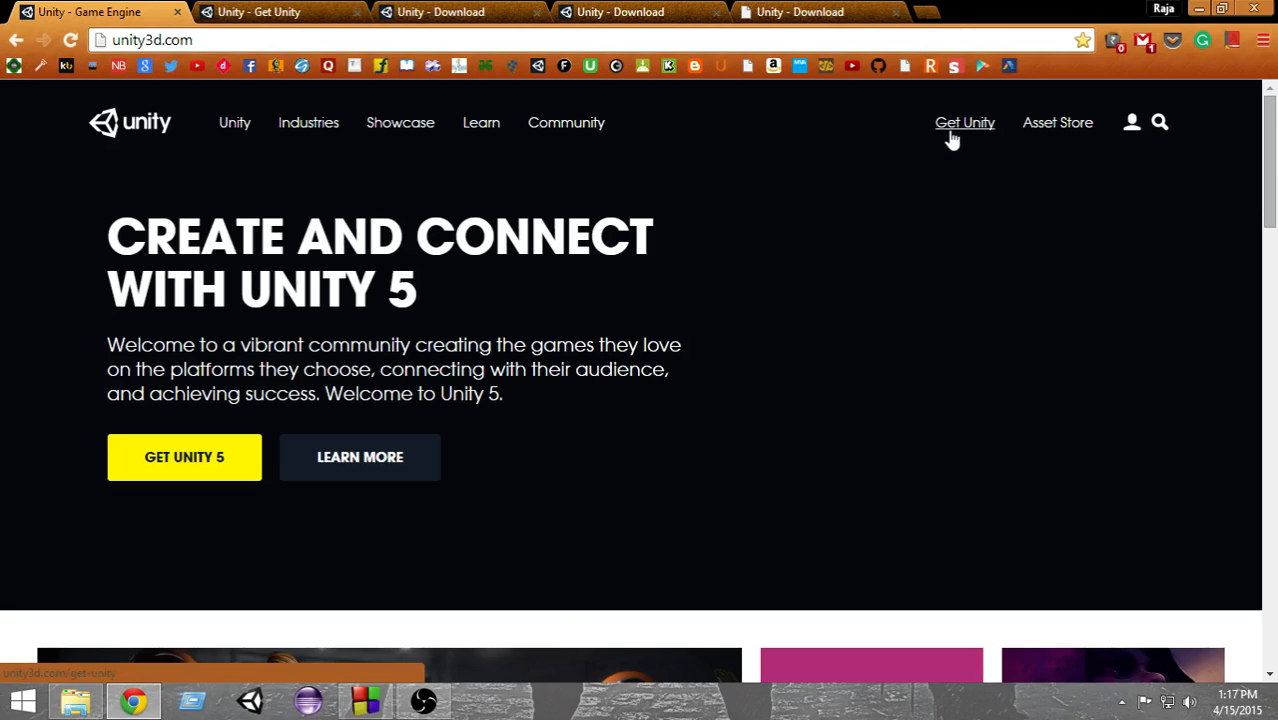
mouse_move(964, 148)
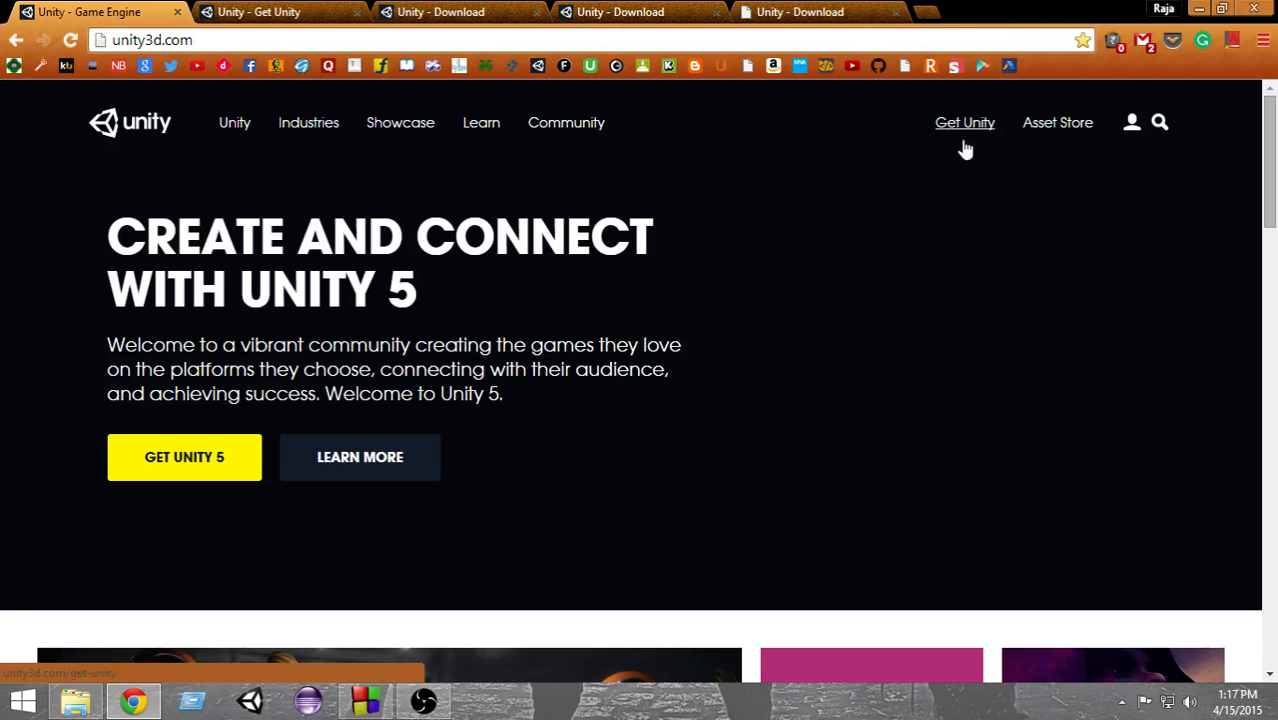
mouse_move(184, 470)
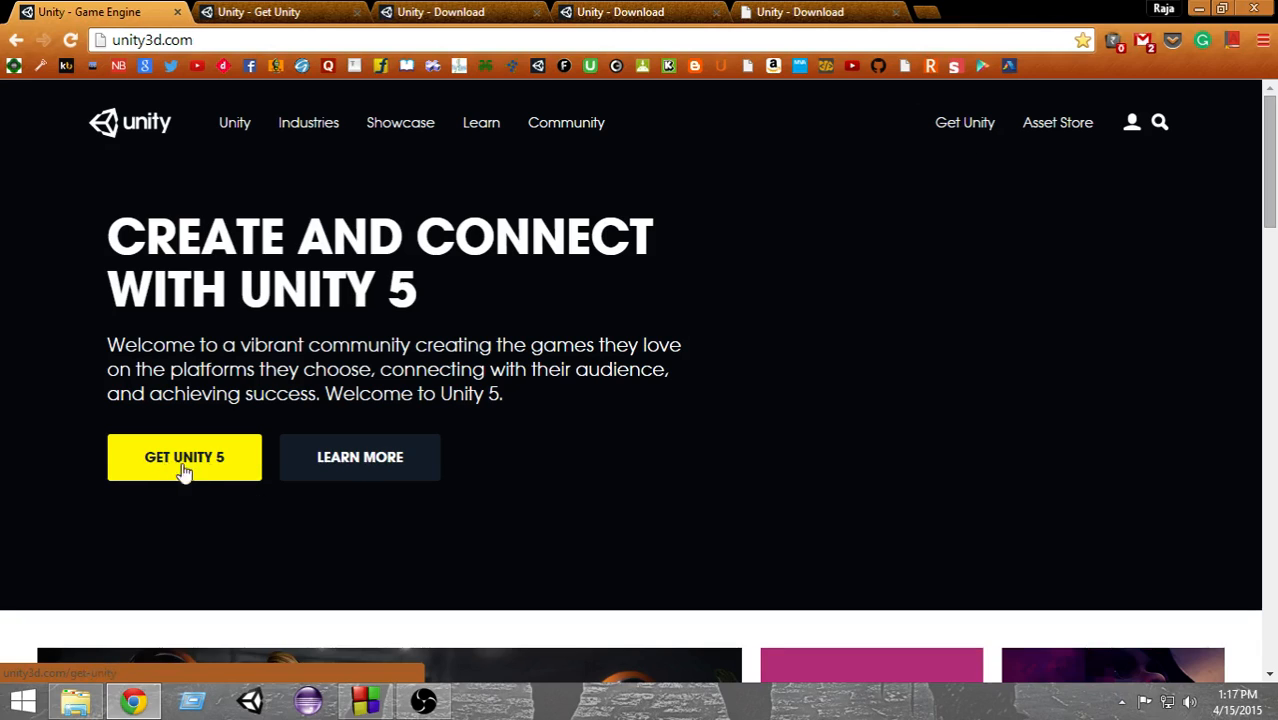
mouse_move(964, 122)
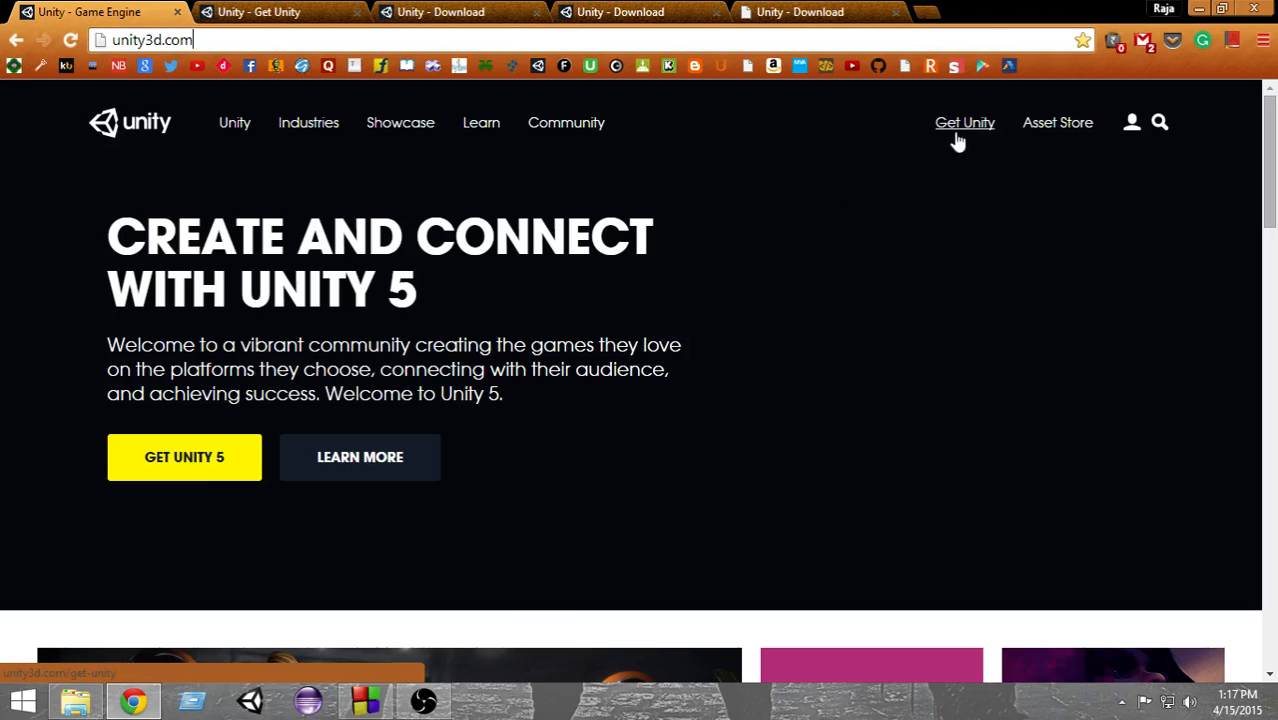
mouse_move(200, 112)
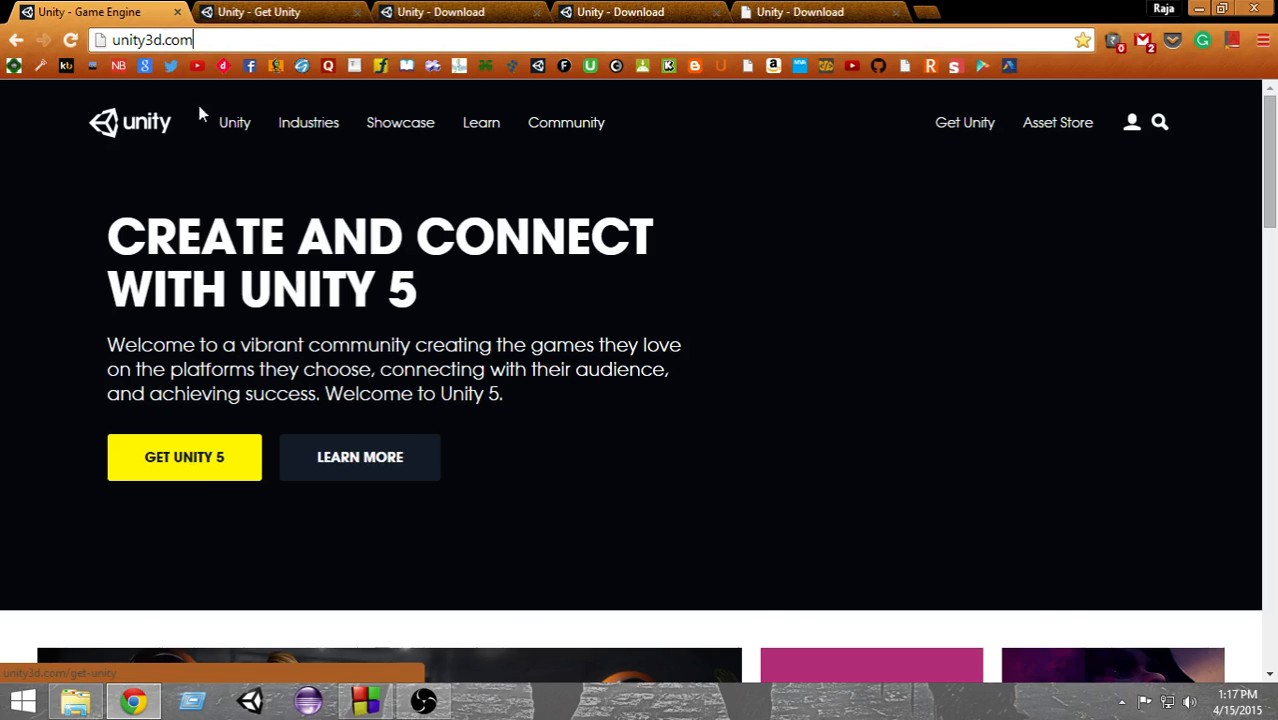
left_click(184, 456)
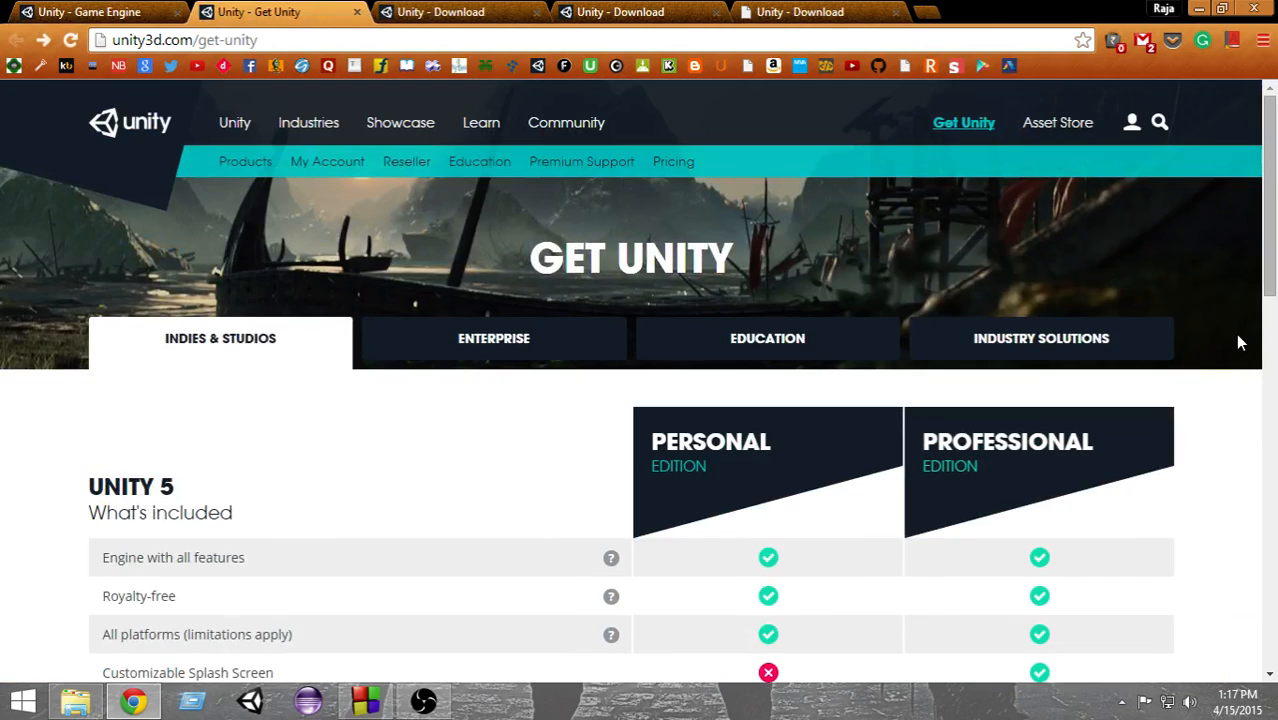
scroll("down", 3)
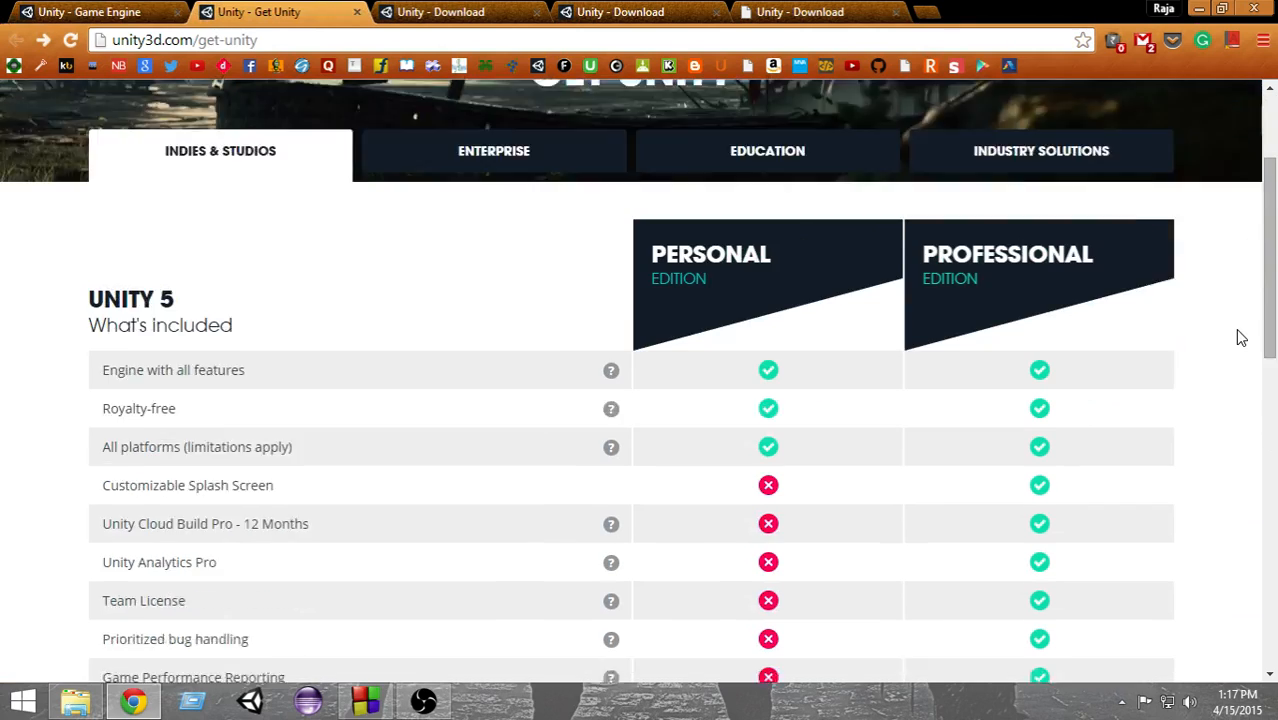
mouse_move(752, 288)
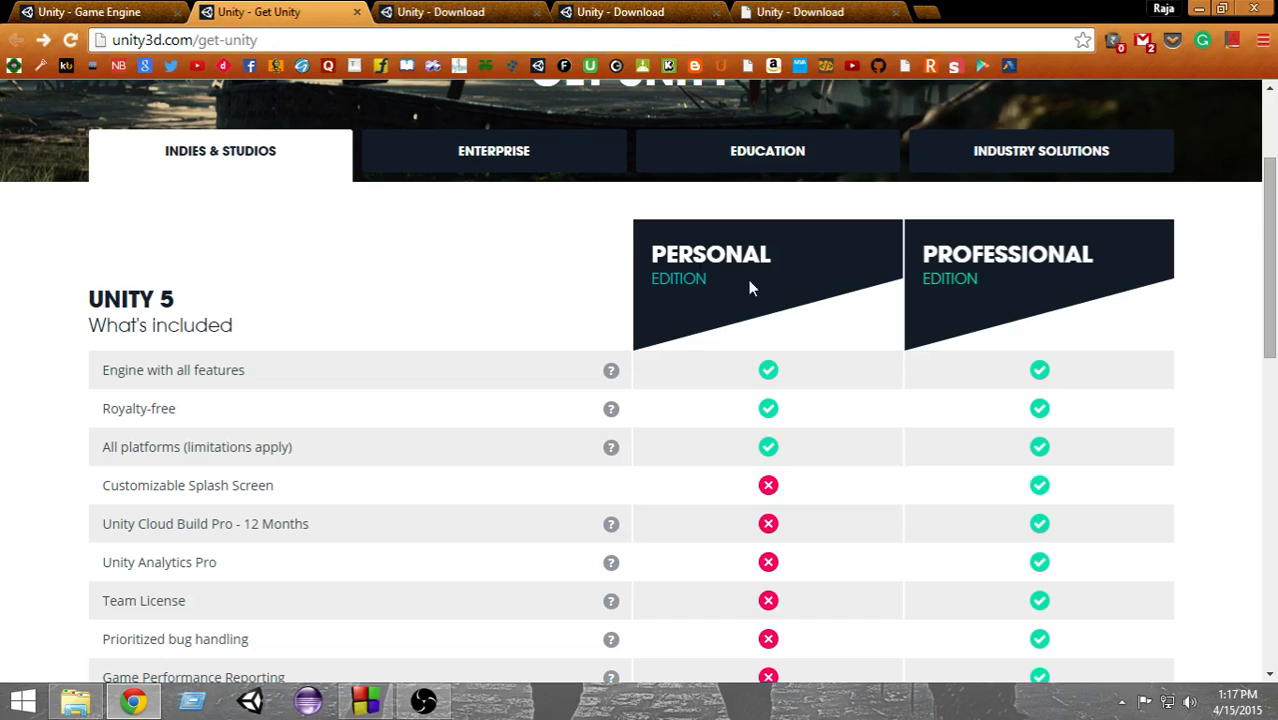
mouse_move(1176, 278)
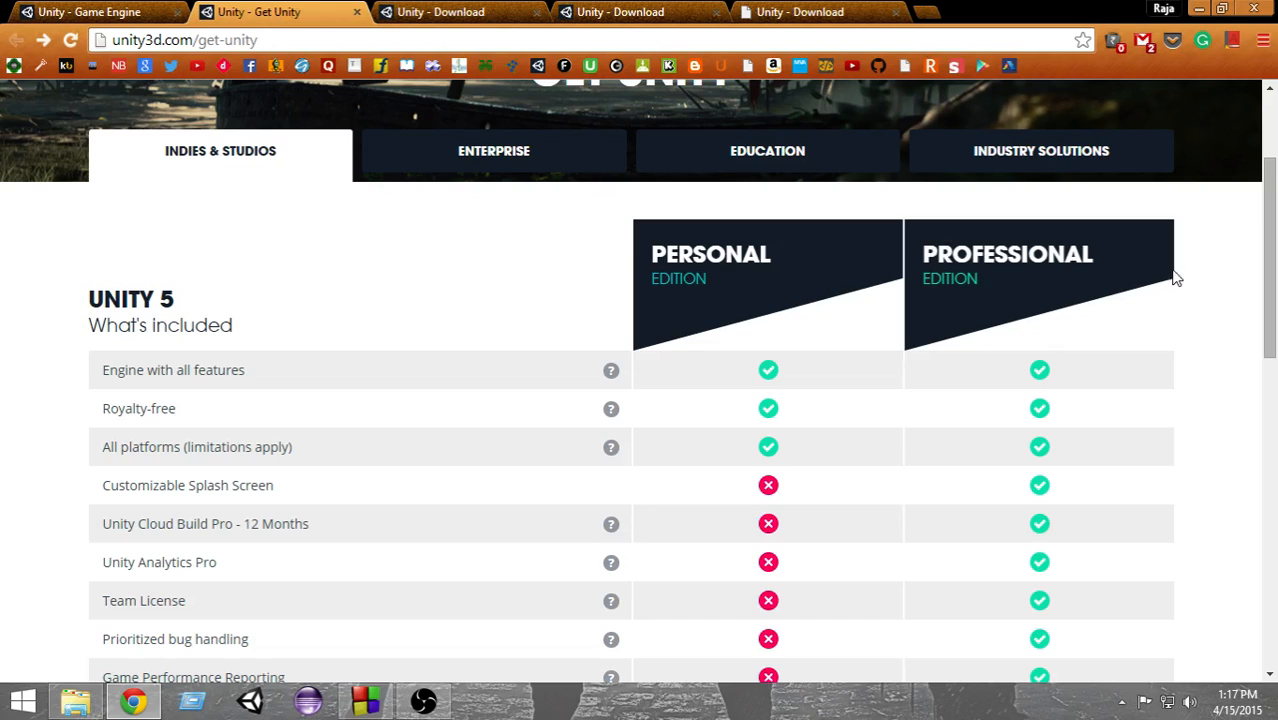
scroll("down", 3)
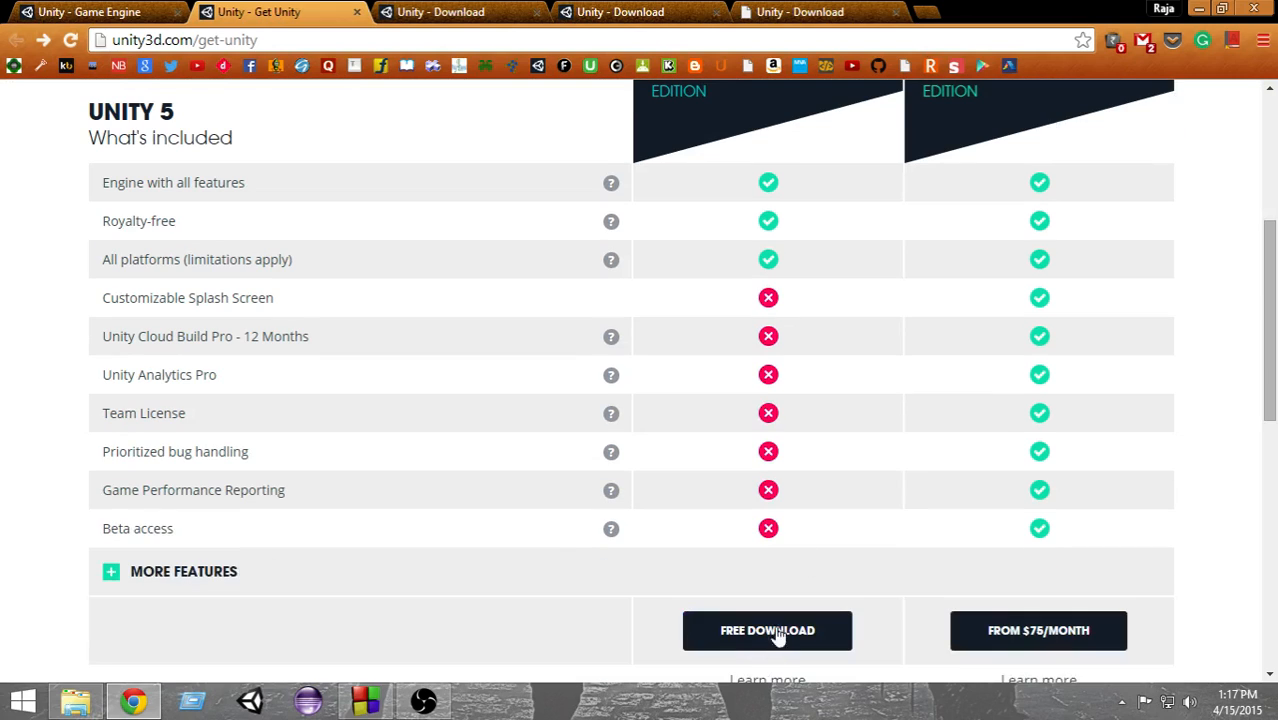
scroll("down", 3)
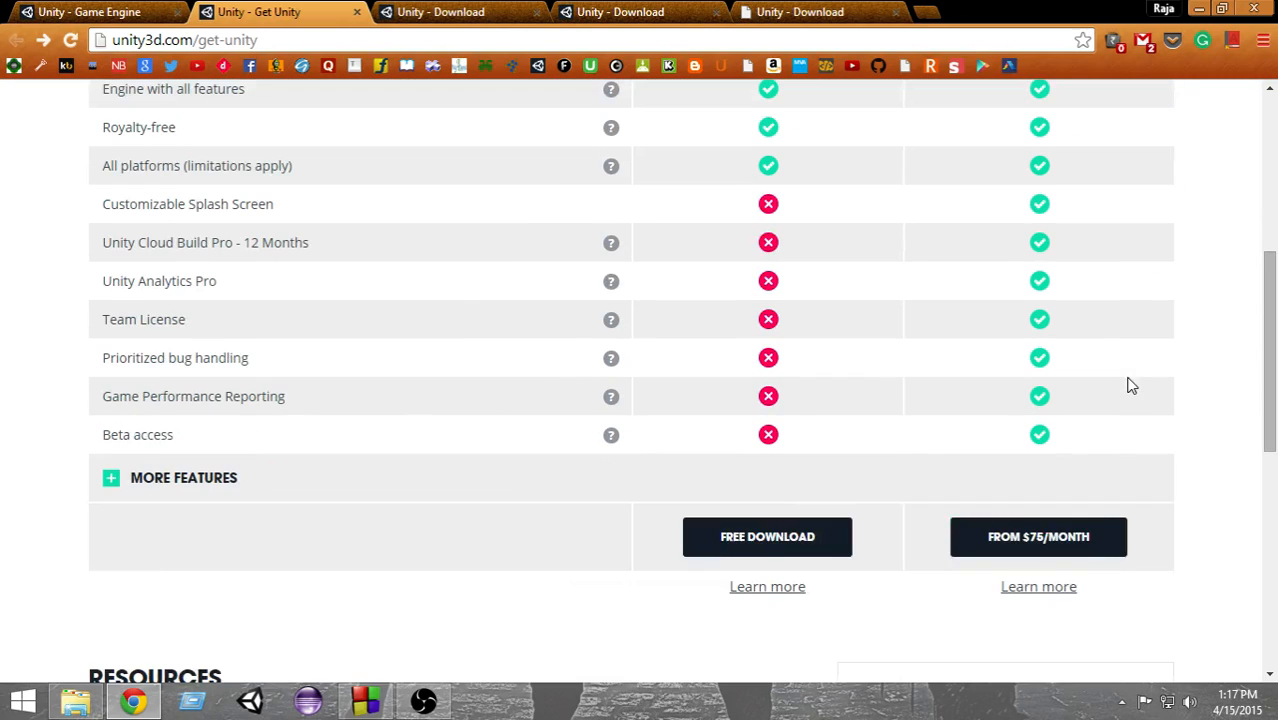
mouse_move(1178, 518)
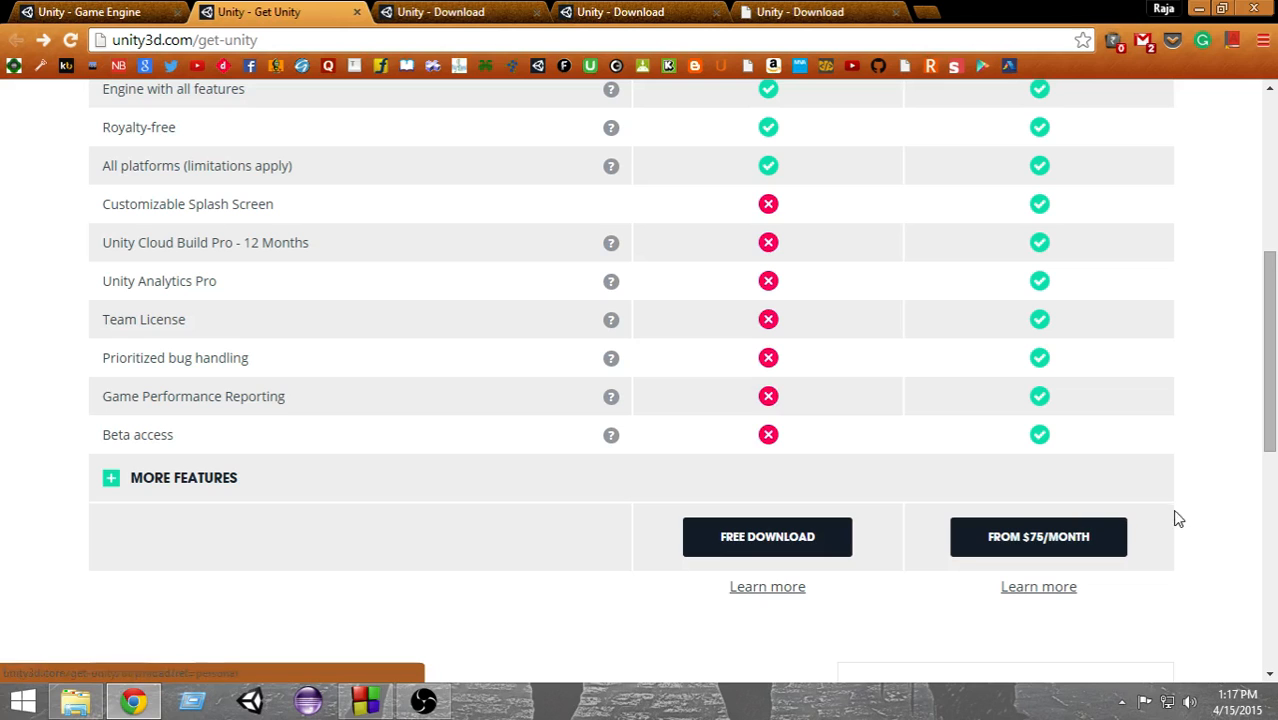
scroll("up", 3)
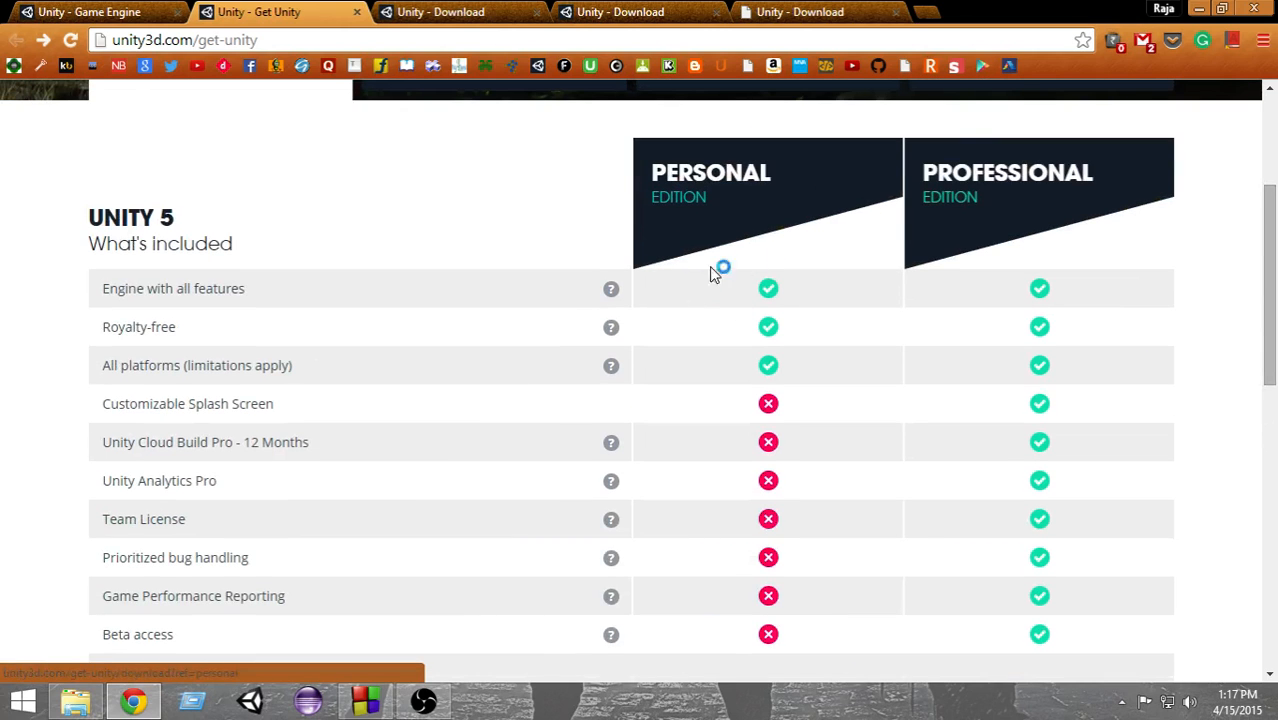
mouse_move(792, 390)
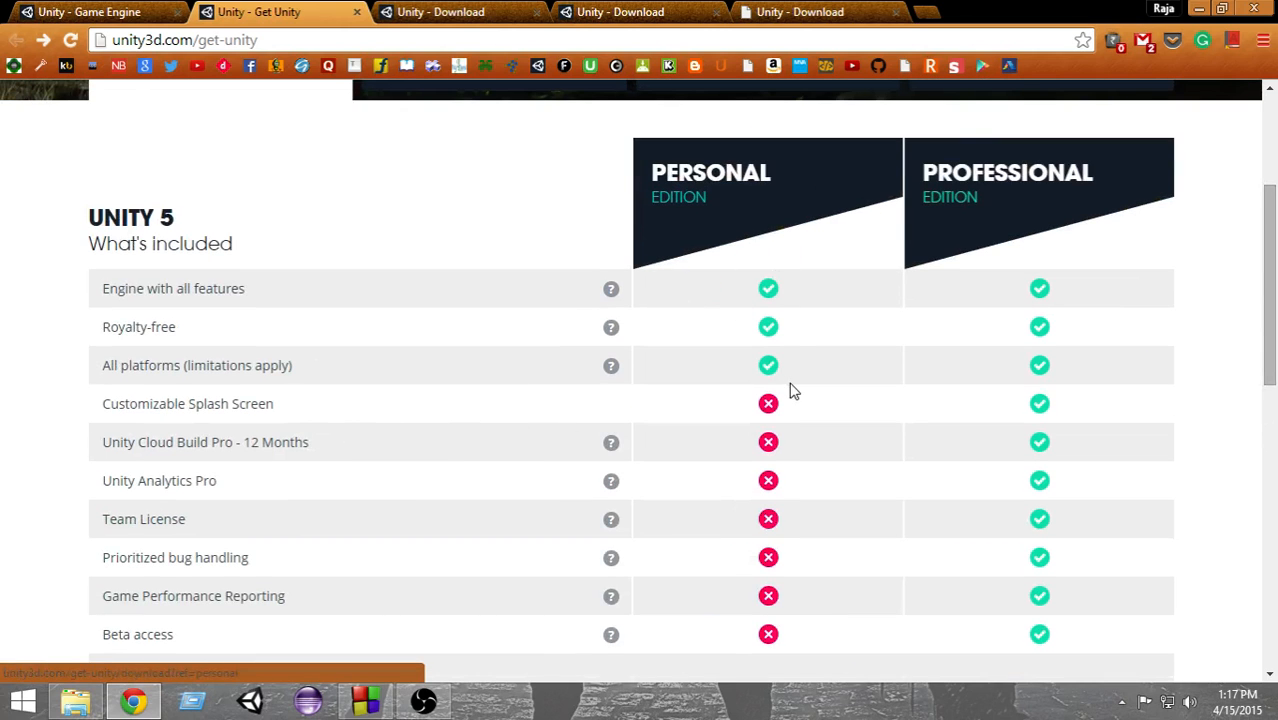
scroll("up", 3)
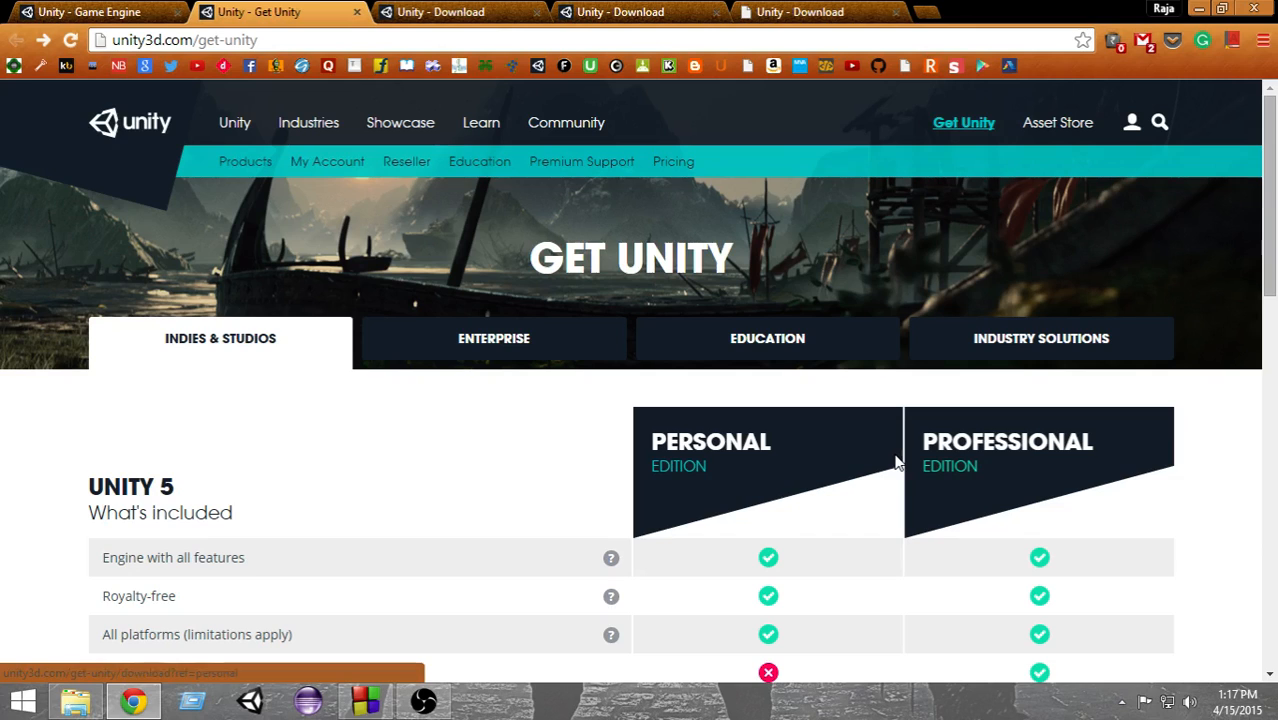
scroll("down", 3)
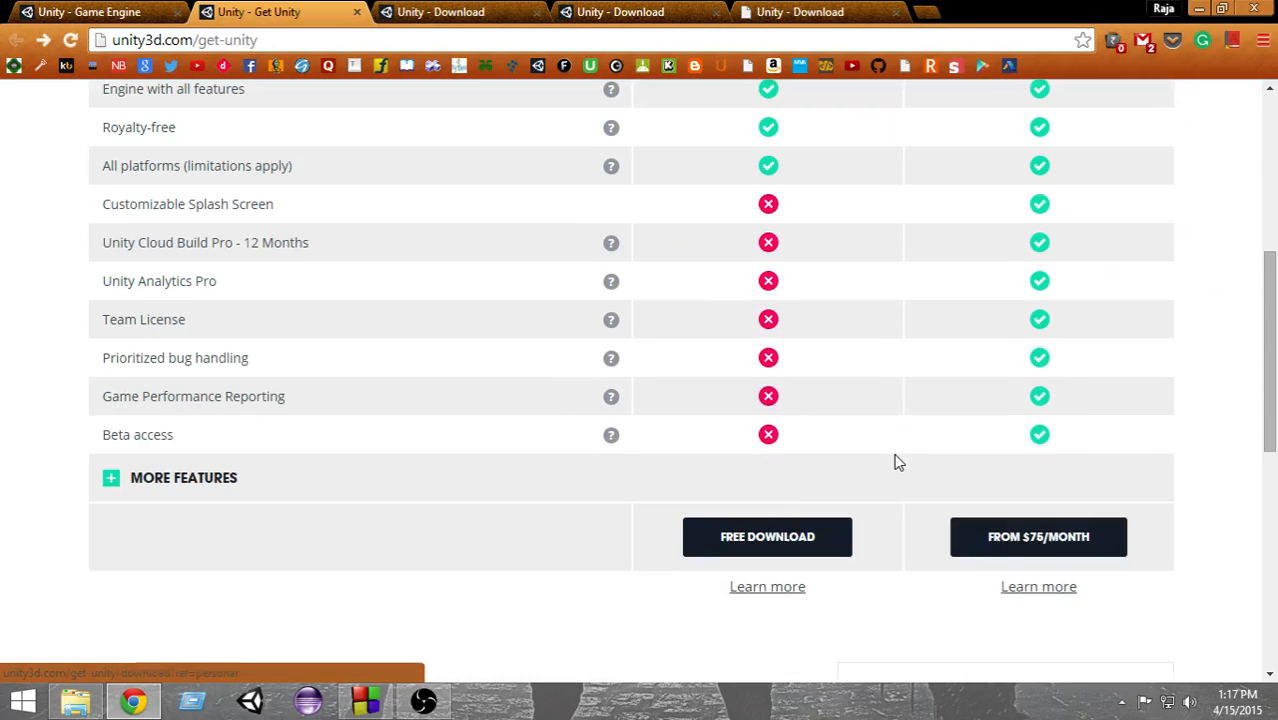
mouse_move(768, 536)
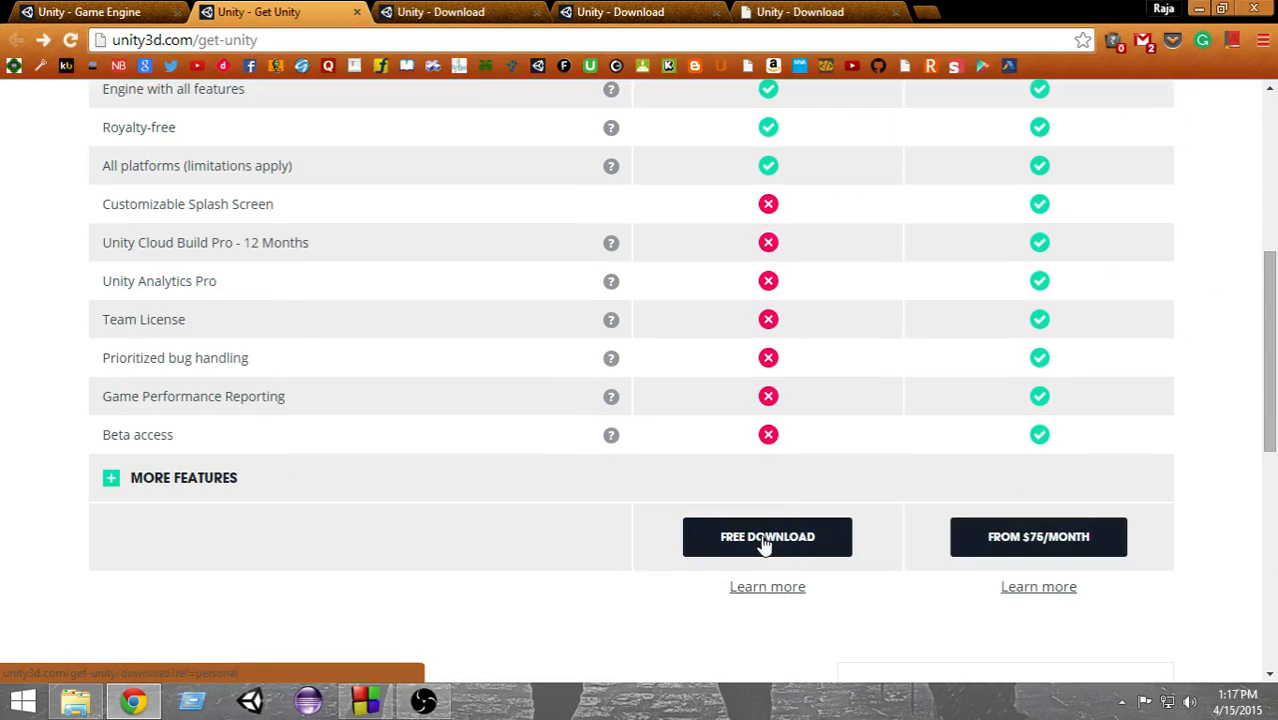
Start the free Personal edition download, reaching the Unity 5.0.1 Windows download page.
left_click(768, 536)
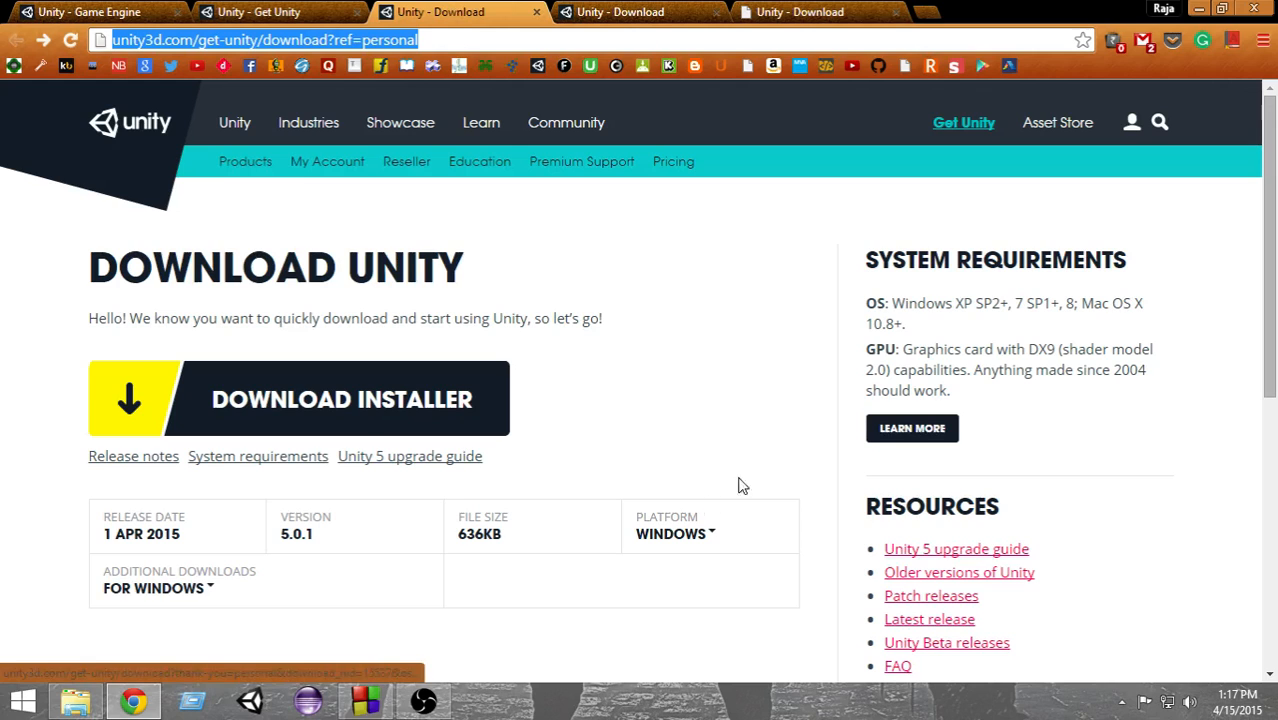
mouse_move(818, 456)
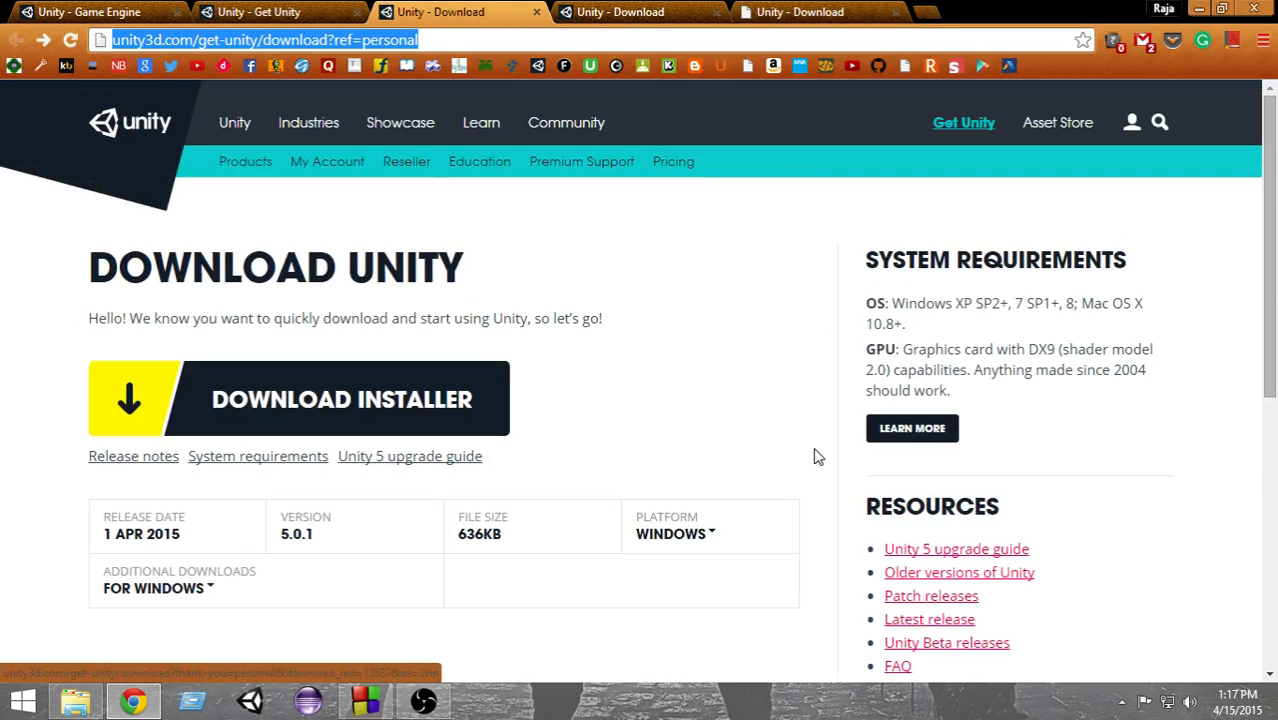
mouse_move(788, 378)
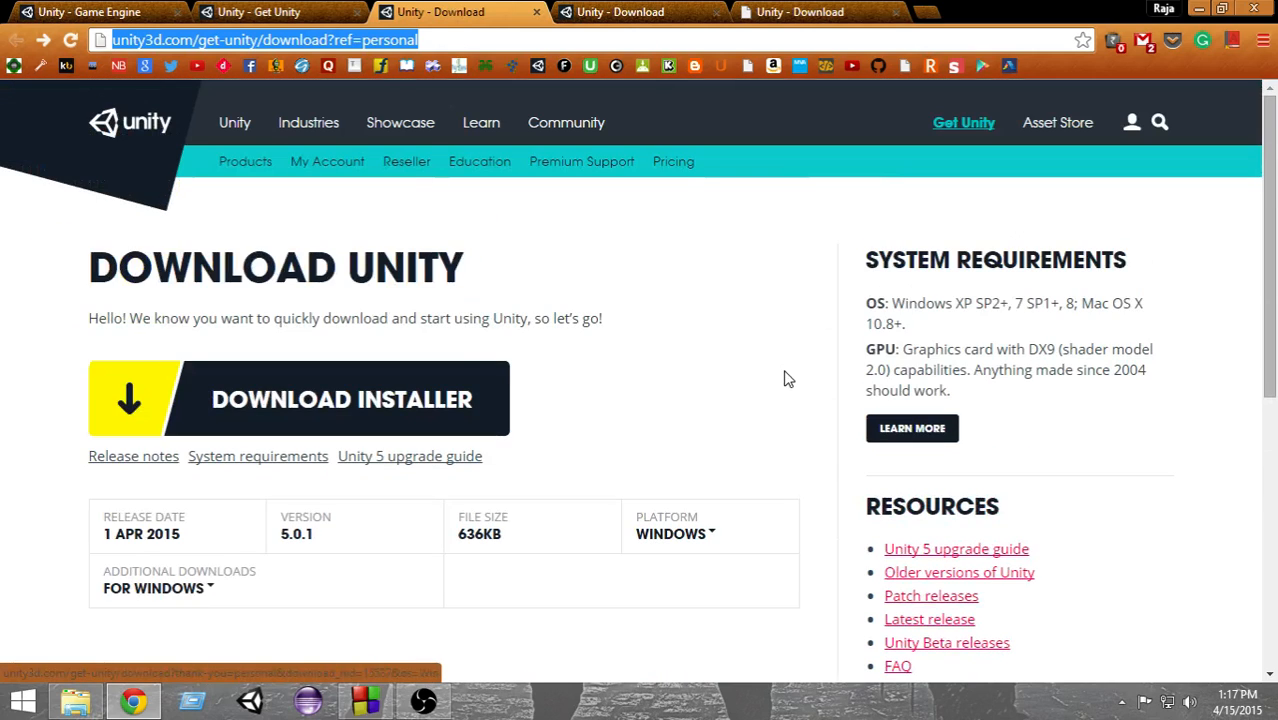
scroll("down", 3)
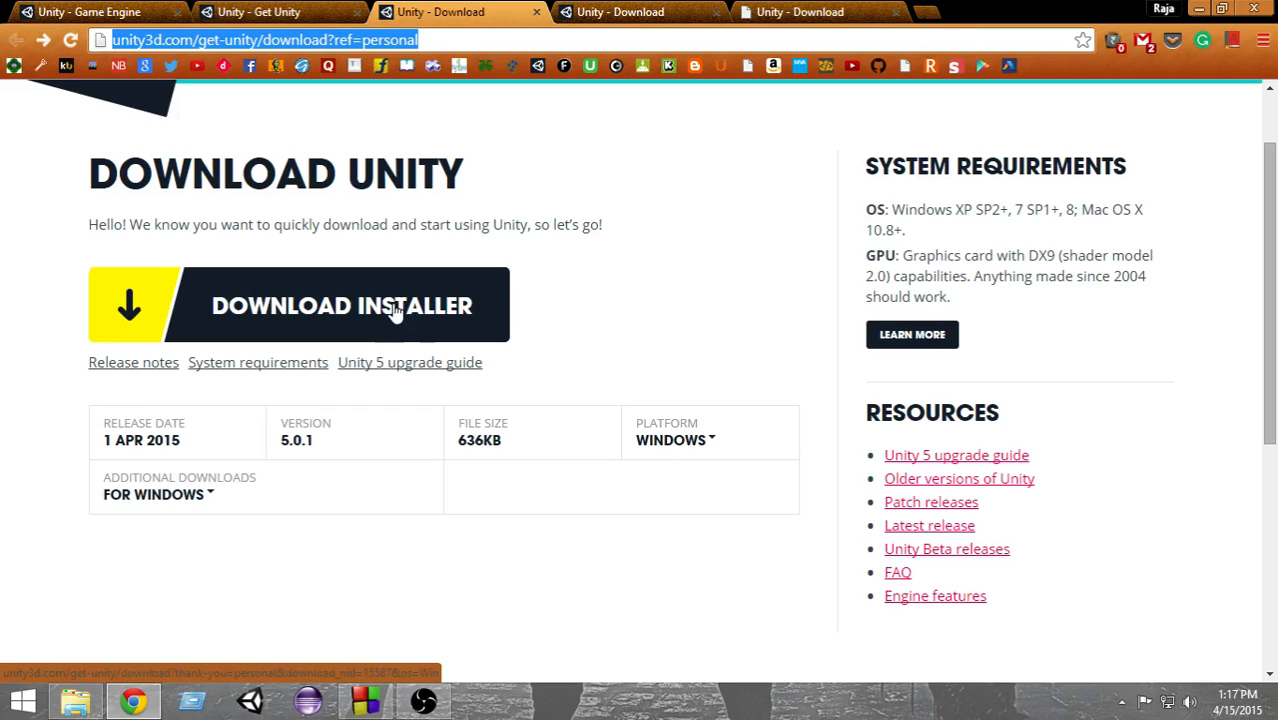
mouse_move(716, 314)
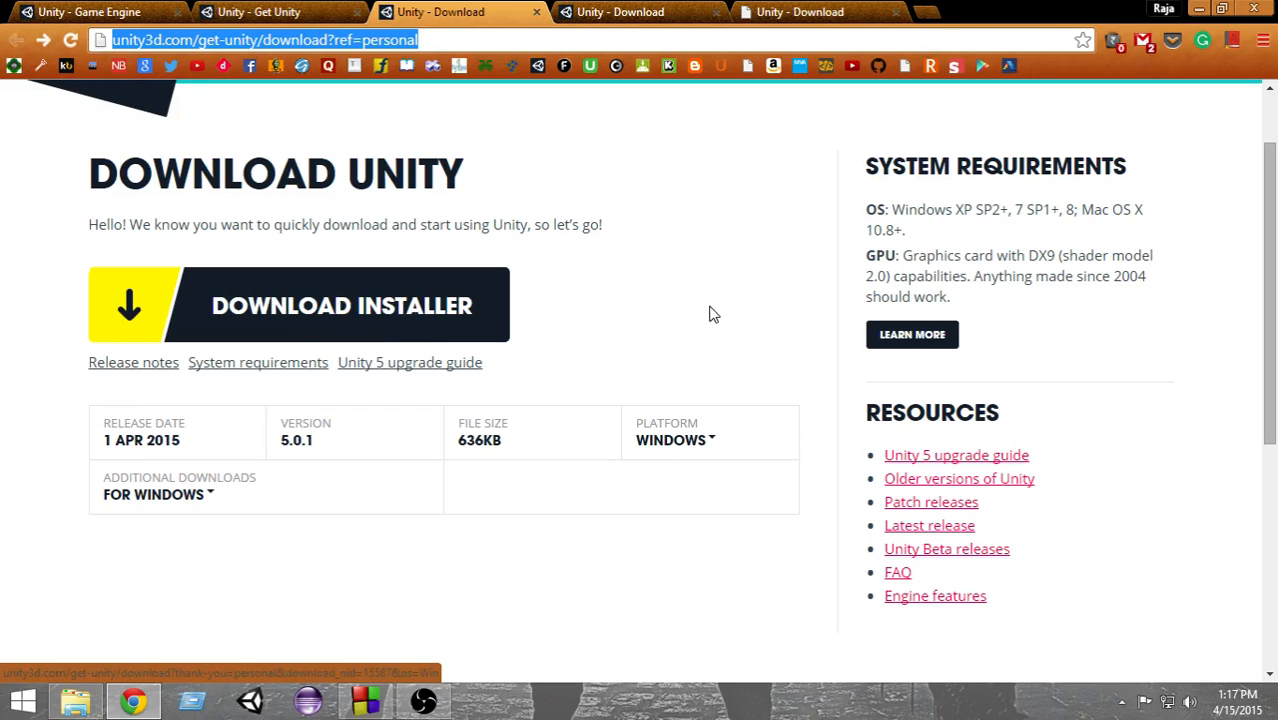
mouse_move(748, 312)
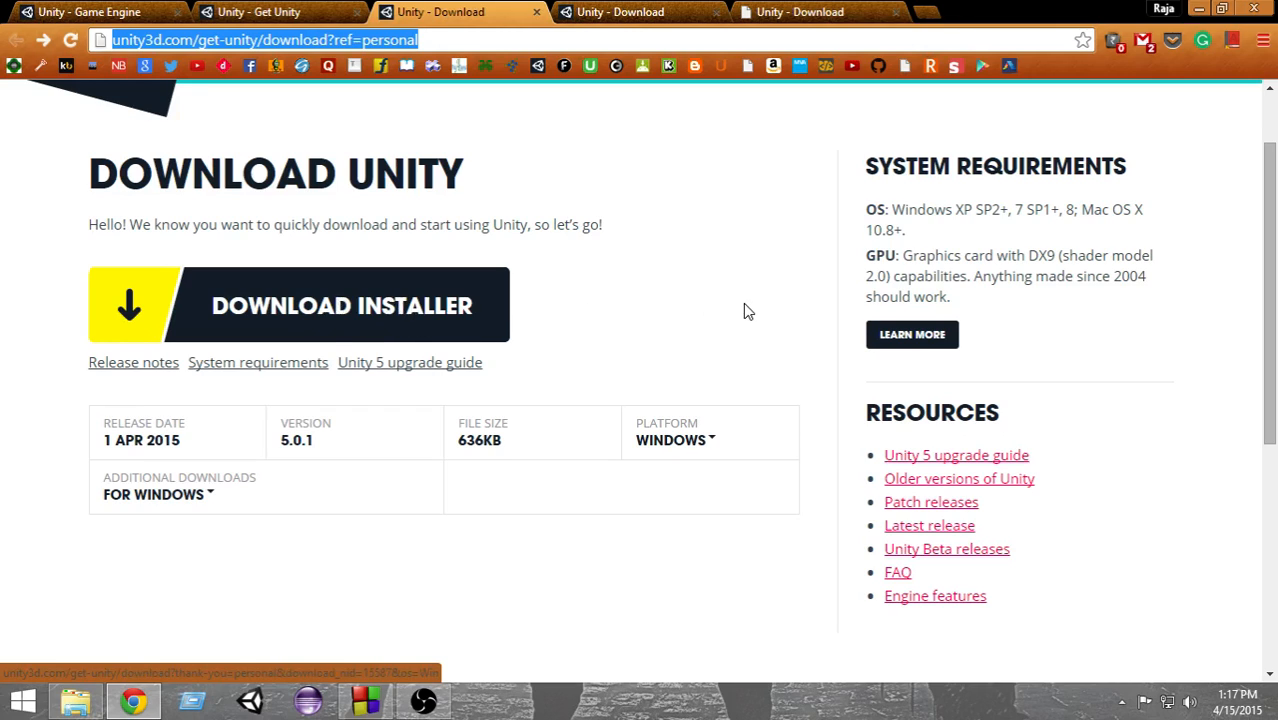
mouse_move(780, 320)
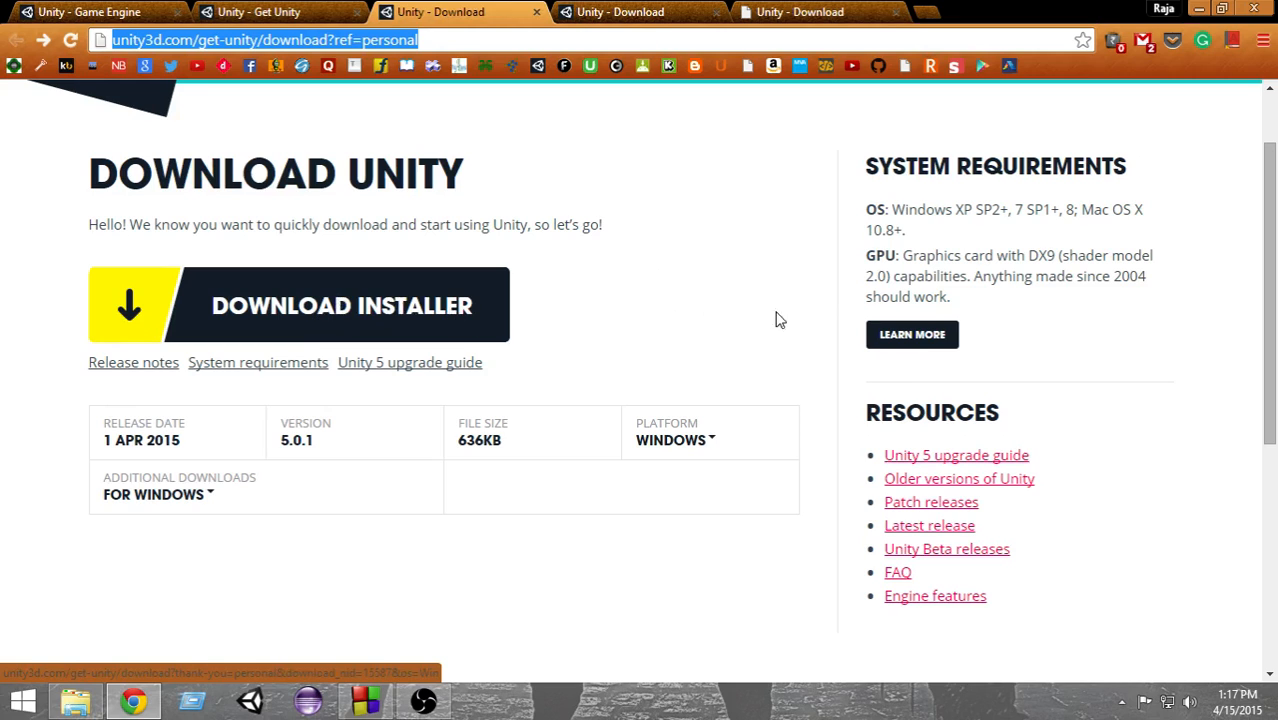
scroll("down", 3)
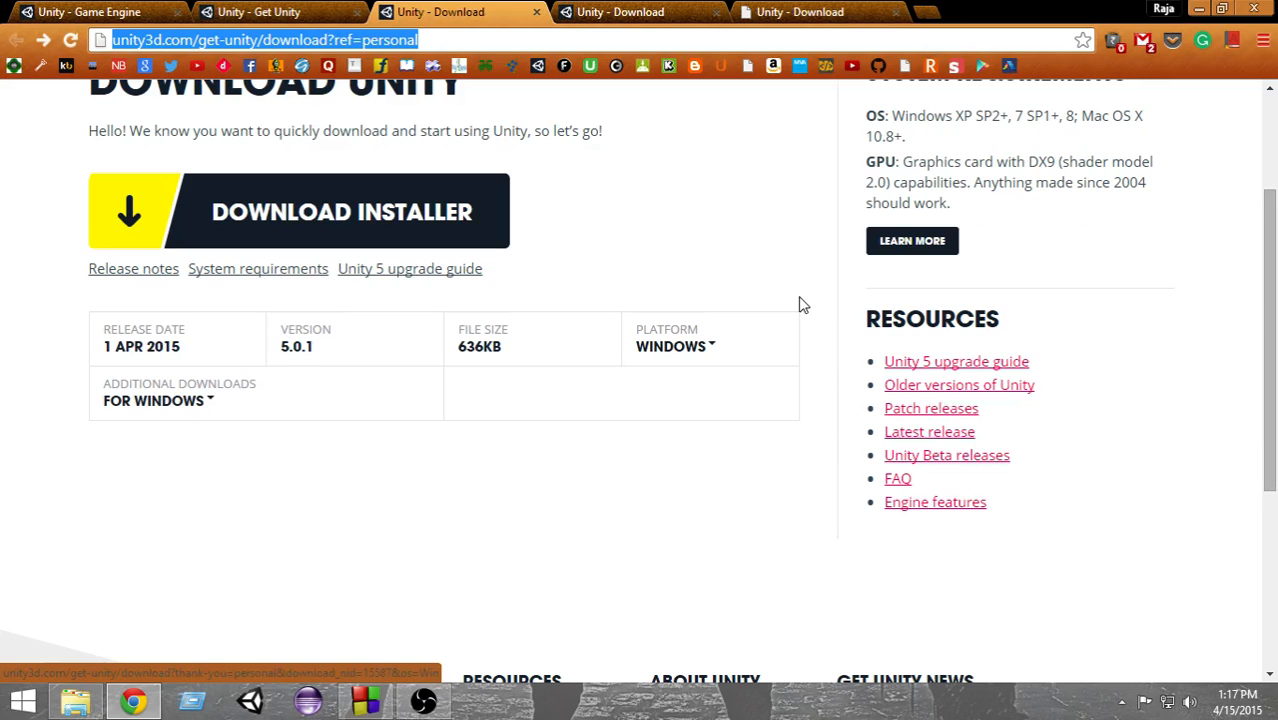
mouse_move(212, 388)
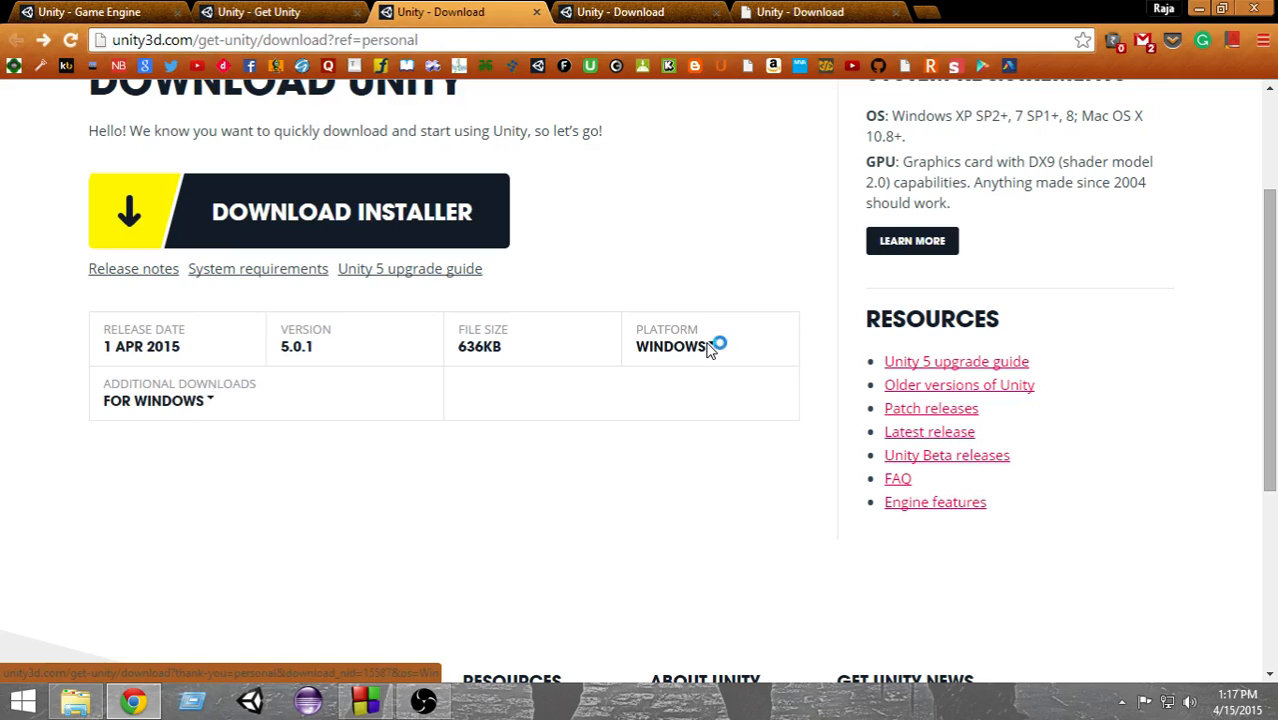
left_click(676, 346)
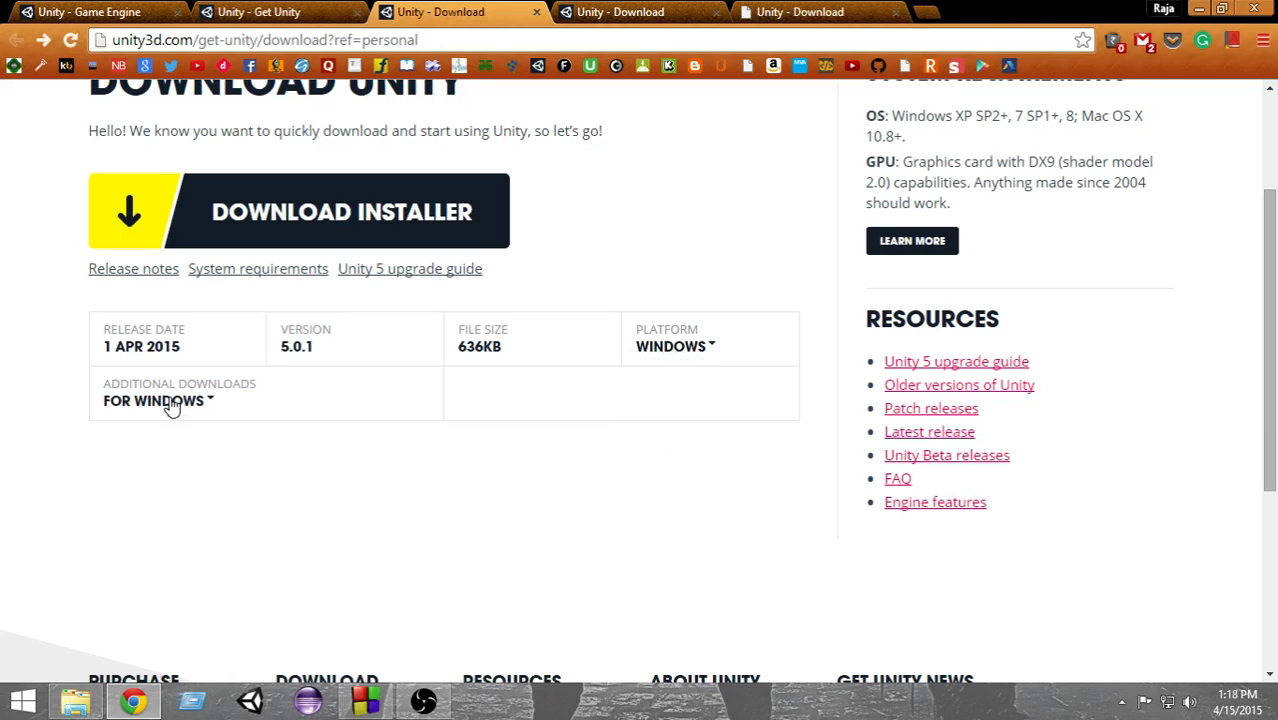
mouse_move(192, 414)
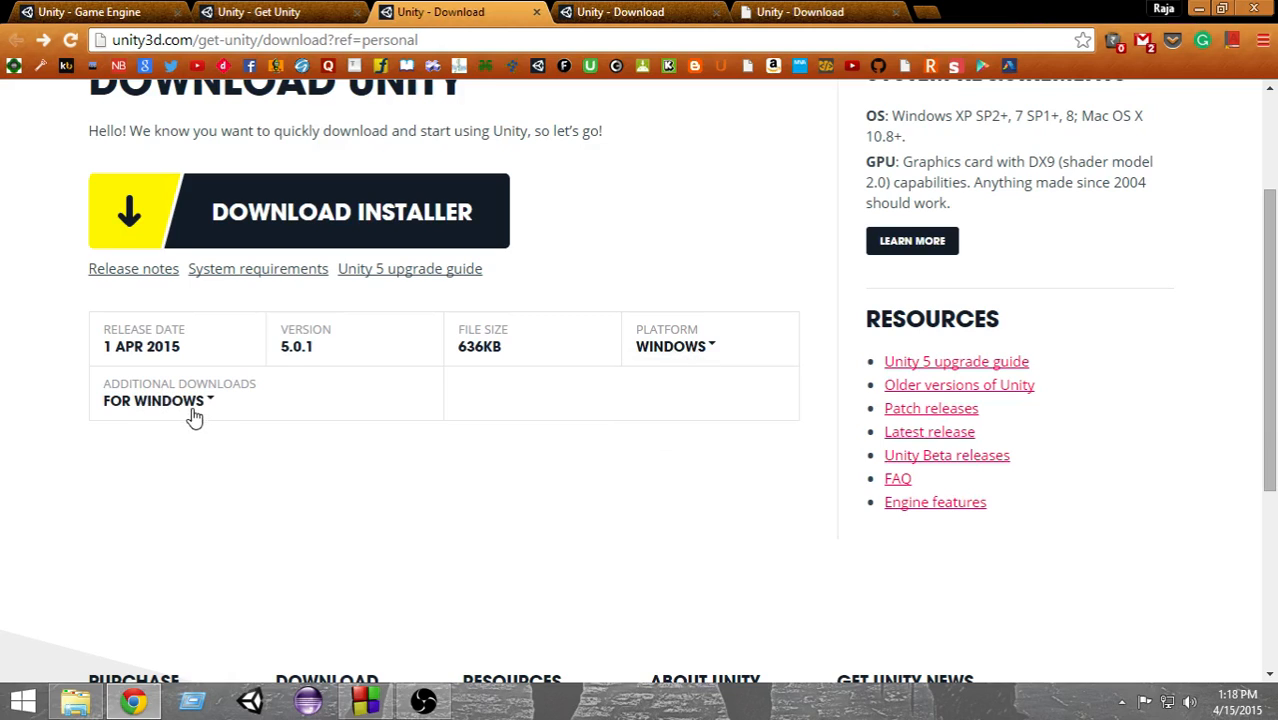
left_click(156, 400)
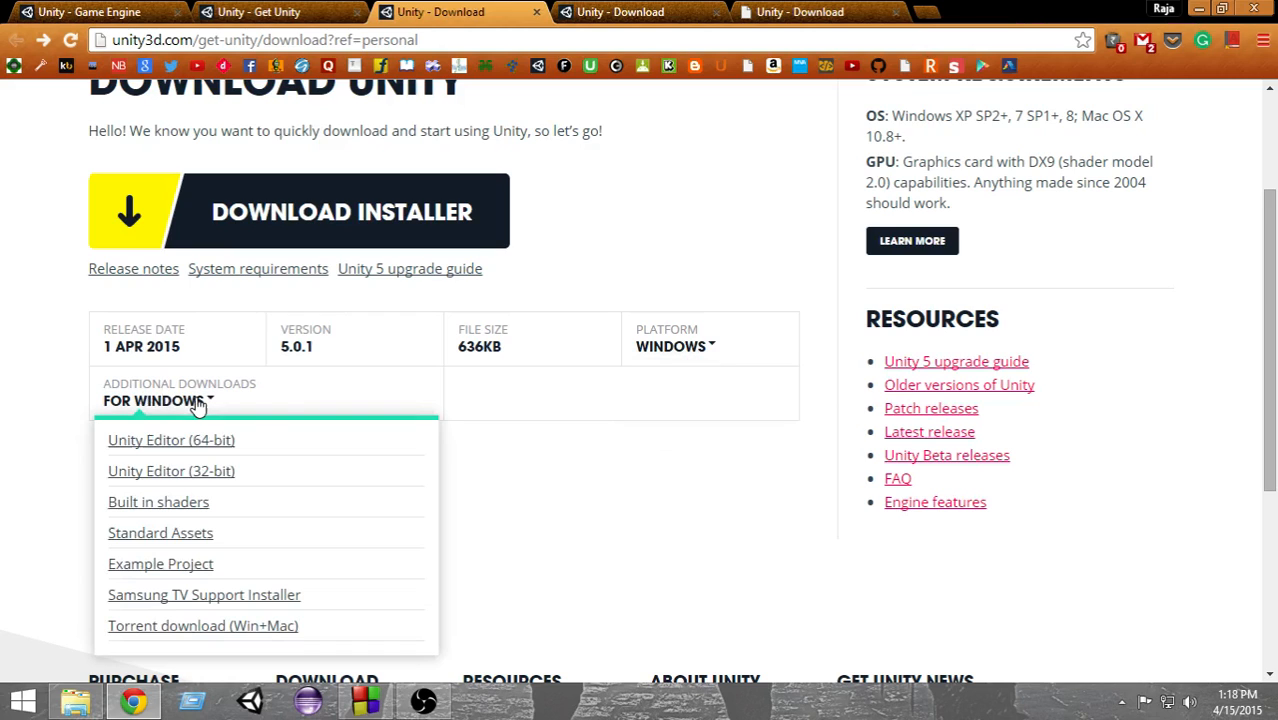
scroll("down", 3)
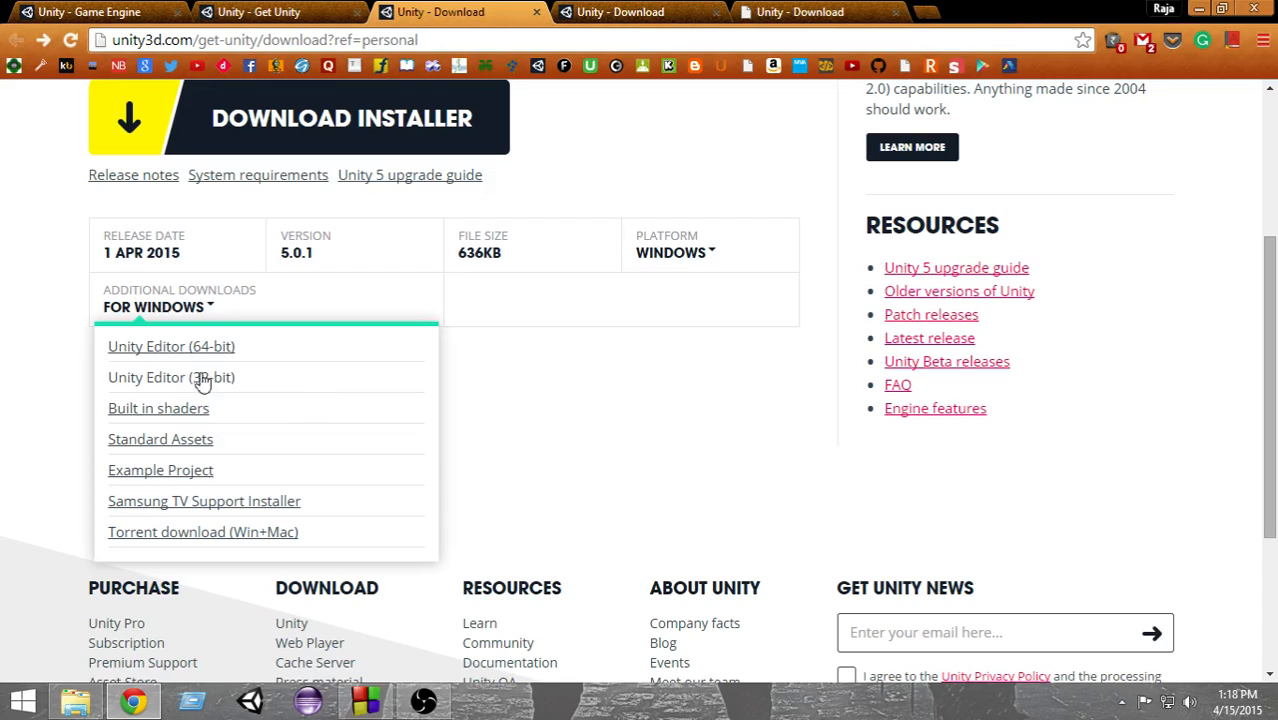
mouse_move(228, 346)
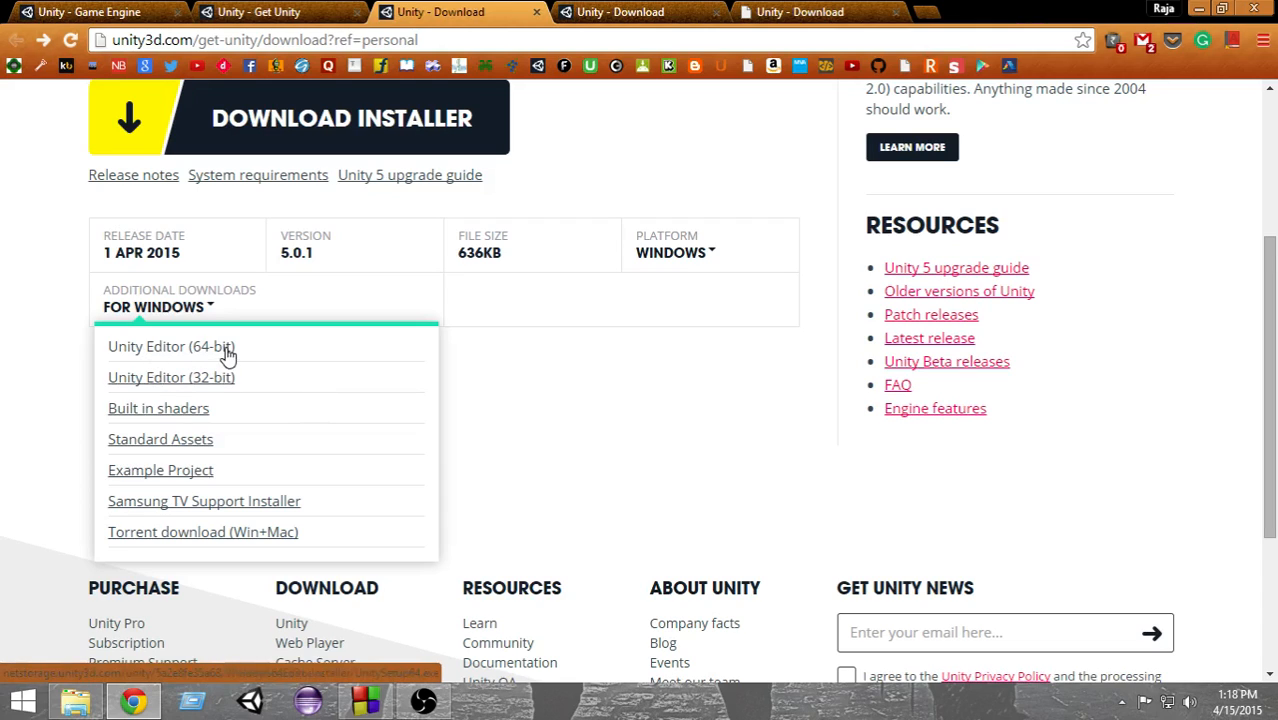
mouse_move(220, 388)
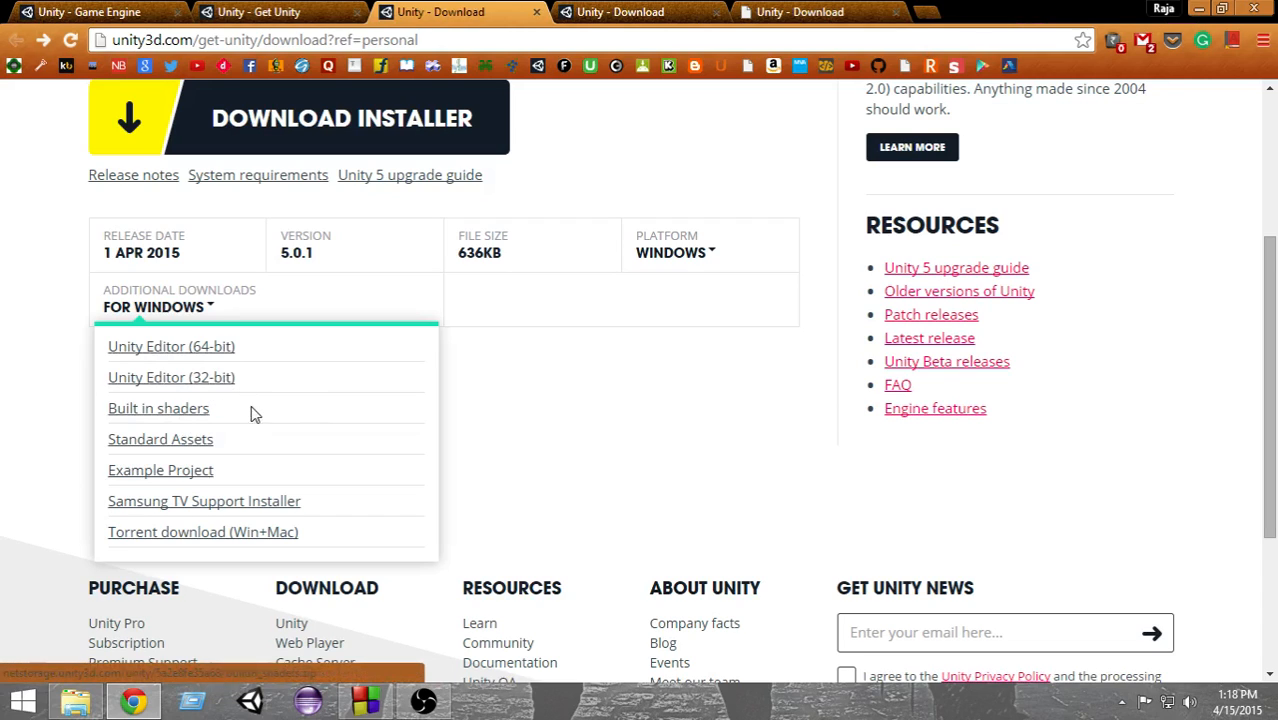
scroll("down", 3)
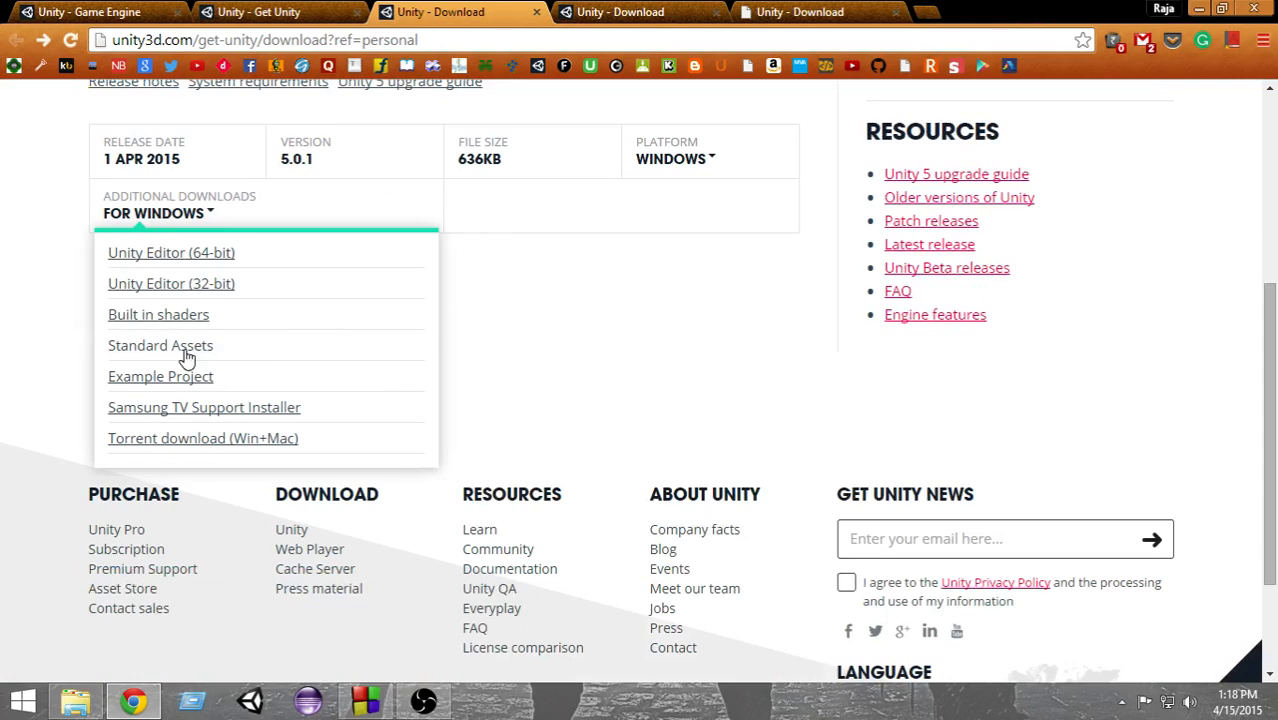
mouse_move(164, 386)
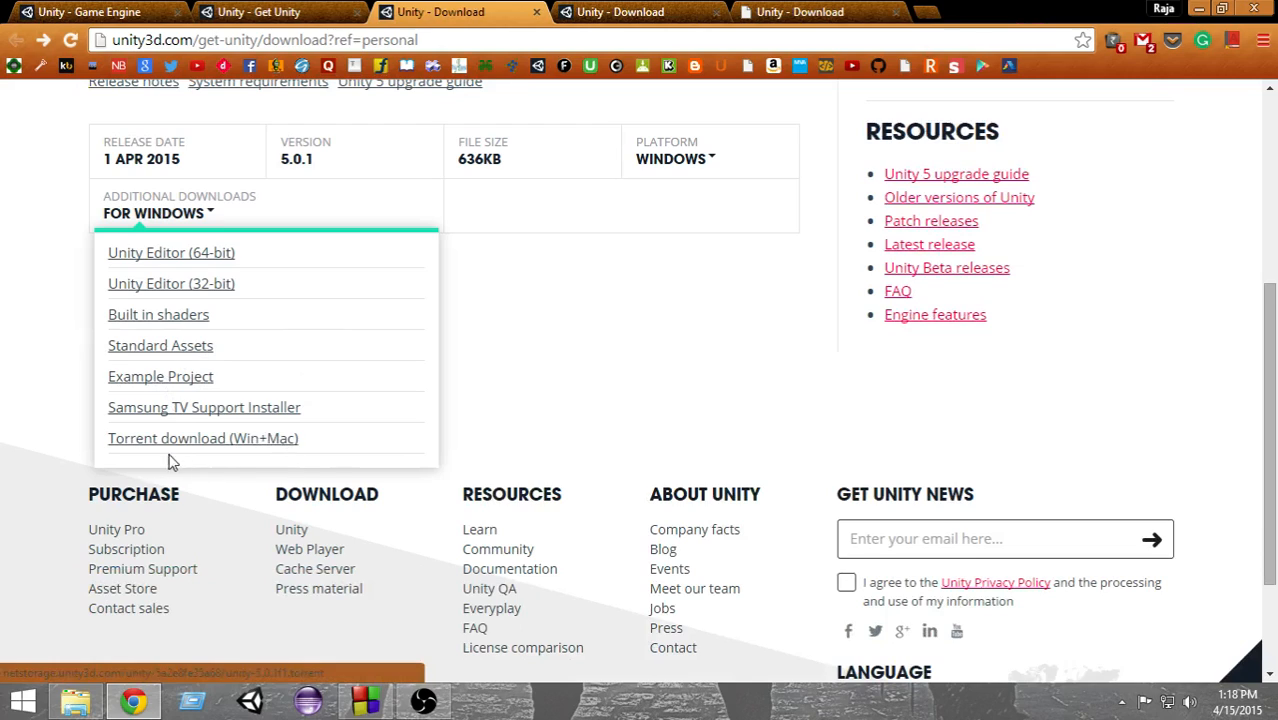
mouse_move(208, 448)
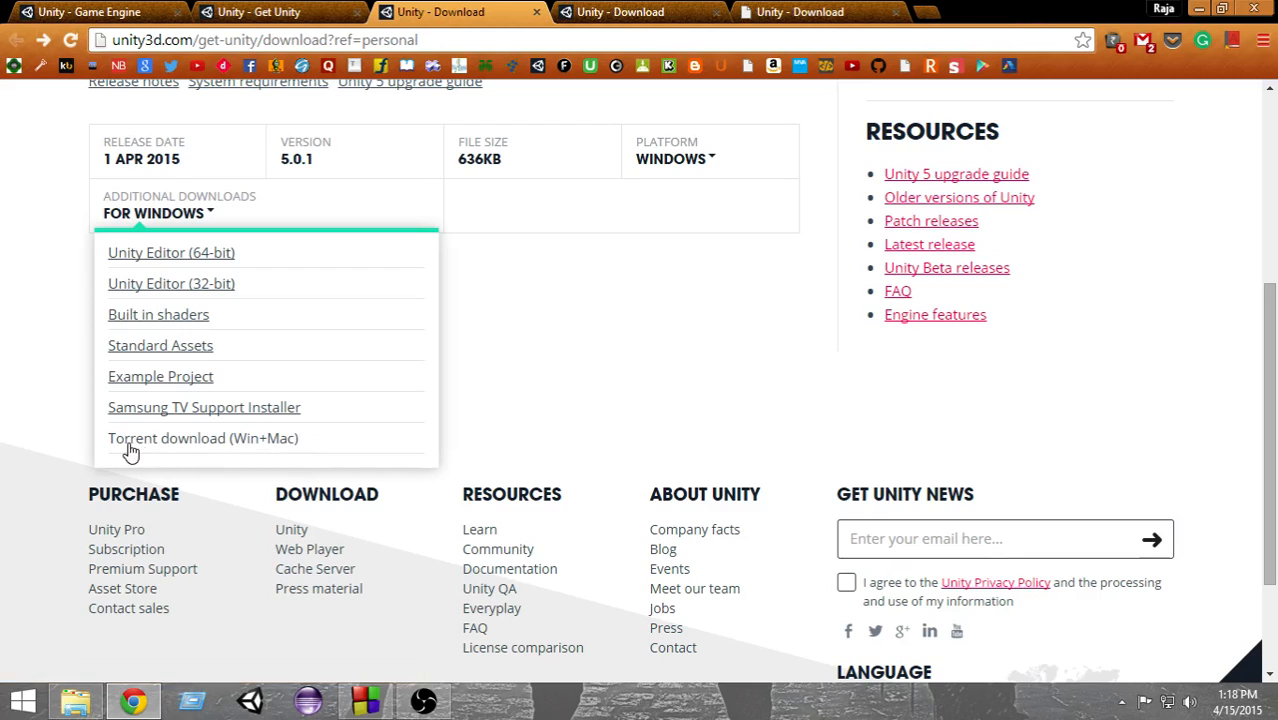
mouse_move(176, 450)
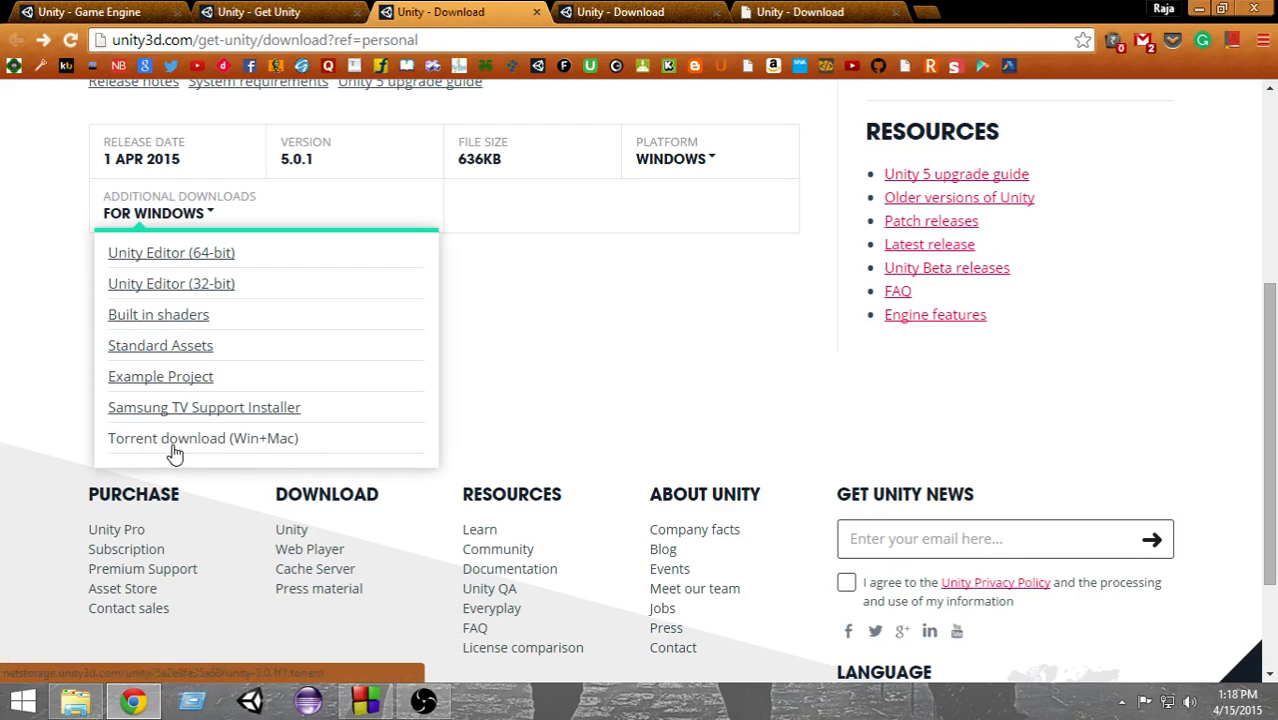
scroll("up", 3)
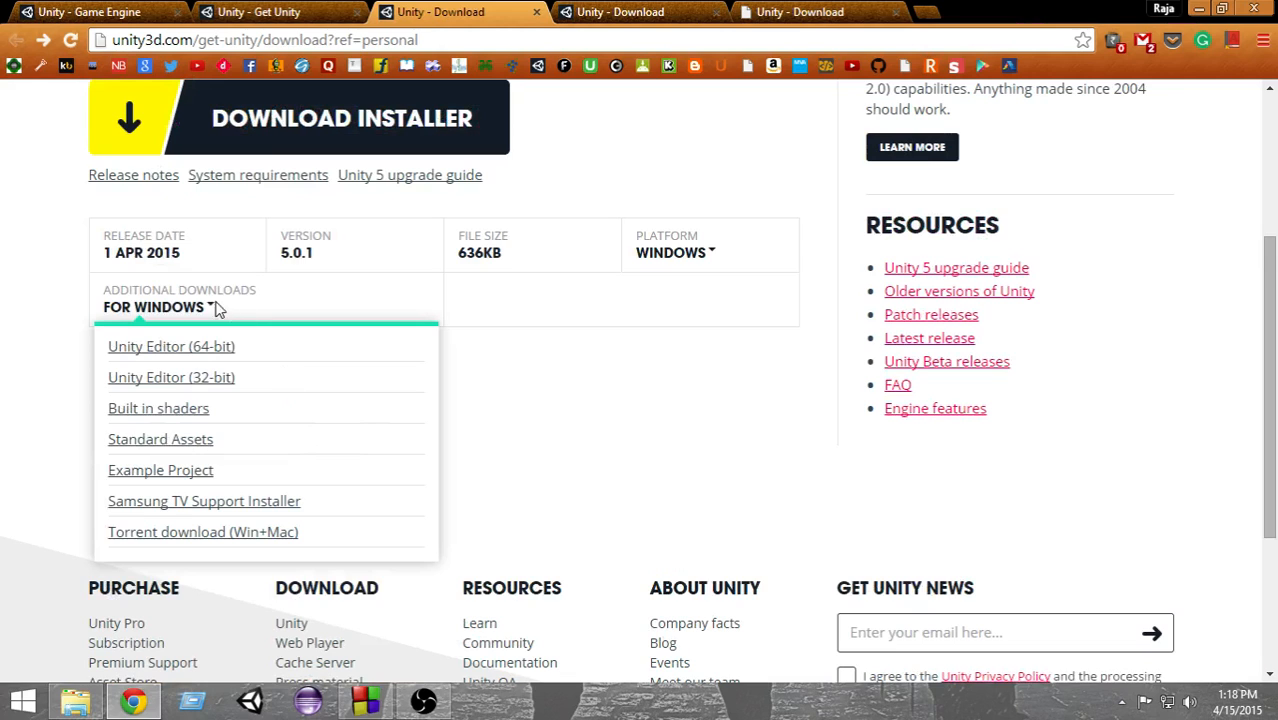
scroll("up", 3)
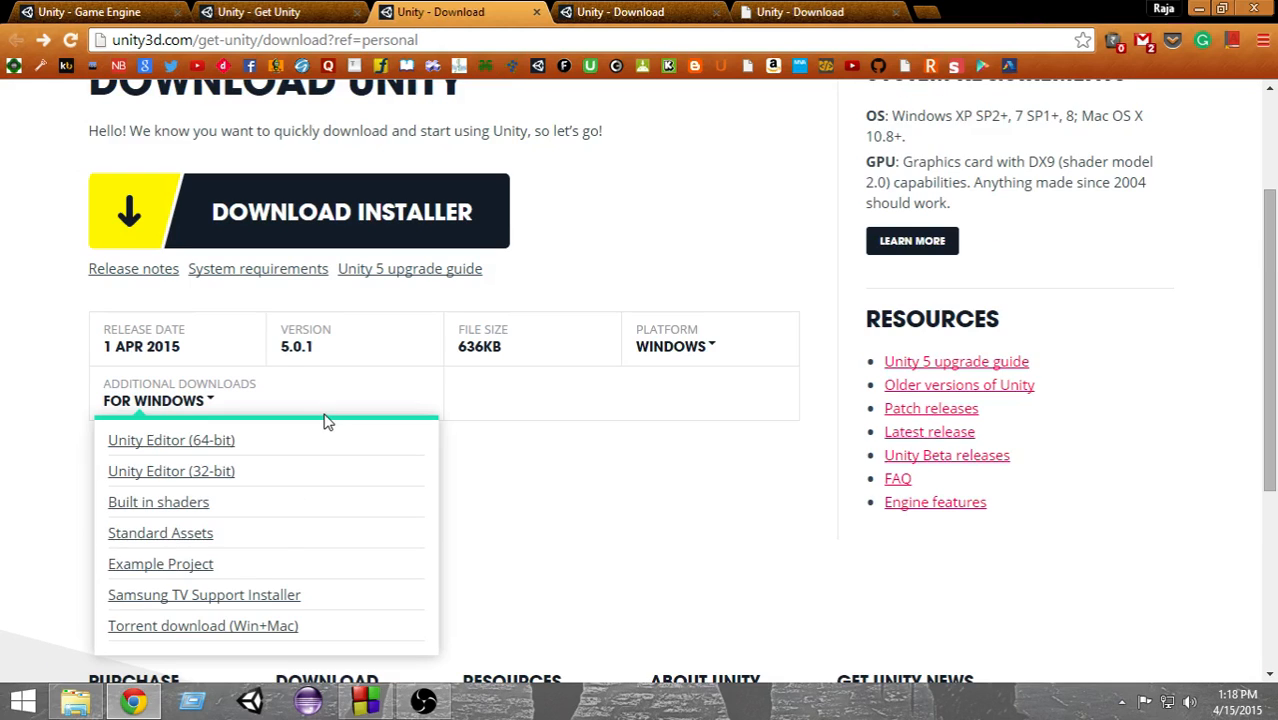
scroll("down", 3)
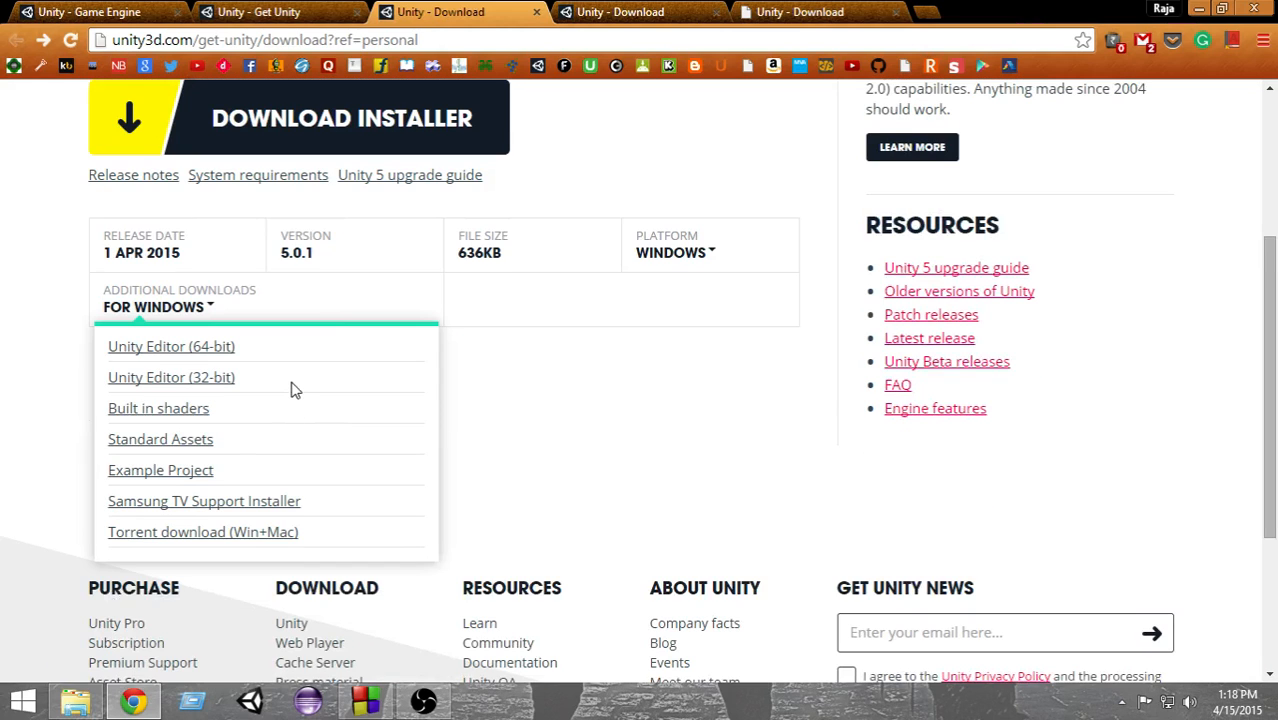
mouse_move(390, 504)
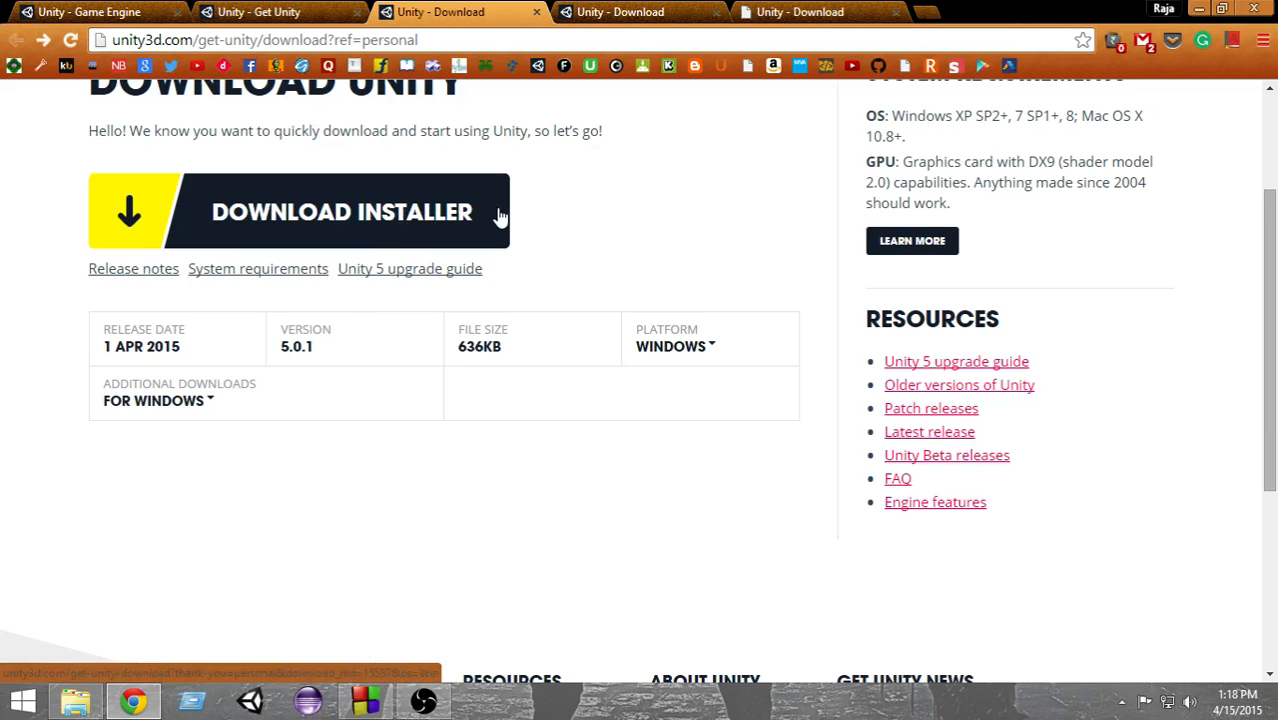
mouse_move(810, 312)
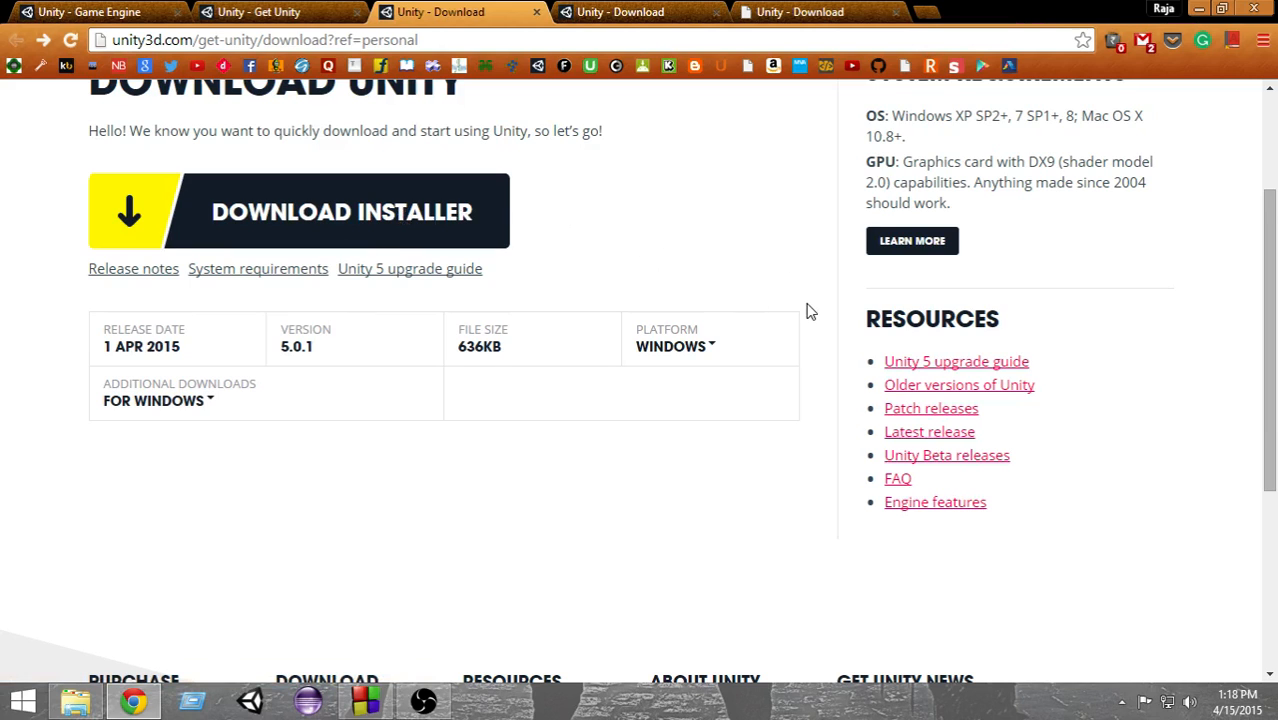
scroll("up", 3)
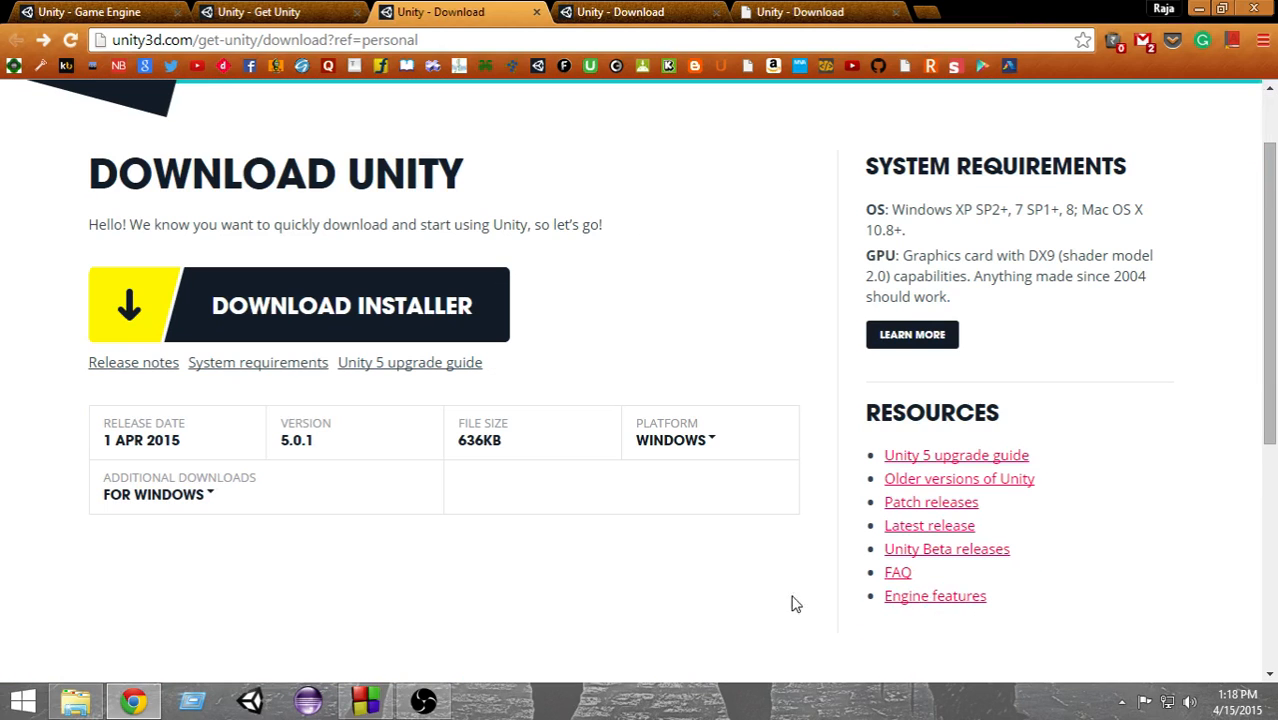
scroll("up", 3)
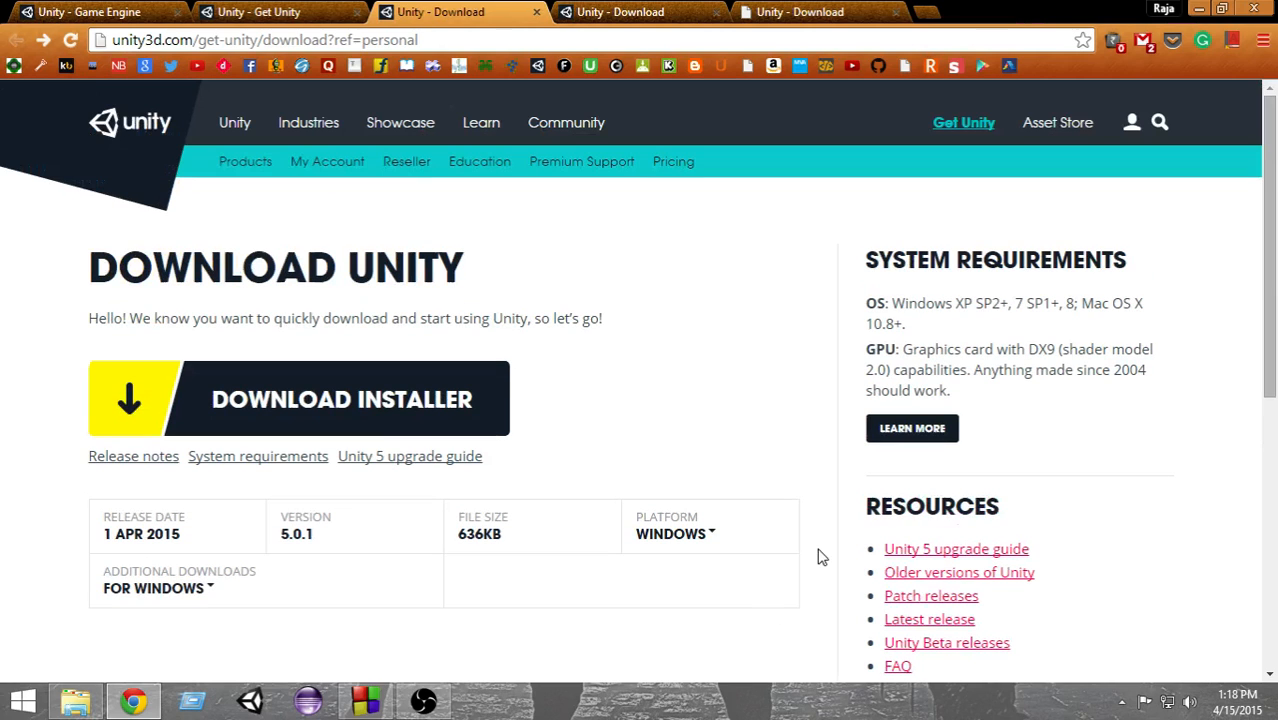
left_click(342, 400)
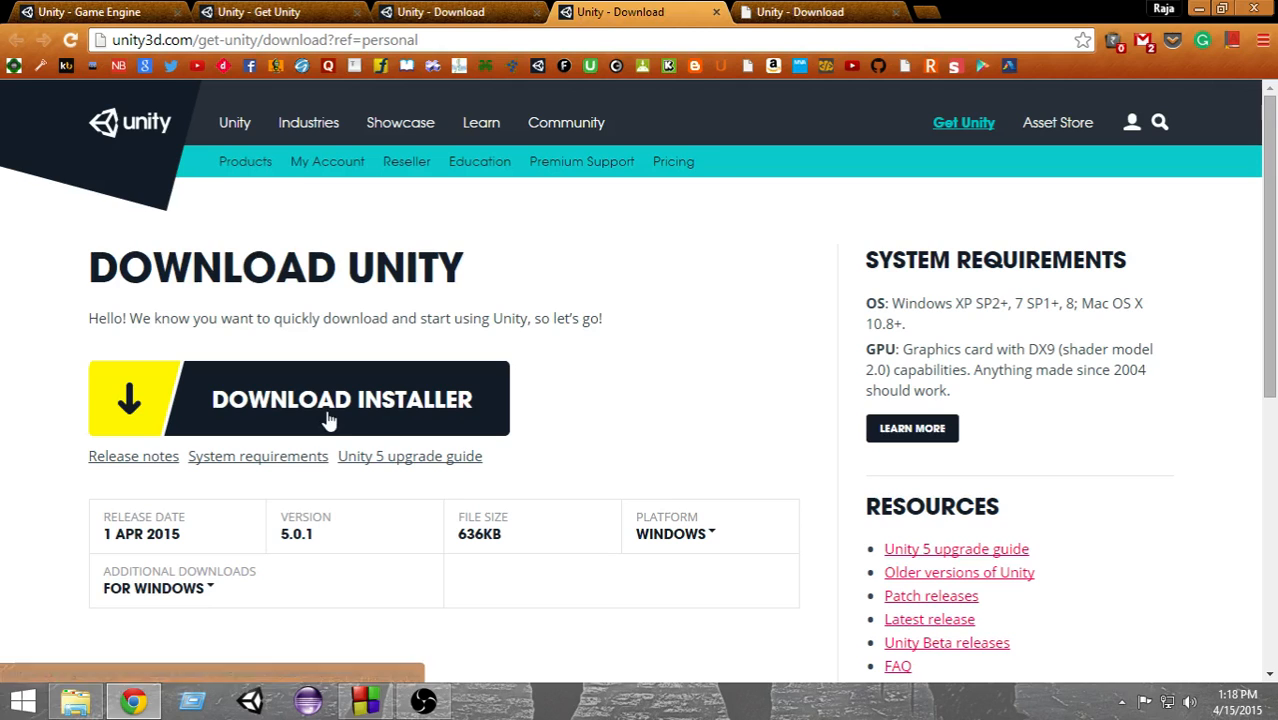
Download the Unity Download Assistant installer, saving it into the Downloads folder.
left_click(330, 400)
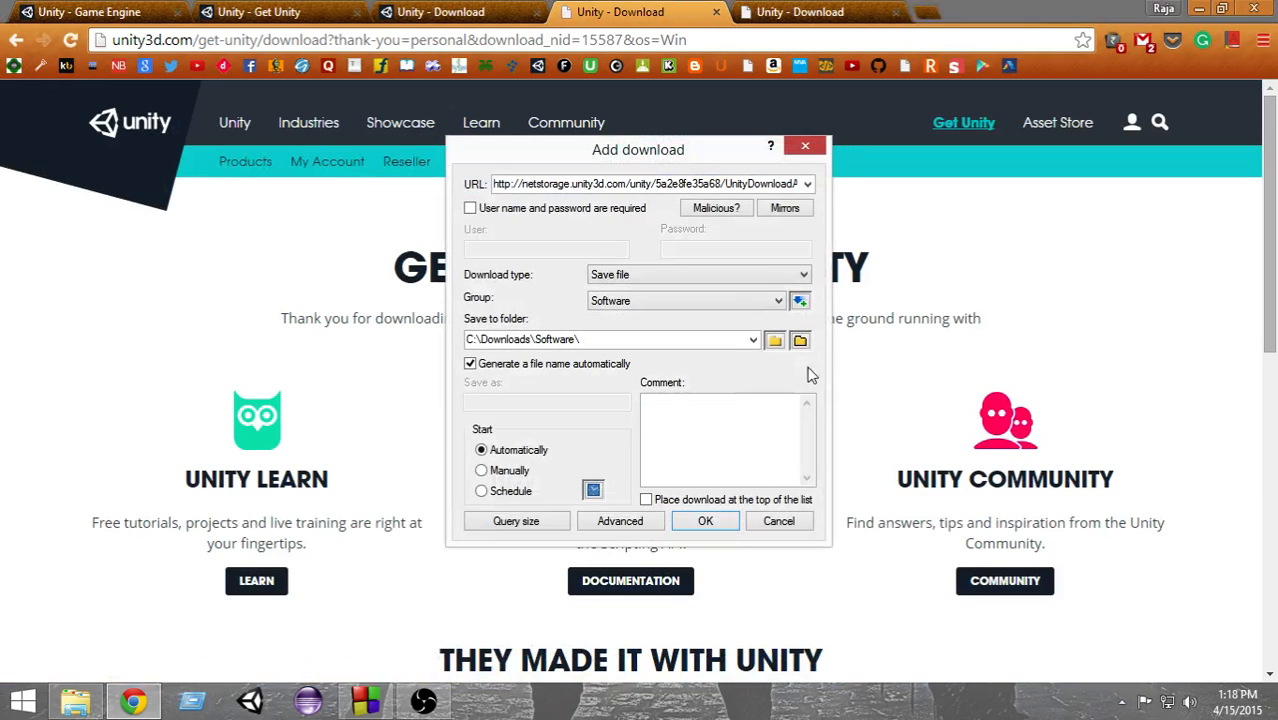
left_click(800, 340)
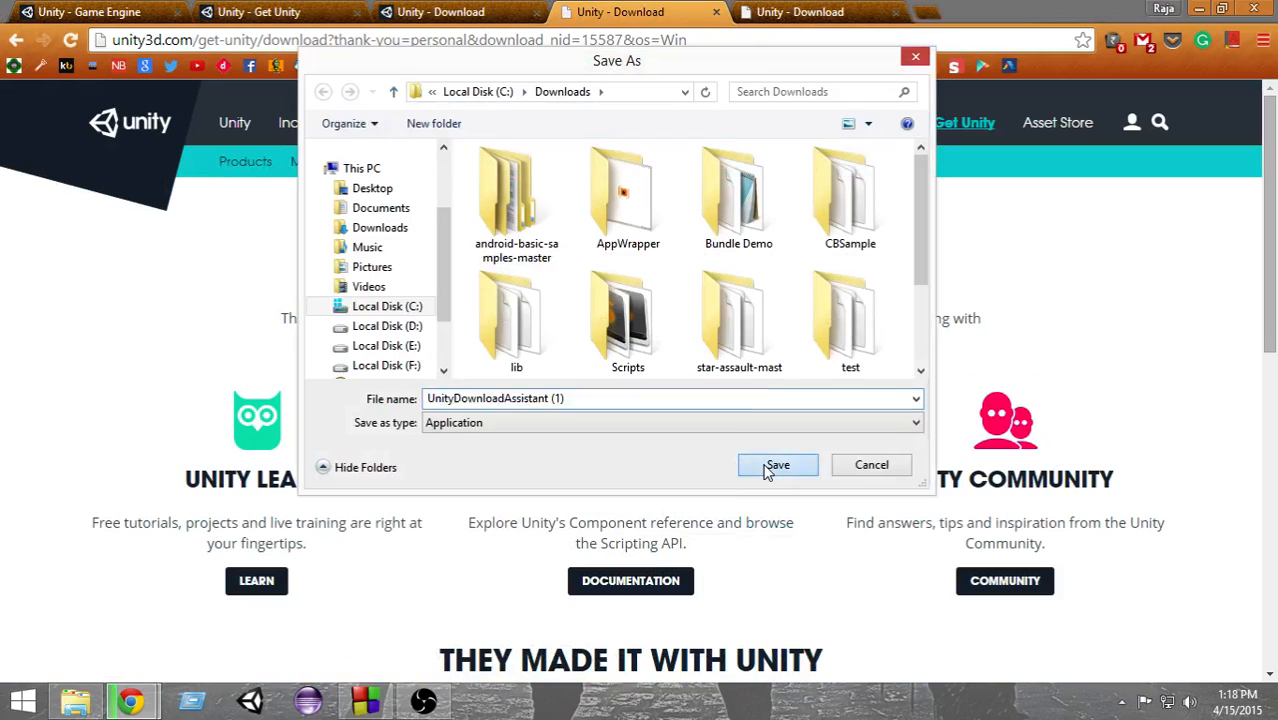
left_click(776, 464)
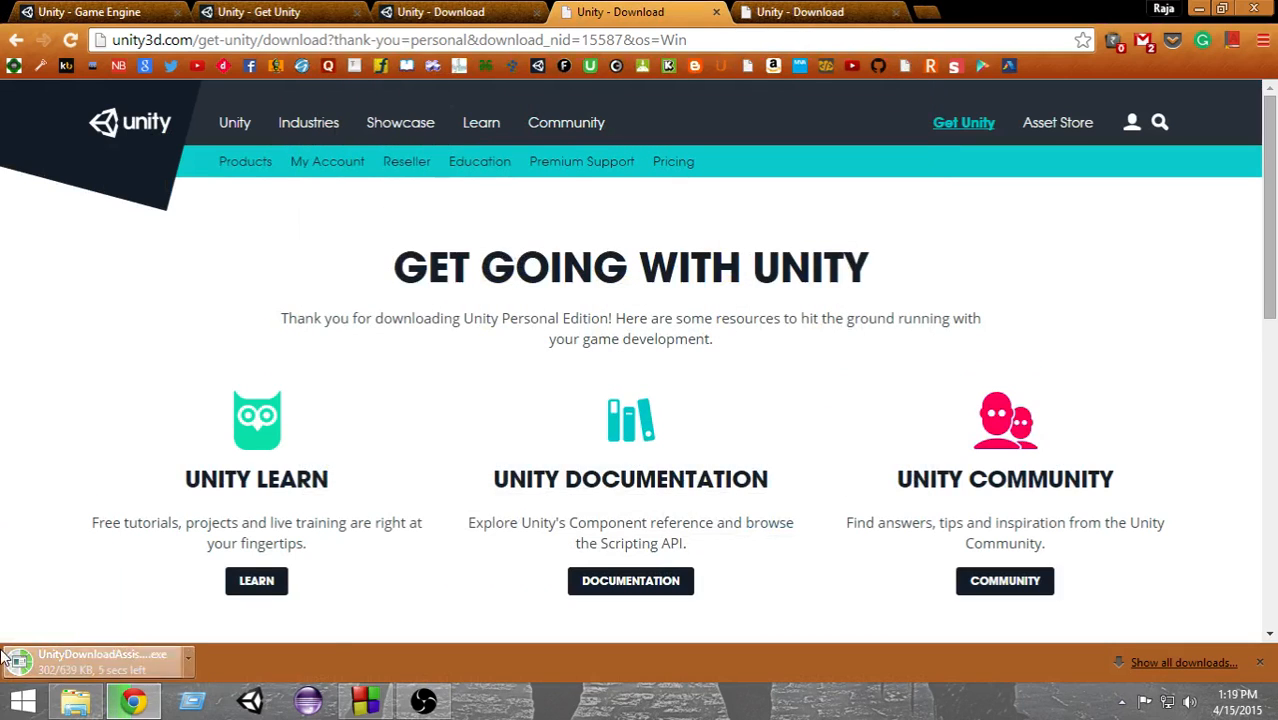
mouse_move(1148, 336)
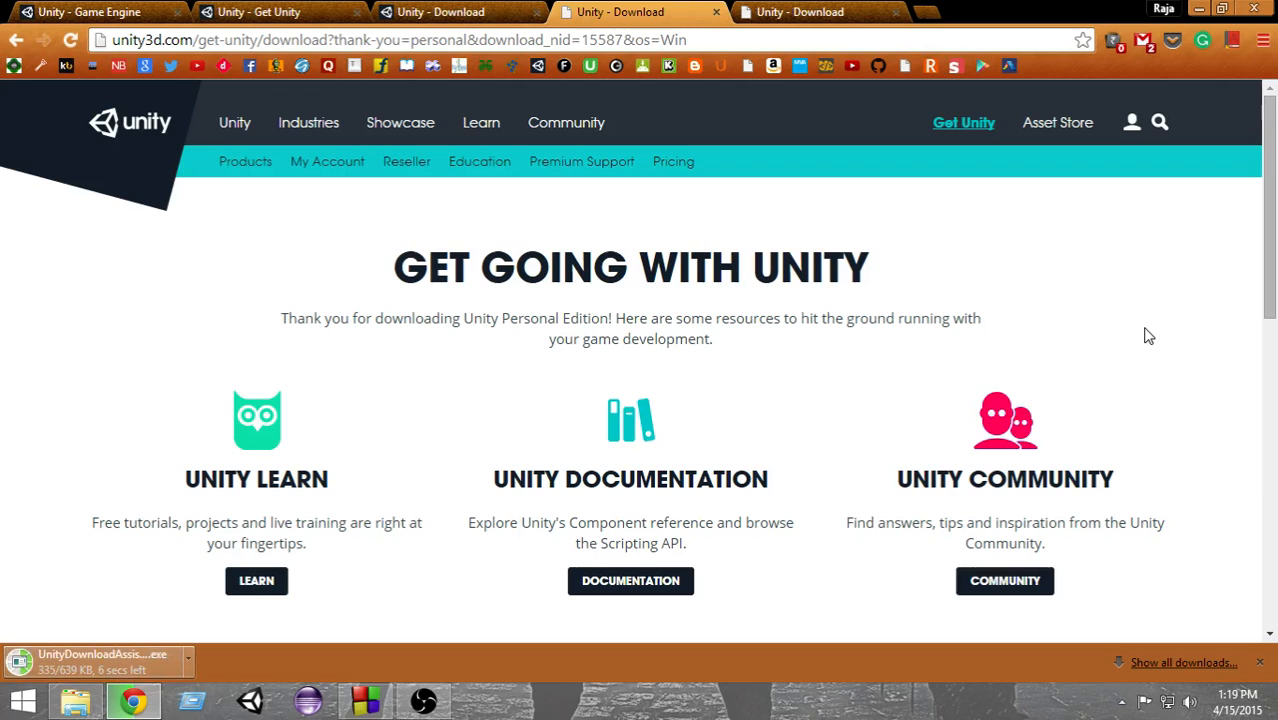
scroll("down", 3)
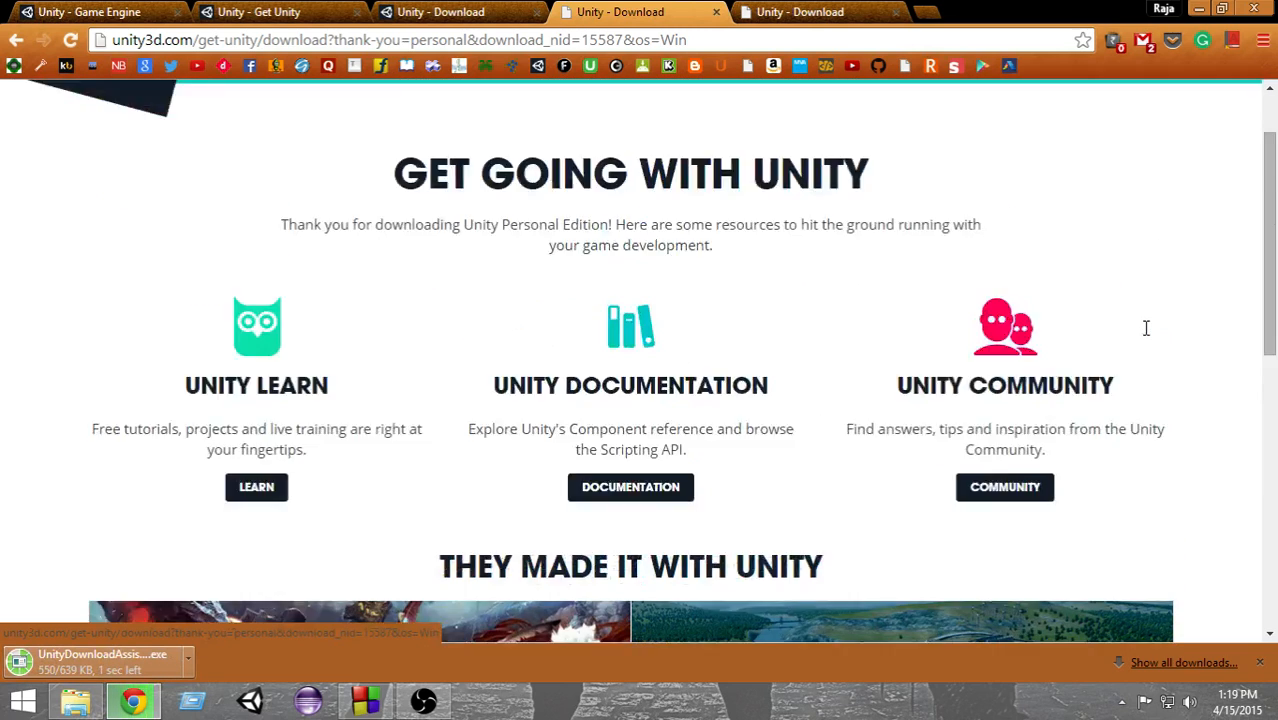
mouse_move(444, 500)
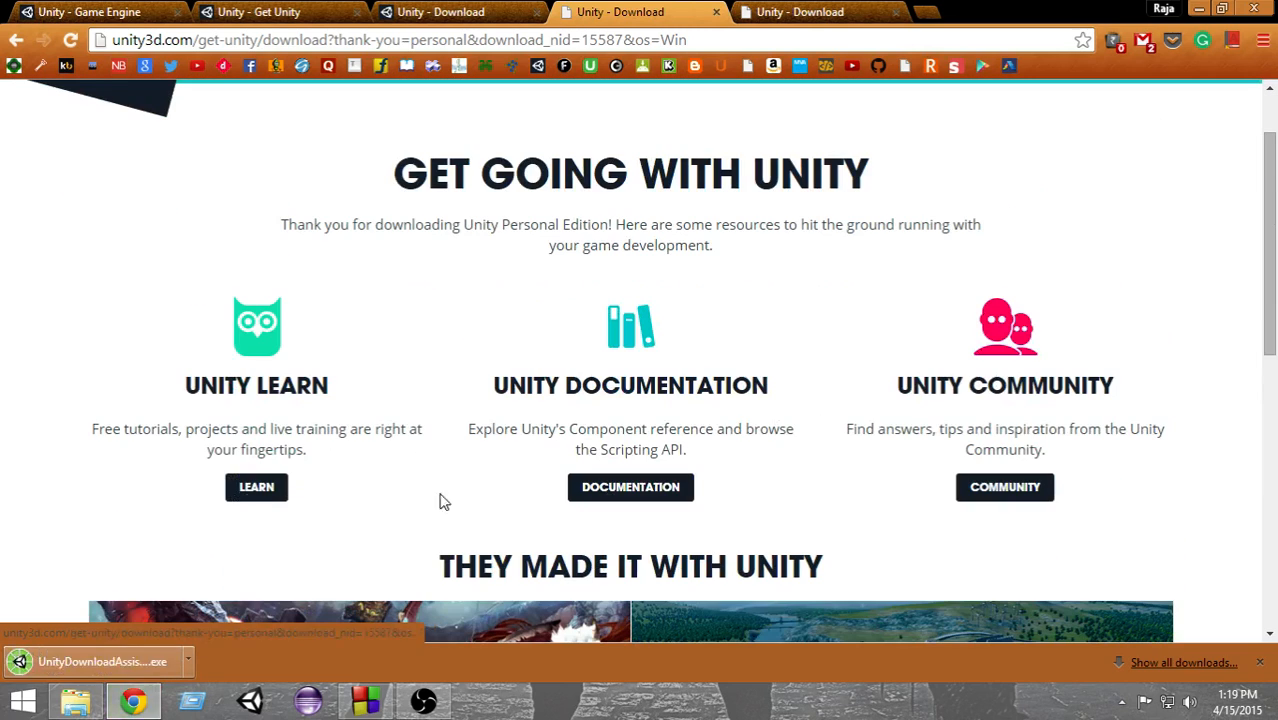
mouse_move(1152, 420)
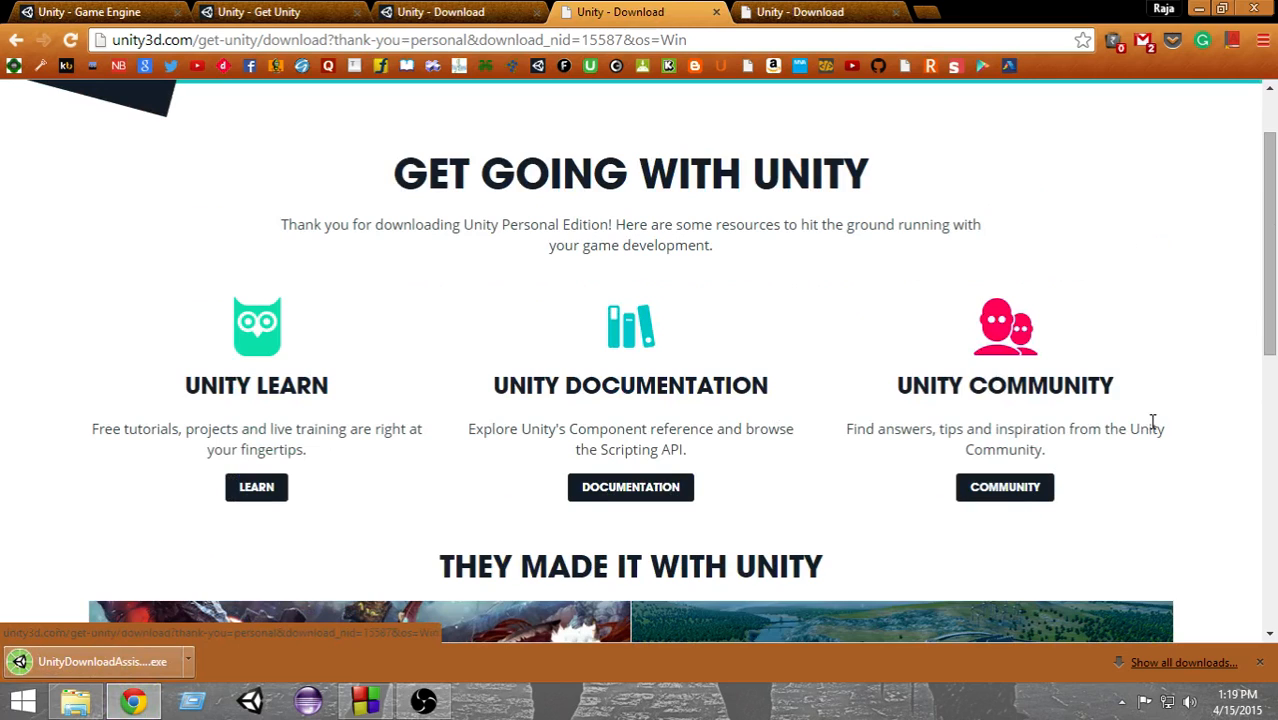
scroll("down", 3)
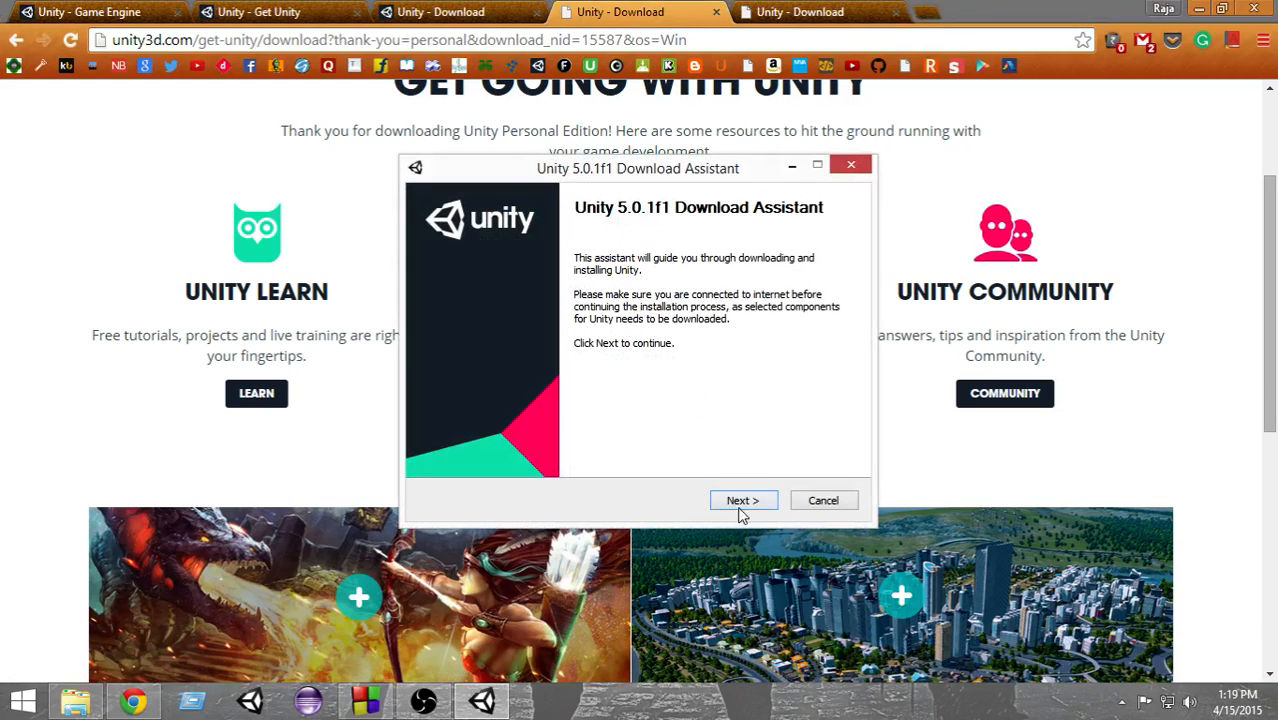
Accept the license, include Example Project and exclude Standard Assets (4.8GB), continuing to install locations.
left_click(742, 500)
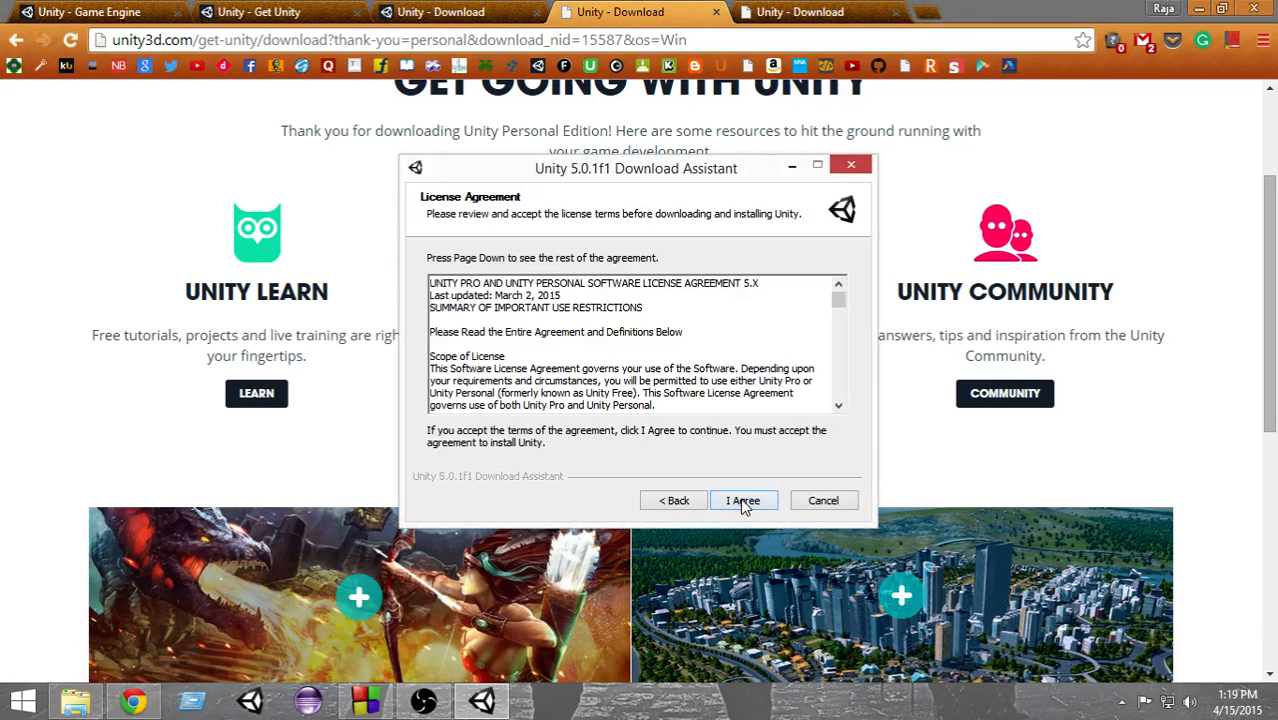
left_click(742, 500)
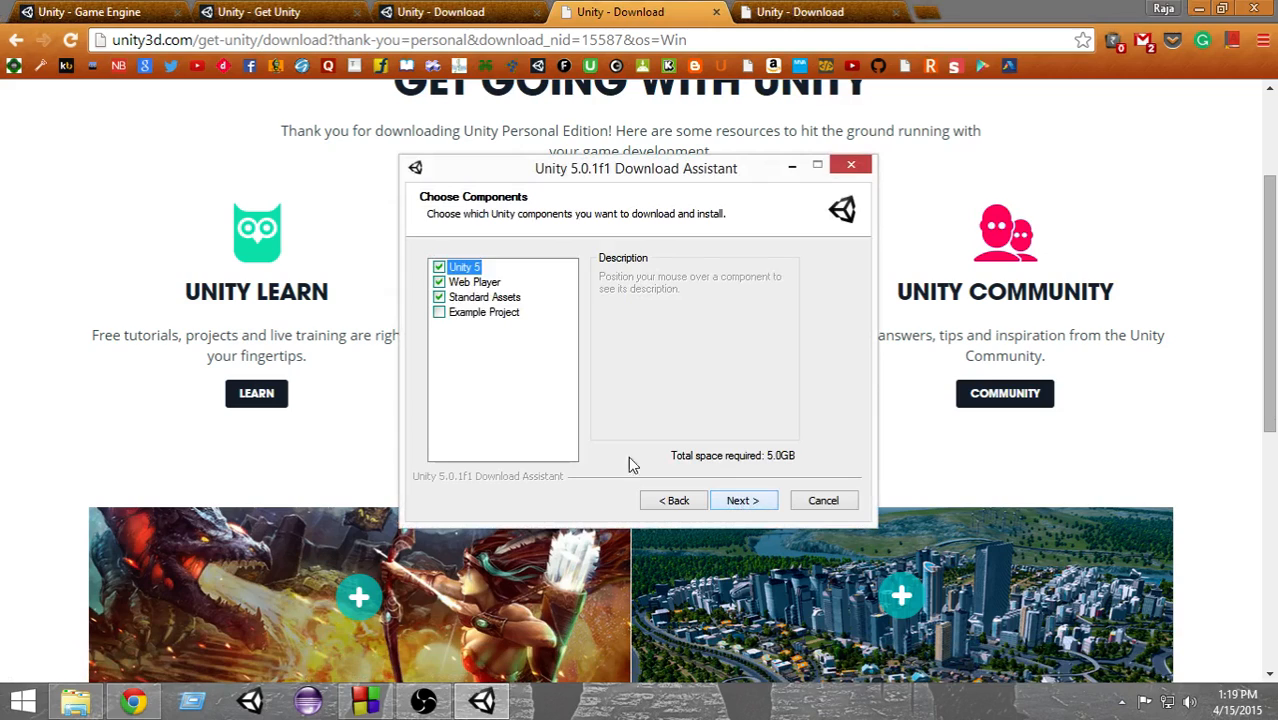
mouse_move(464, 268)
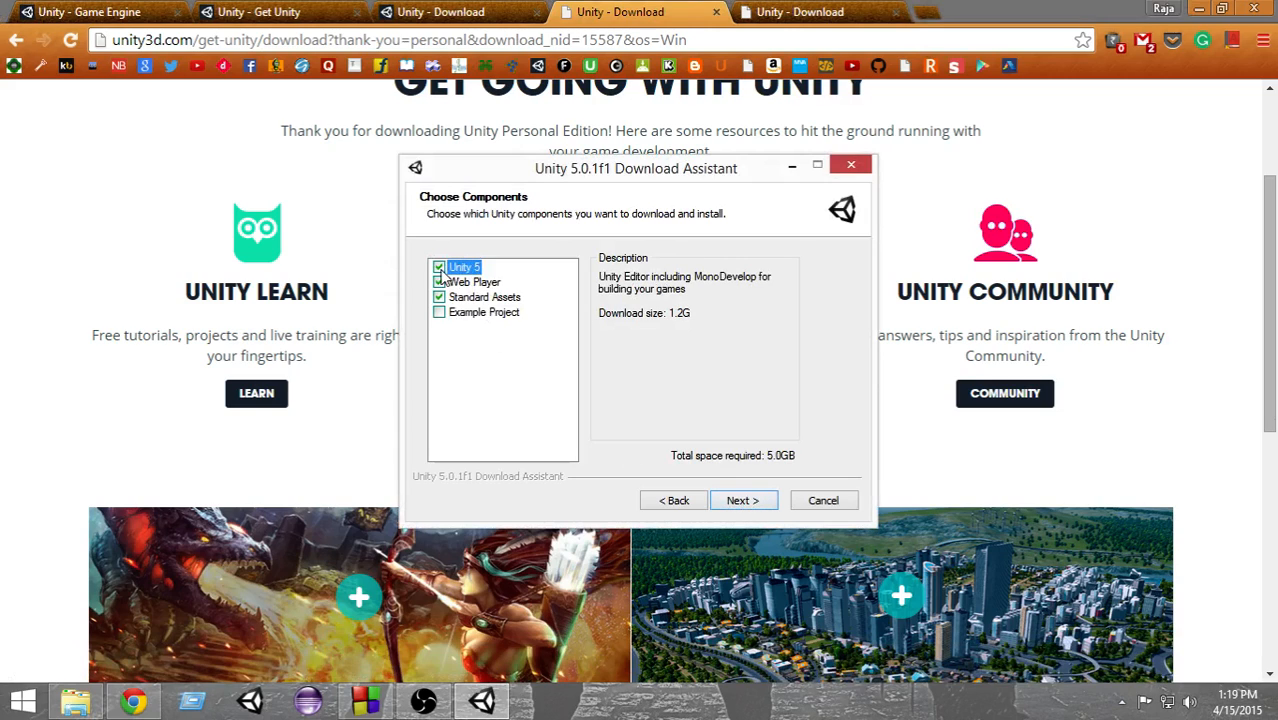
mouse_move(422, 292)
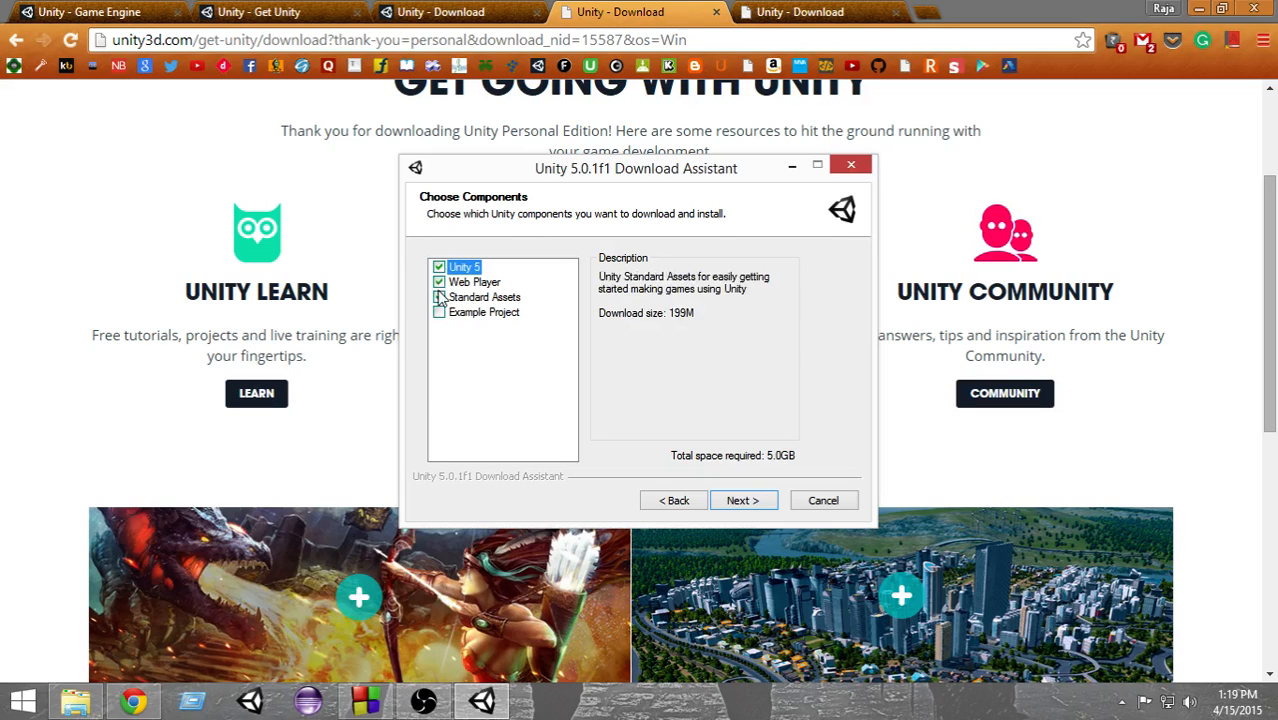
left_click(438, 296)
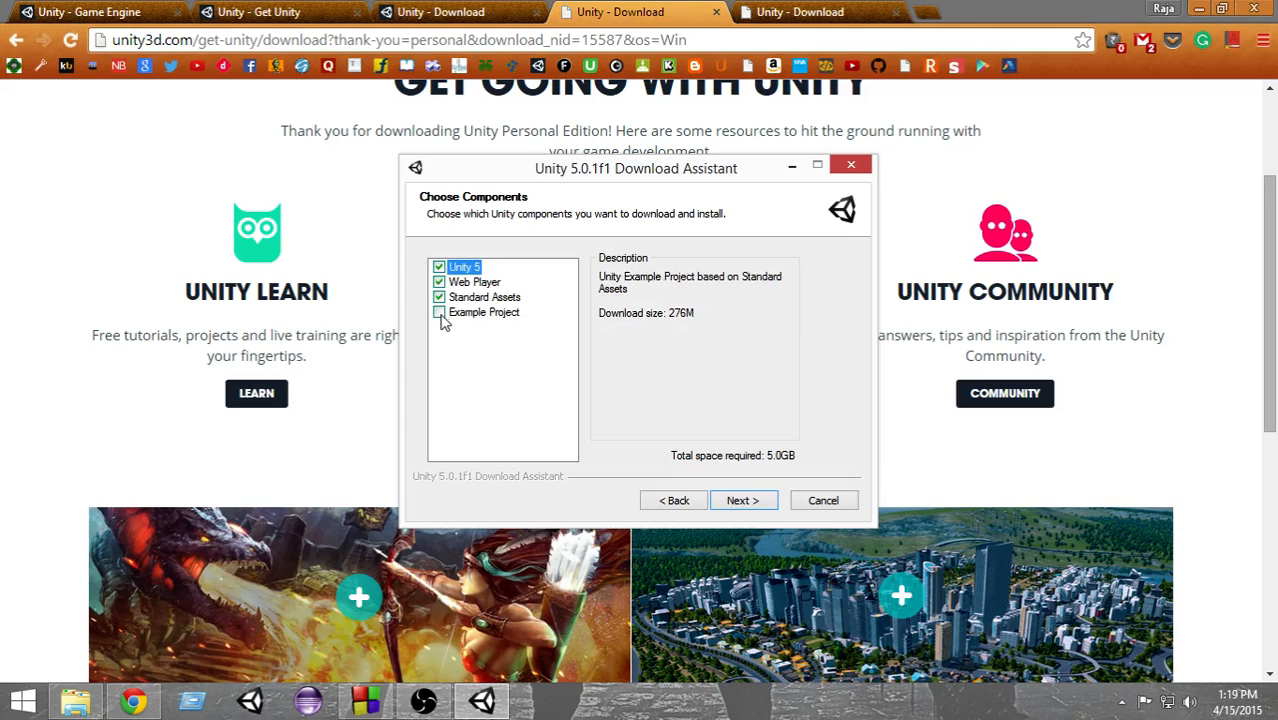
left_click(484, 312)
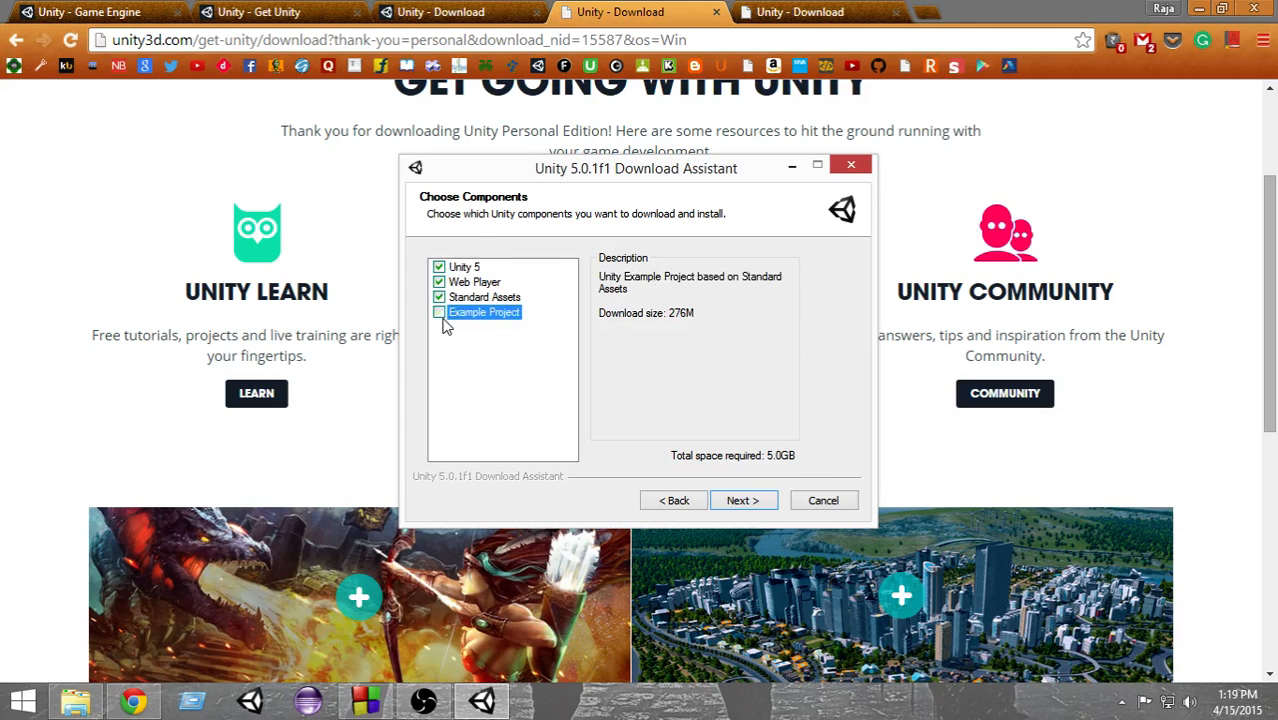
left_click(438, 312)
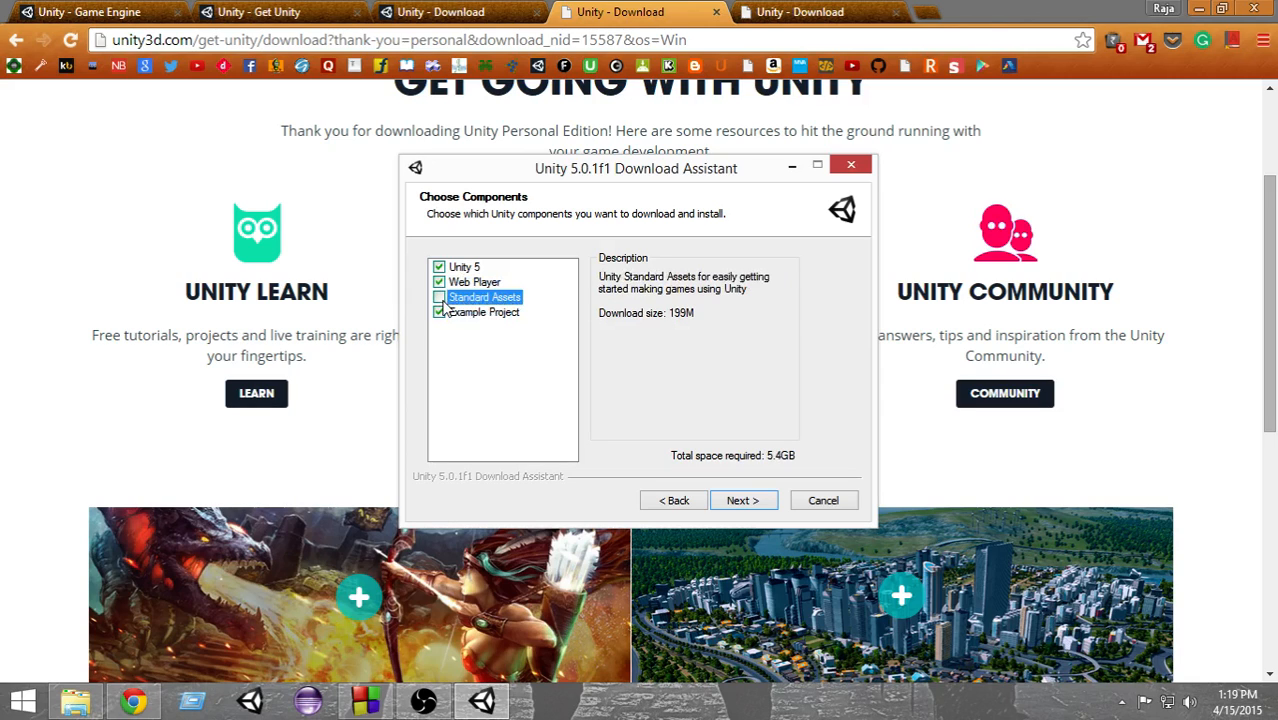
left_click(438, 296)
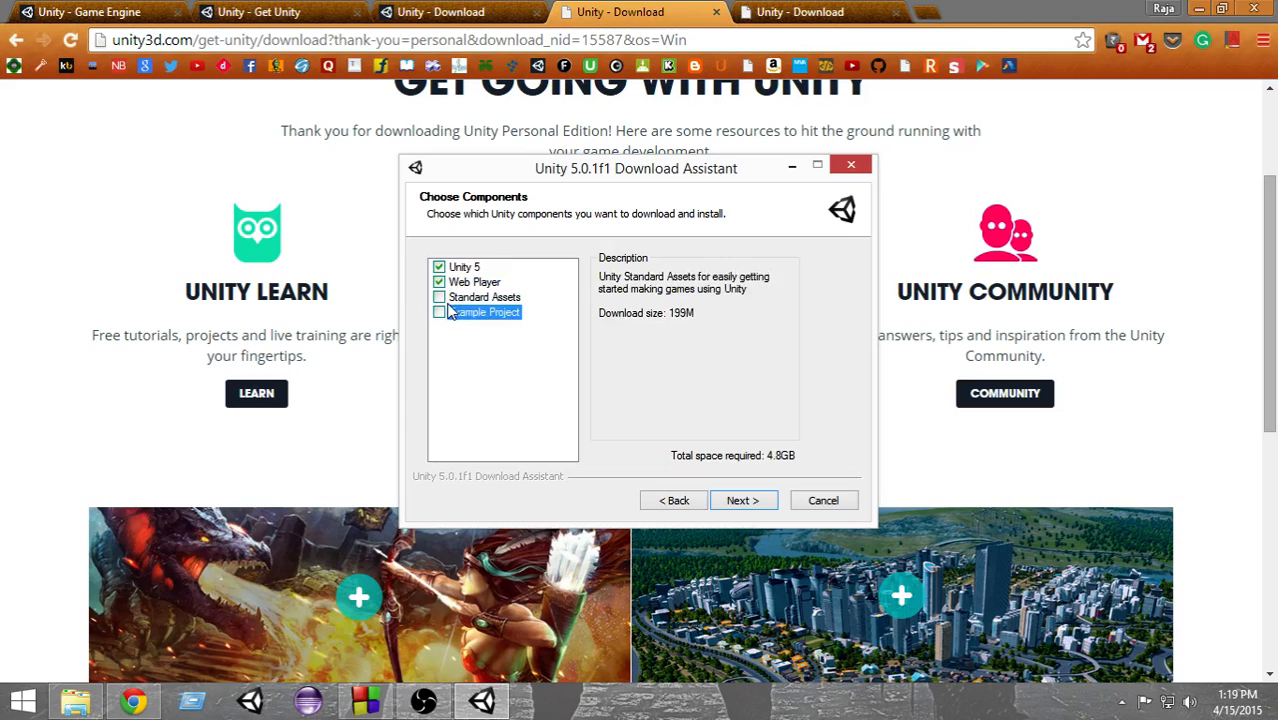
left_click(742, 500)
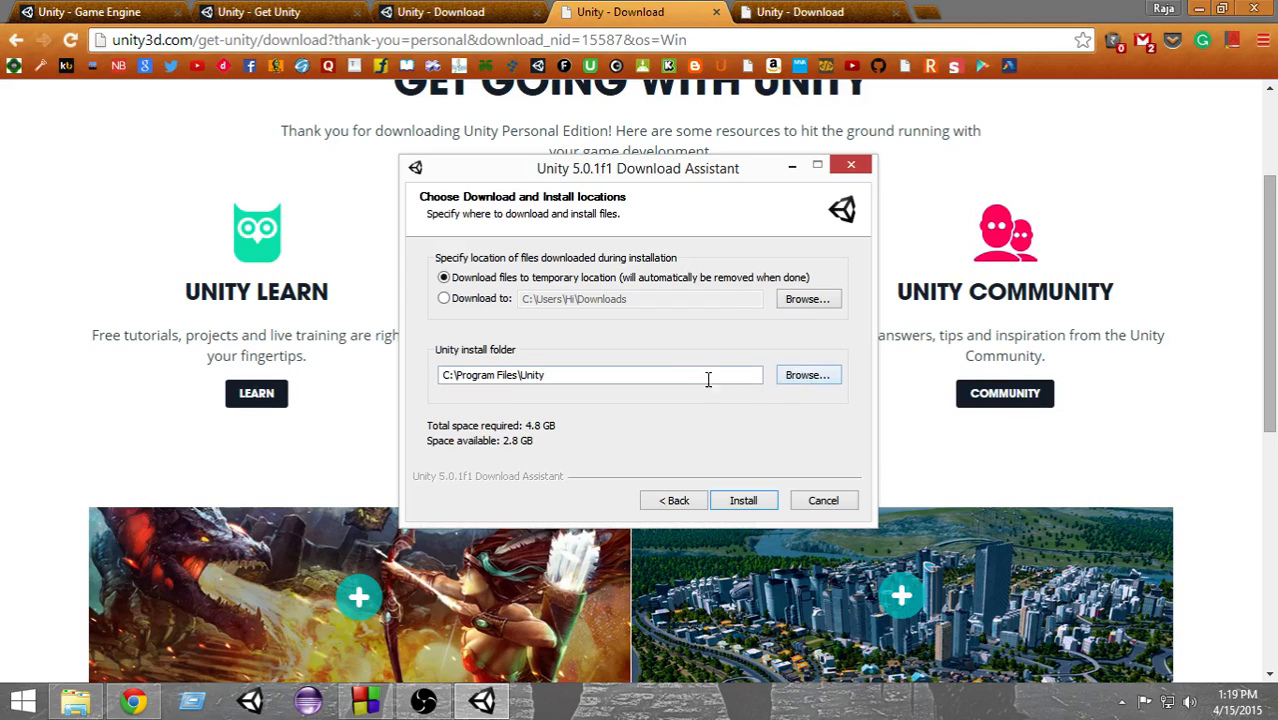
mouse_move(796, 386)
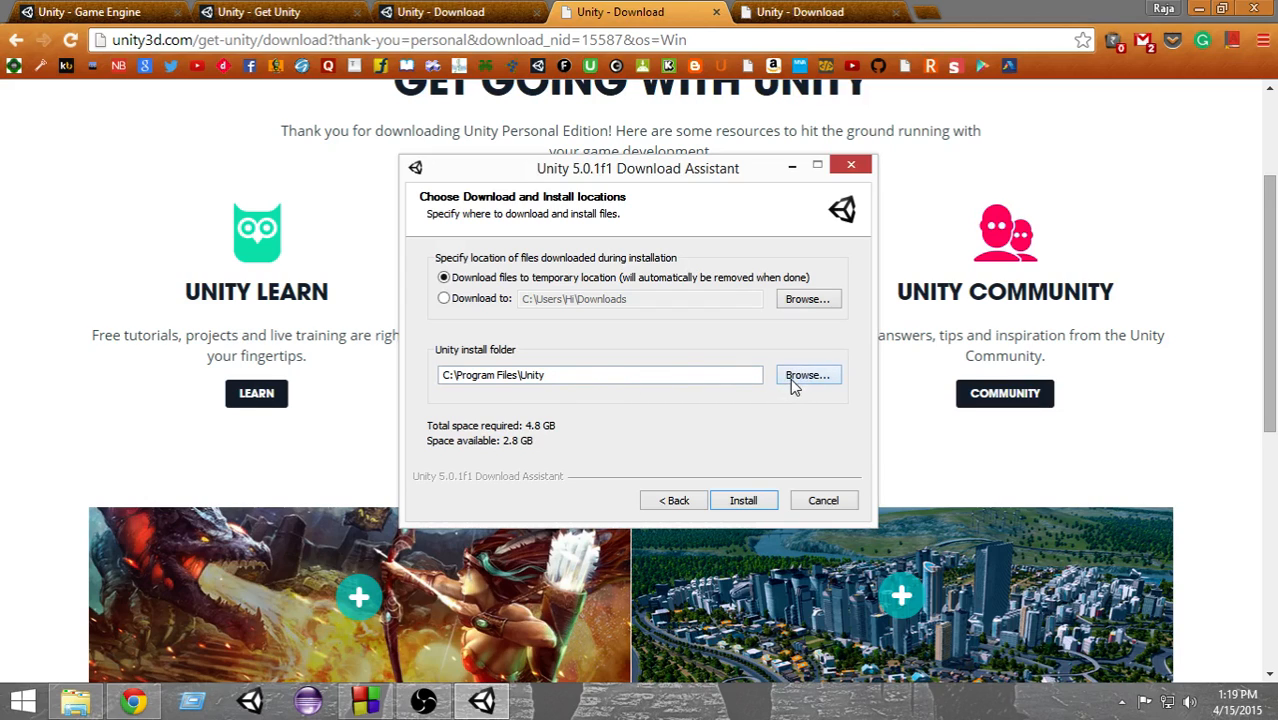
mouse_move(728, 376)
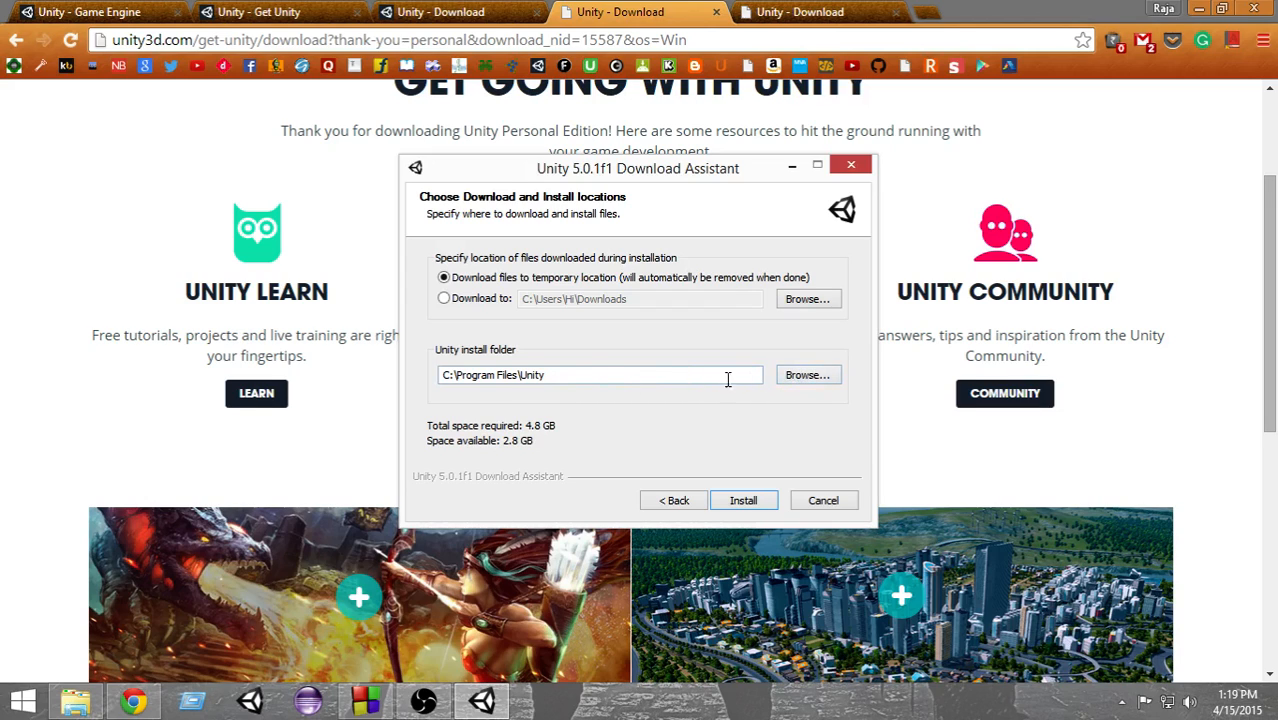
mouse_move(808, 376)
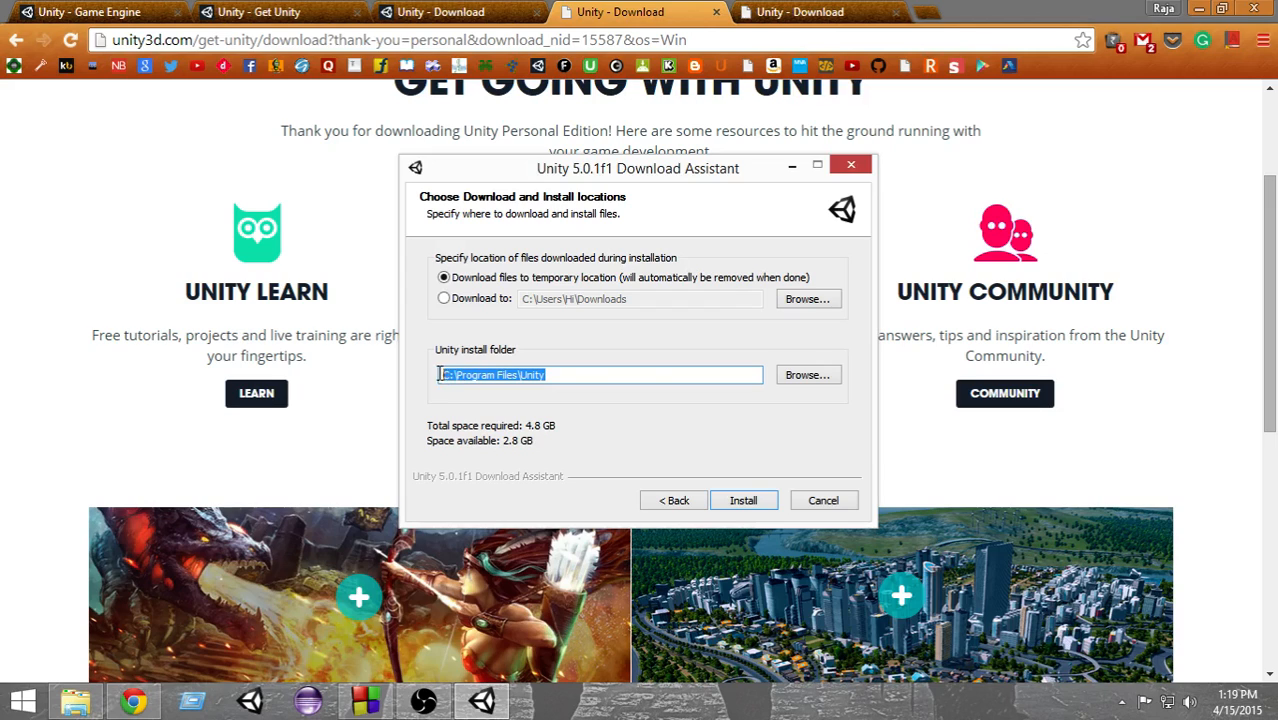
left_click(600, 374)
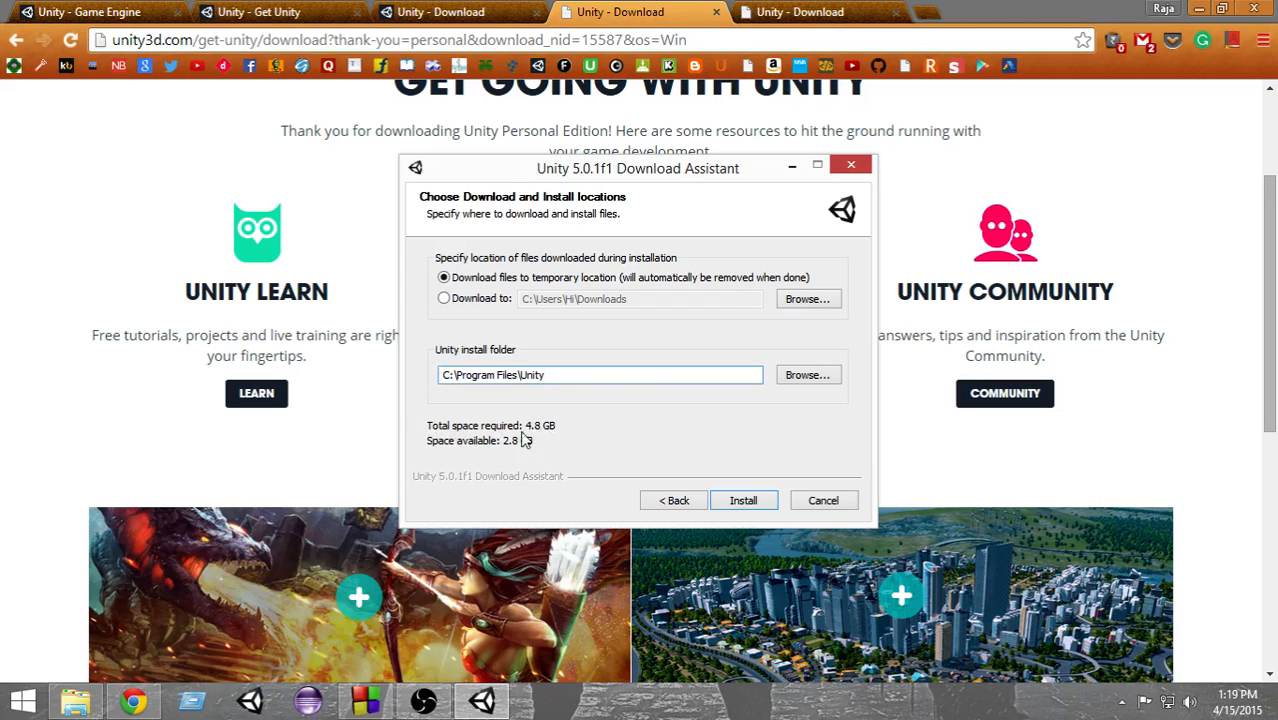
mouse_move(536, 450)
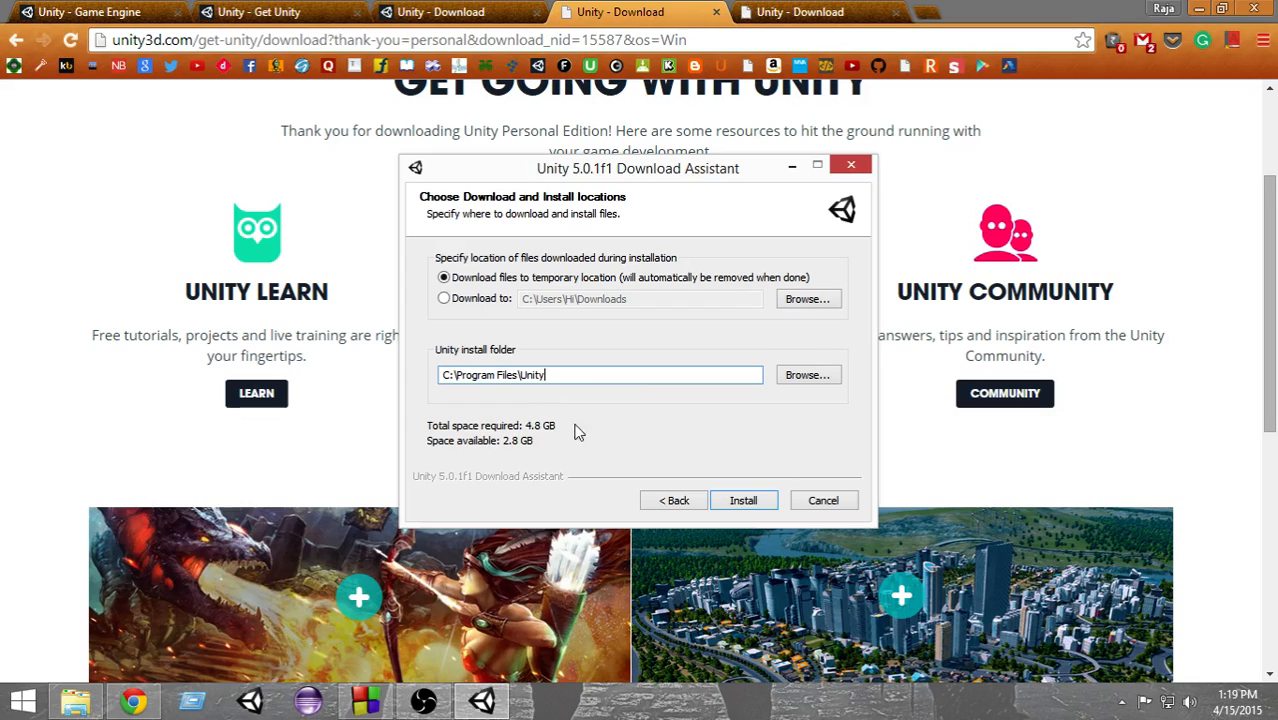
mouse_move(598, 476)
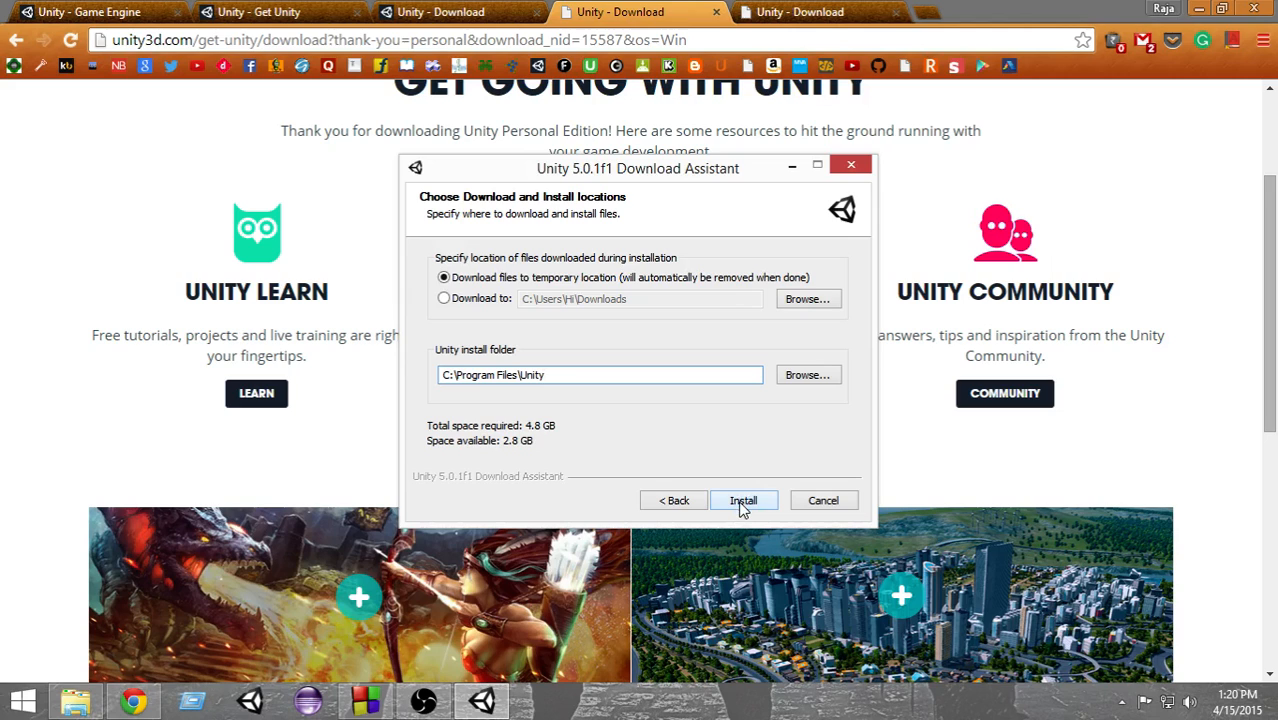
Quit the Unity setup and show the additional downloads for Windows.
left_click(824, 500)
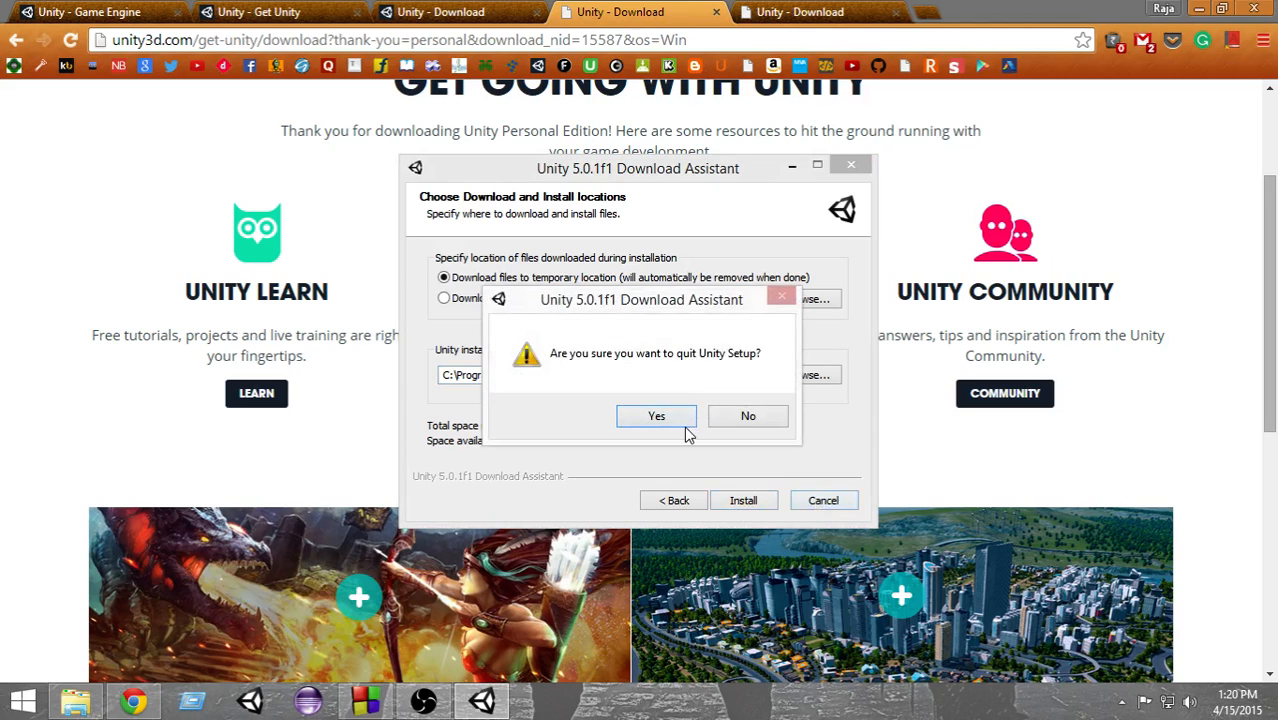
left_click(656, 416)
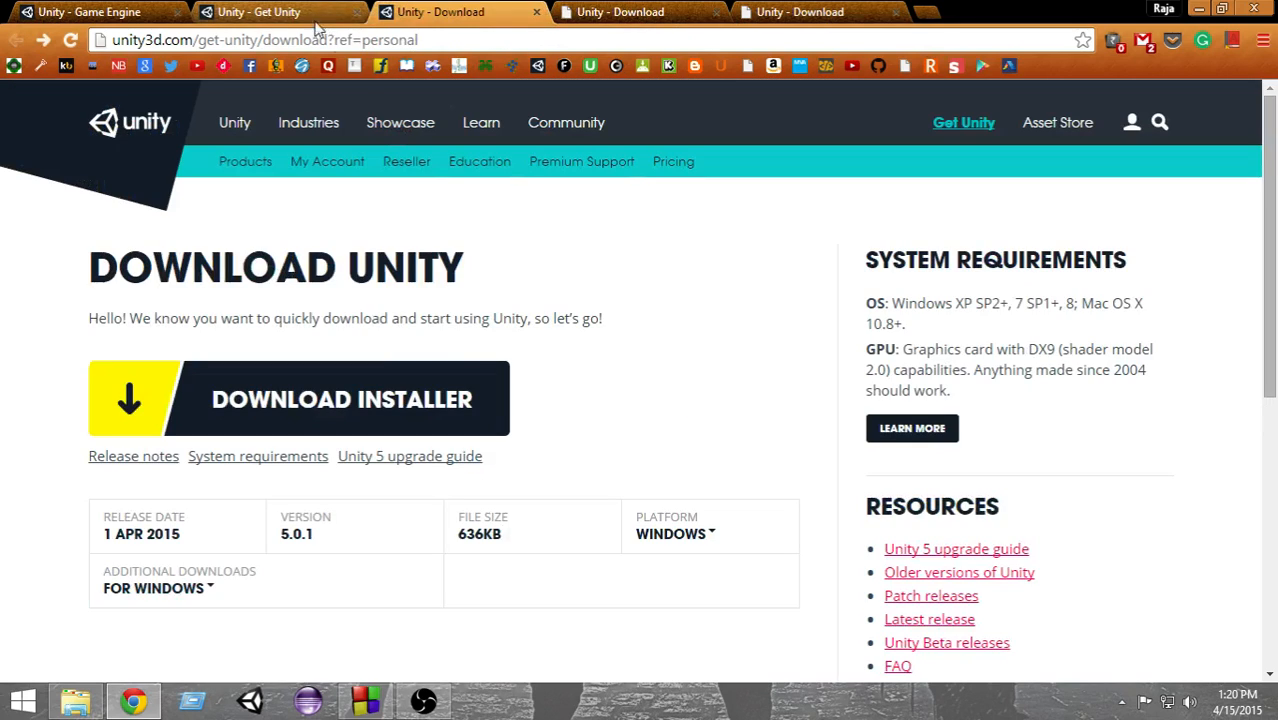
scroll("down", 3)
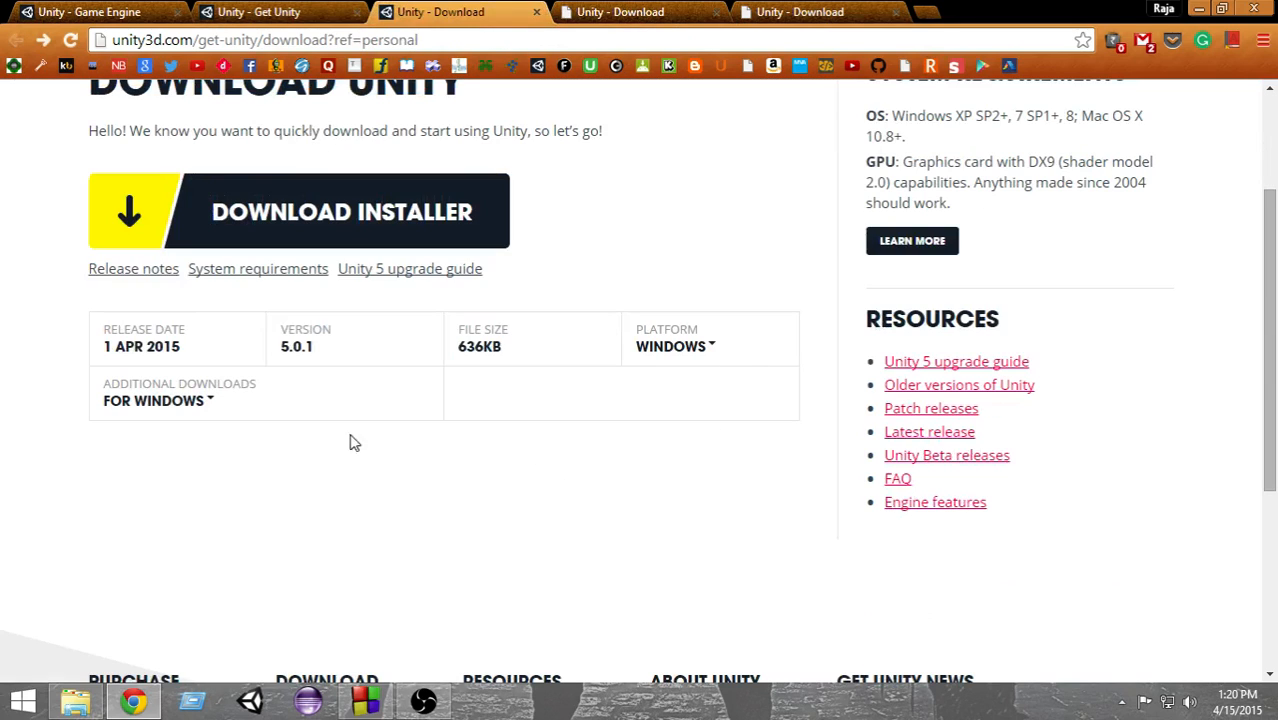
left_click(158, 400)
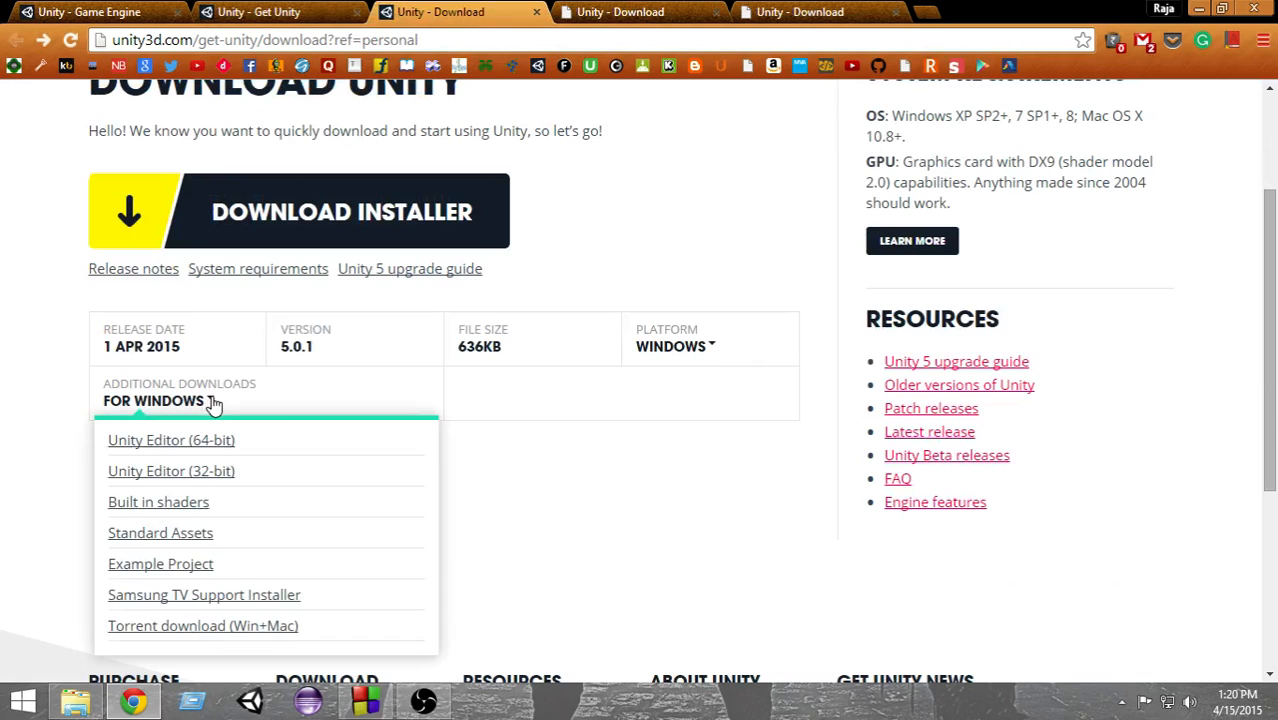
Start the direct Unity Editor (64-bit) download, then cancel its Save As dialog.
scroll("down", 3)
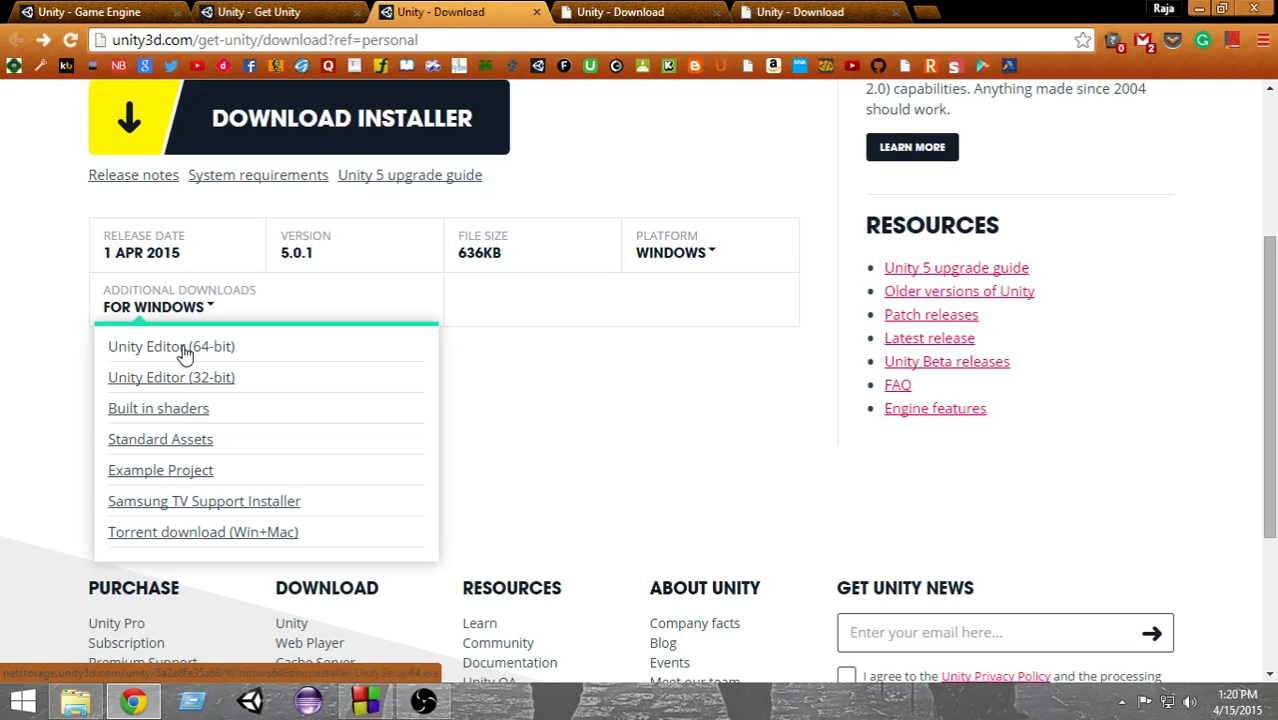
left_click(170, 346)
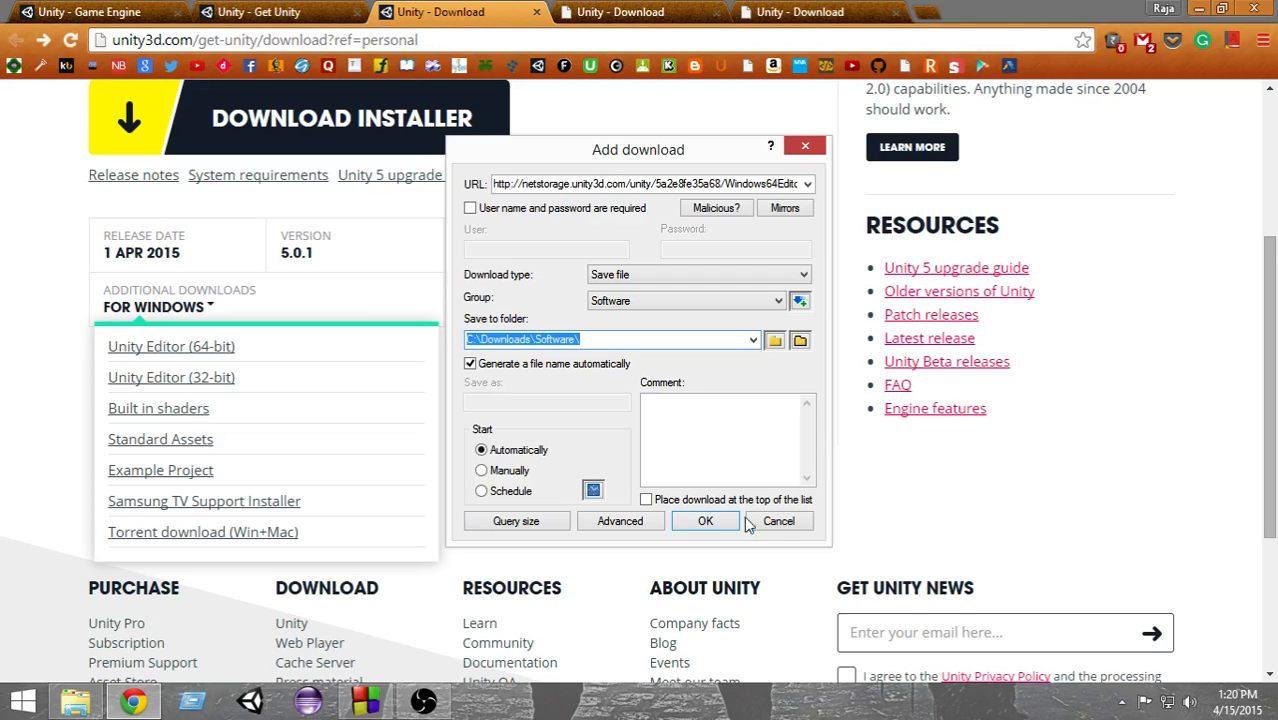
mouse_move(804, 148)
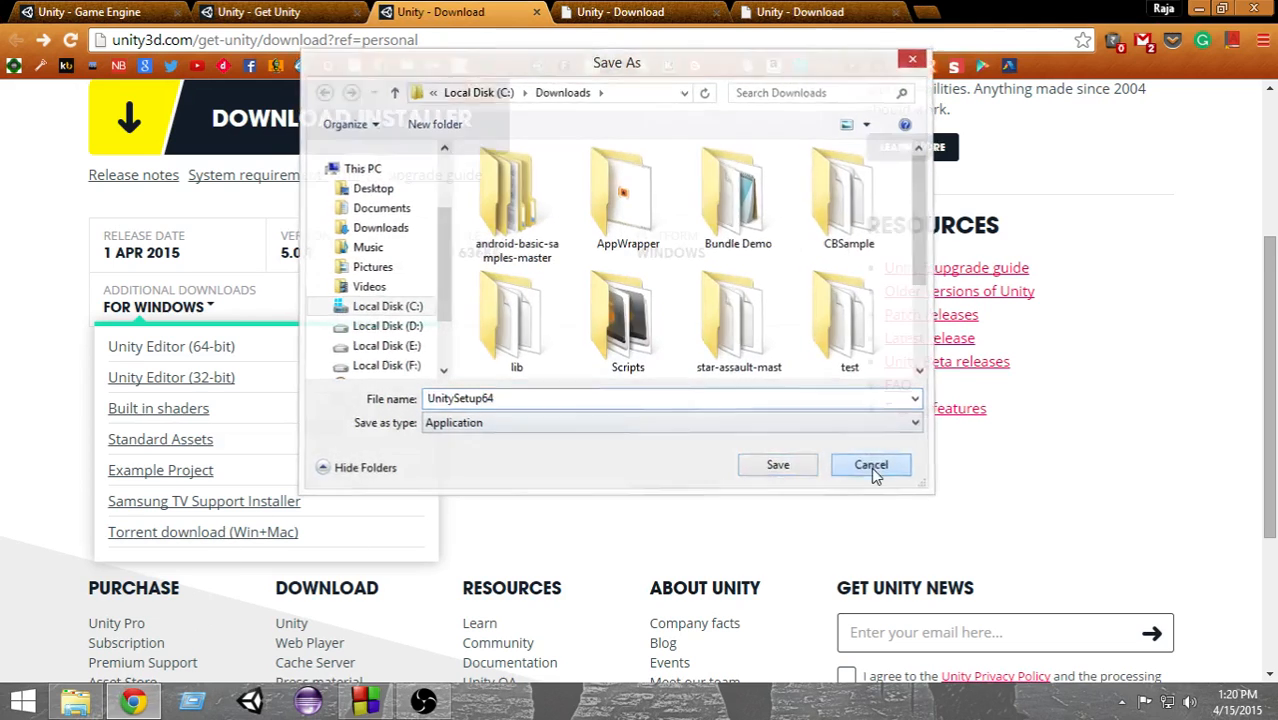
left_click(870, 464)
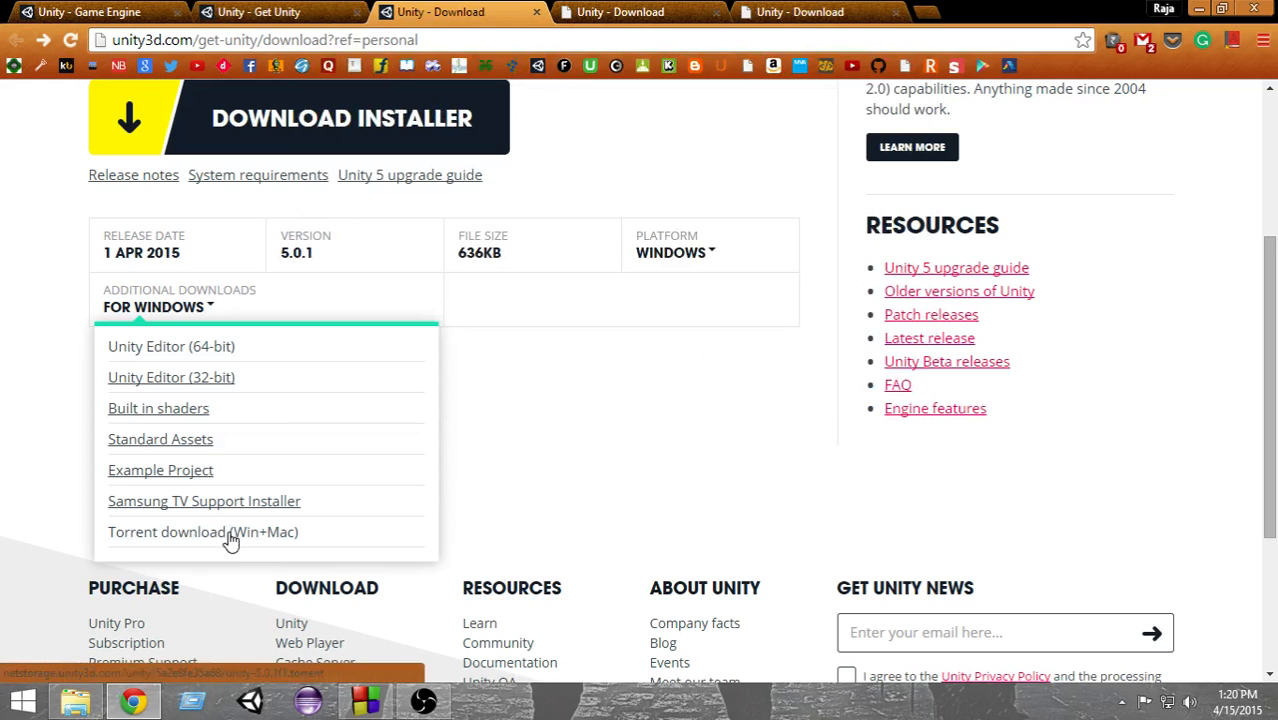
mouse_move(770, 528)
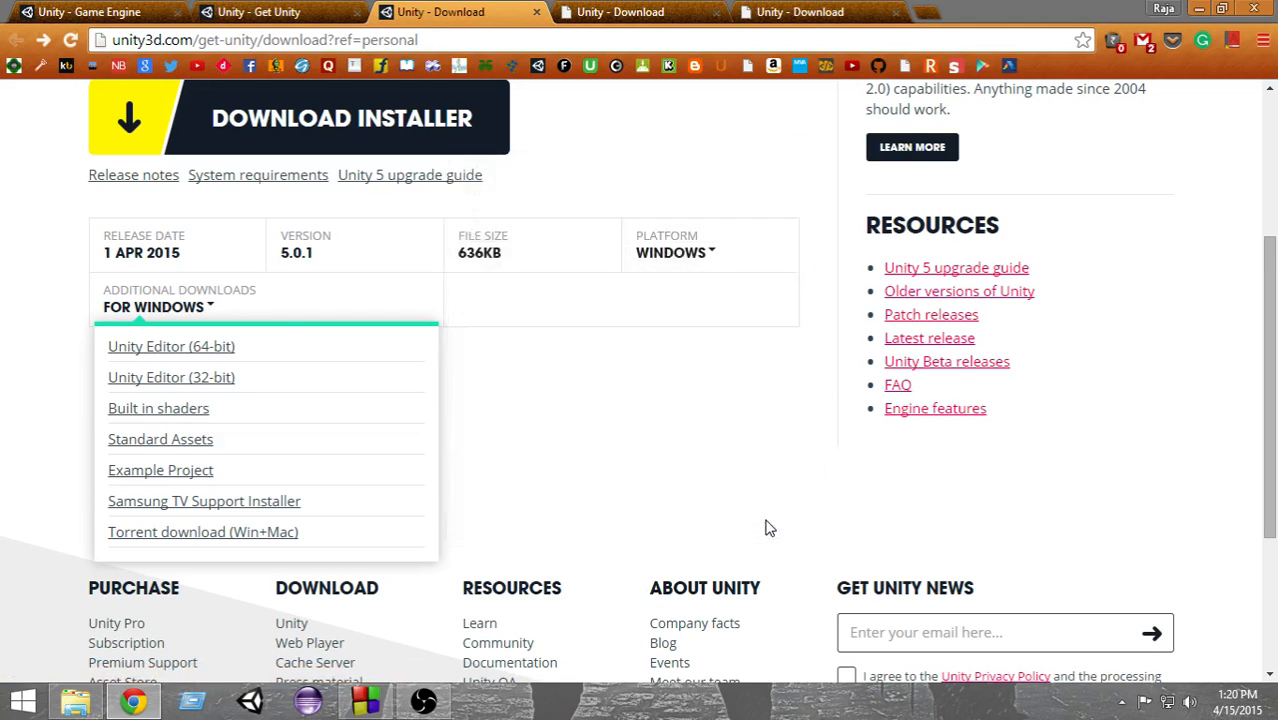
Get the Win+Mac Unity-5.0.1f1 torrent into uTorrent and edit its E:\ save location.
left_click(170, 346)
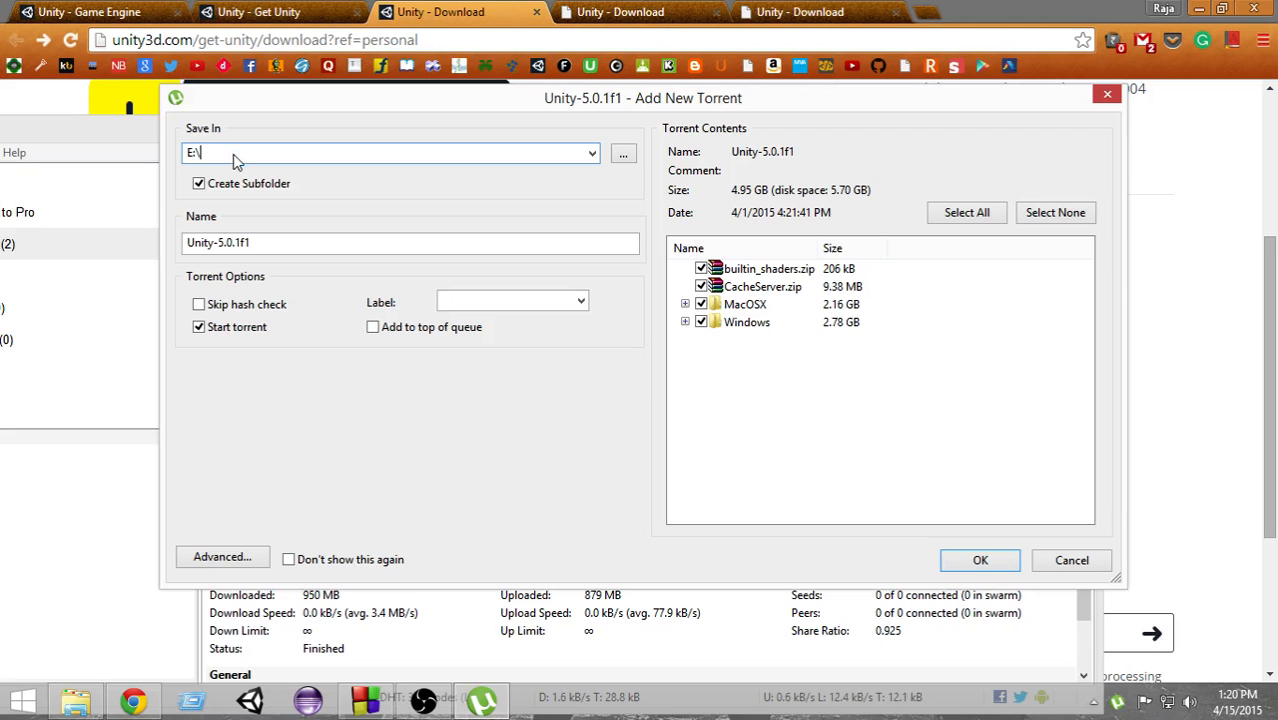
left_click(978, 560)
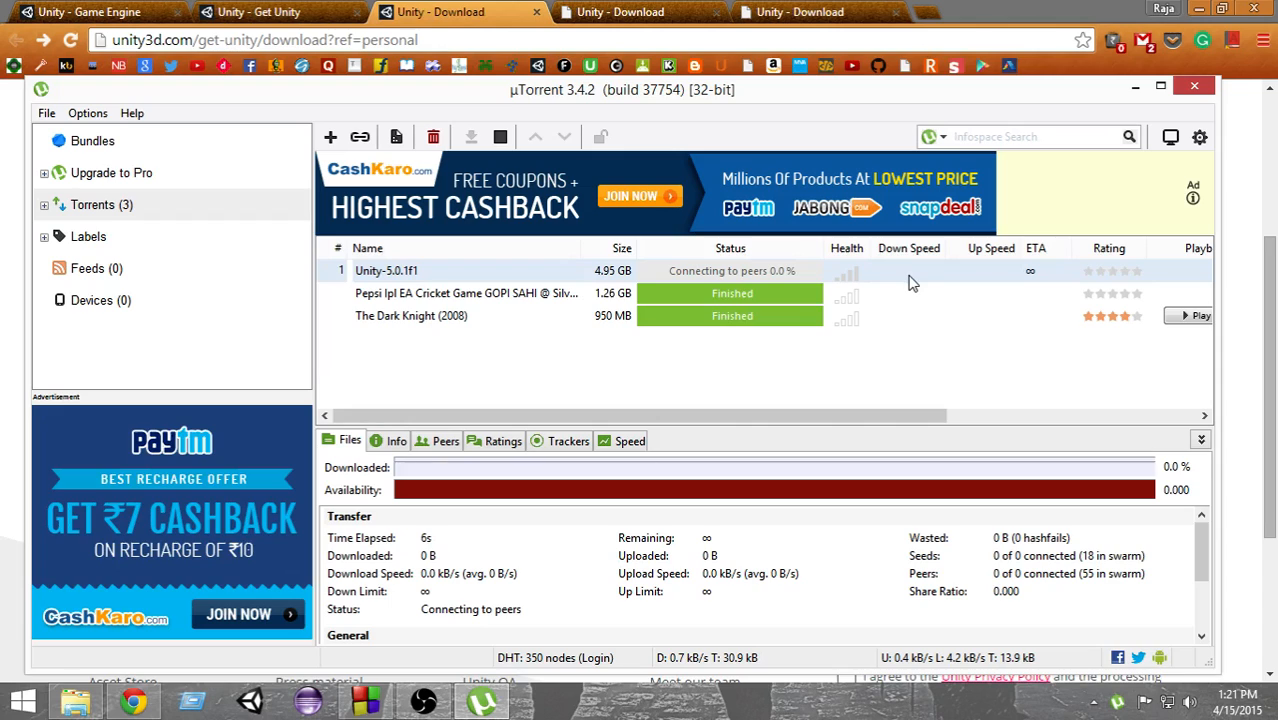
mouse_move(556, 324)
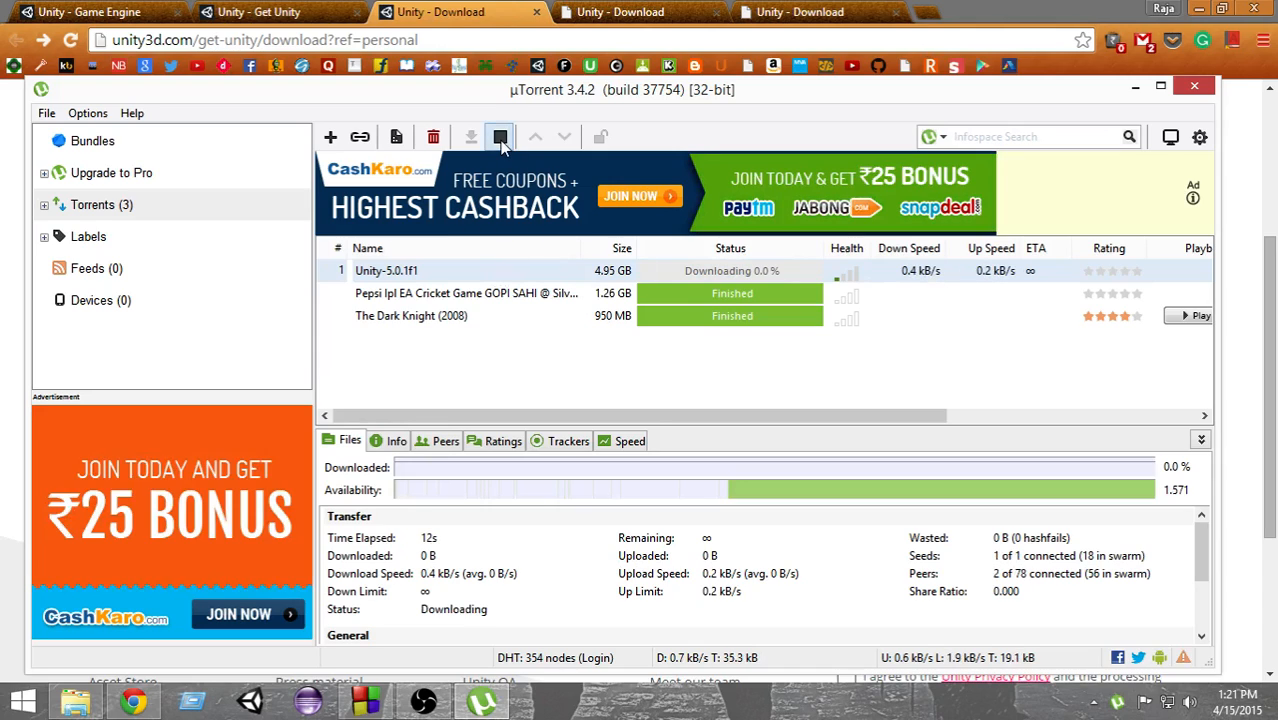
Stop the Unity-5.0.1f1 torrent at 0.0% and close uTorrent.
left_click(500, 136)
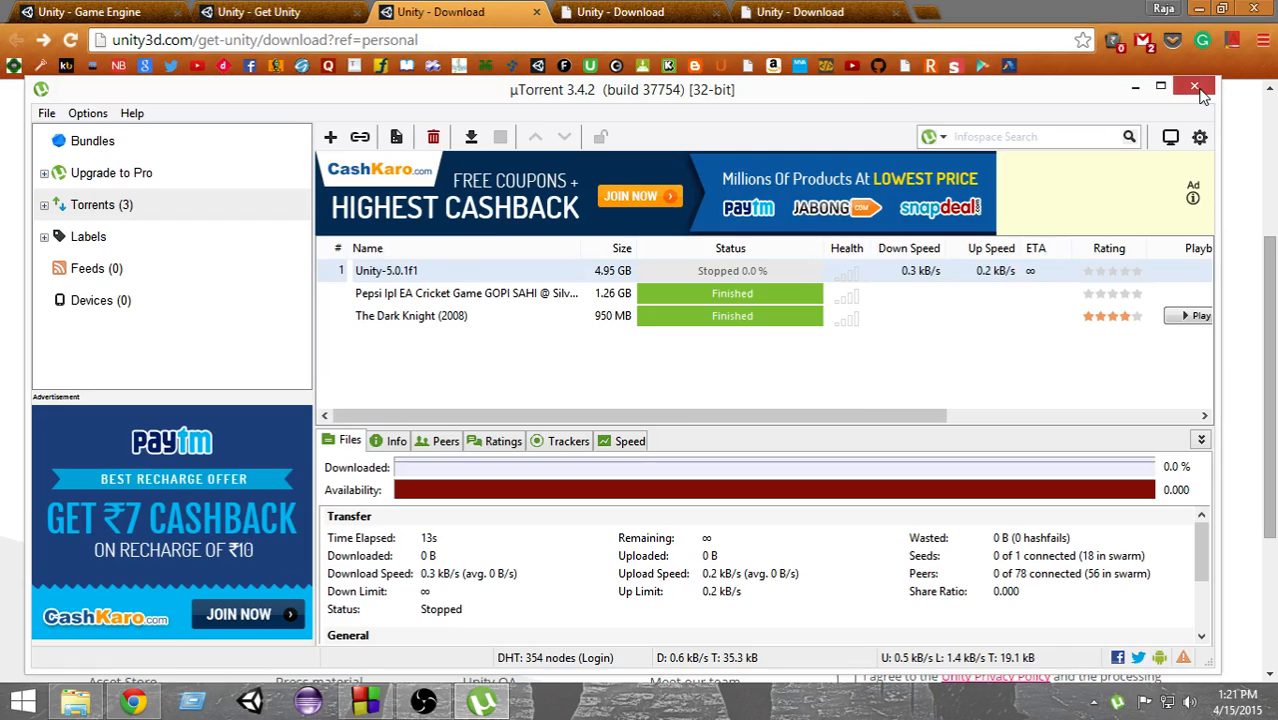
left_click(1194, 88)
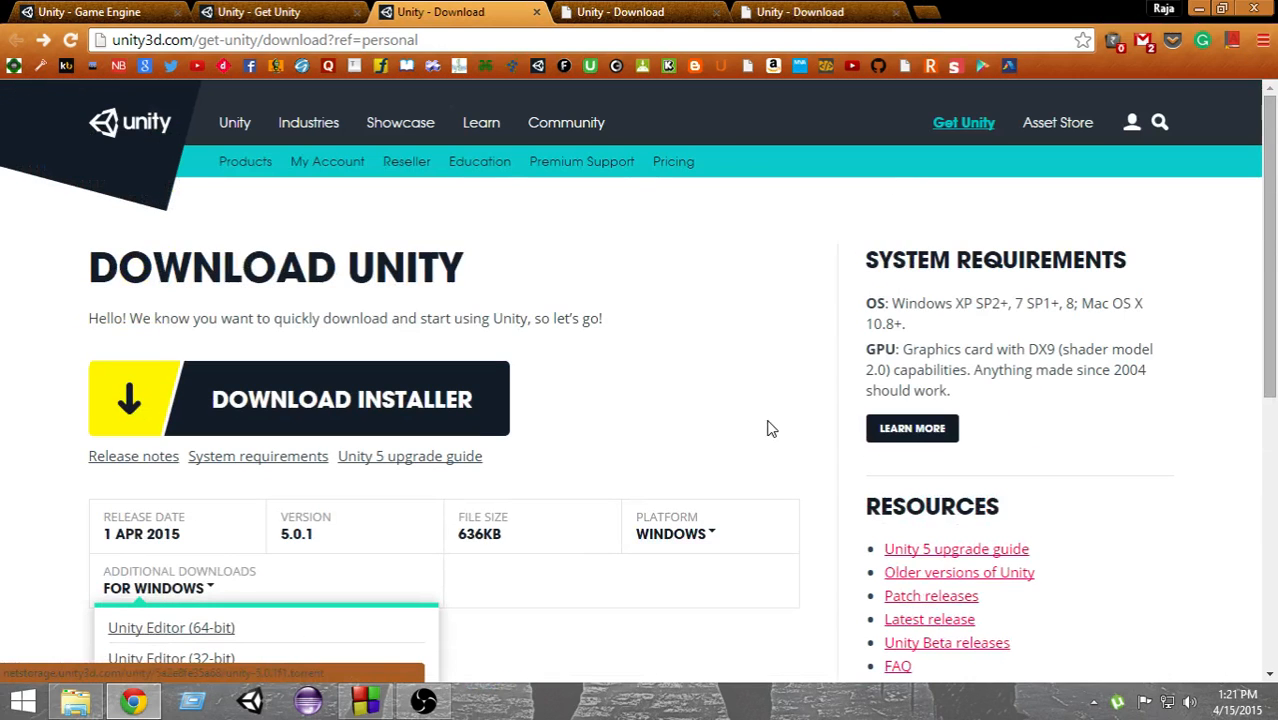